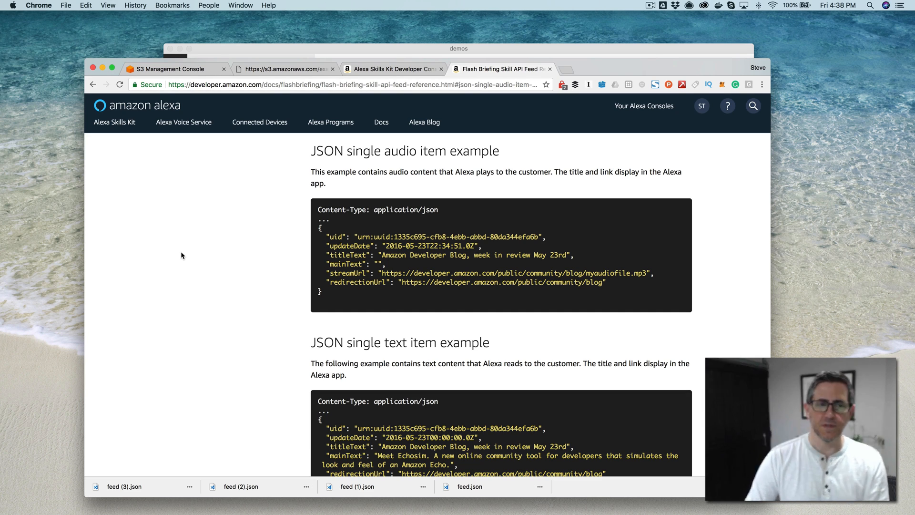
{"action": "mouse_move", "coordinate": [223, 133]}
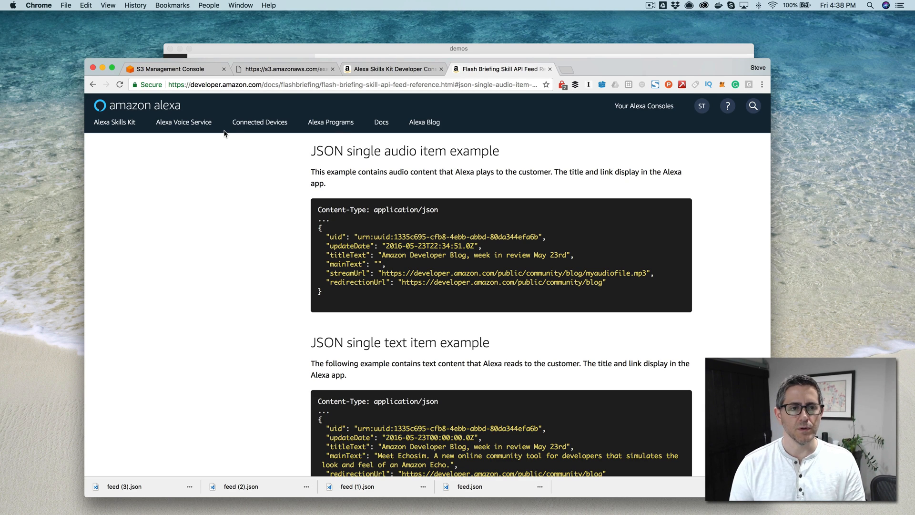
Switch from the Flash Briefing API reference to the developer console's empty Skills list.
{"action": "left_click", "coordinate": [390, 69]}
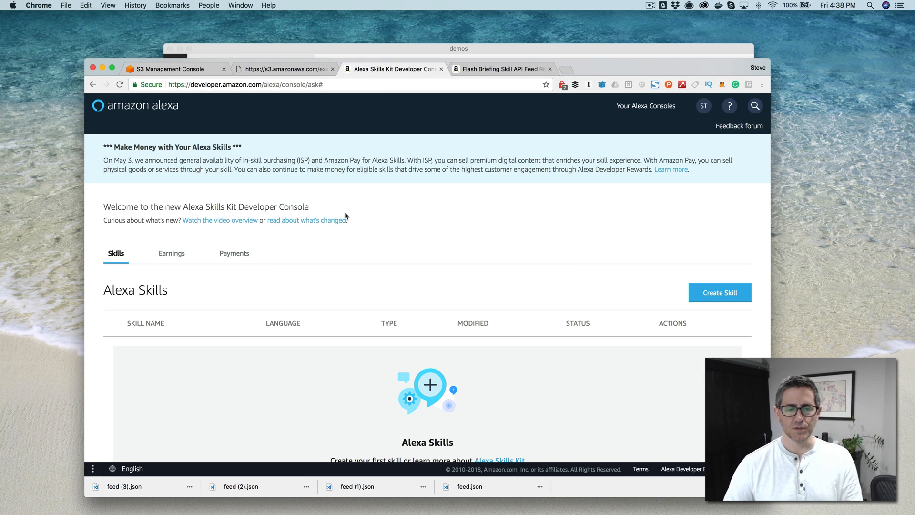
{"action": "mouse_move", "coordinate": [229, 108]}
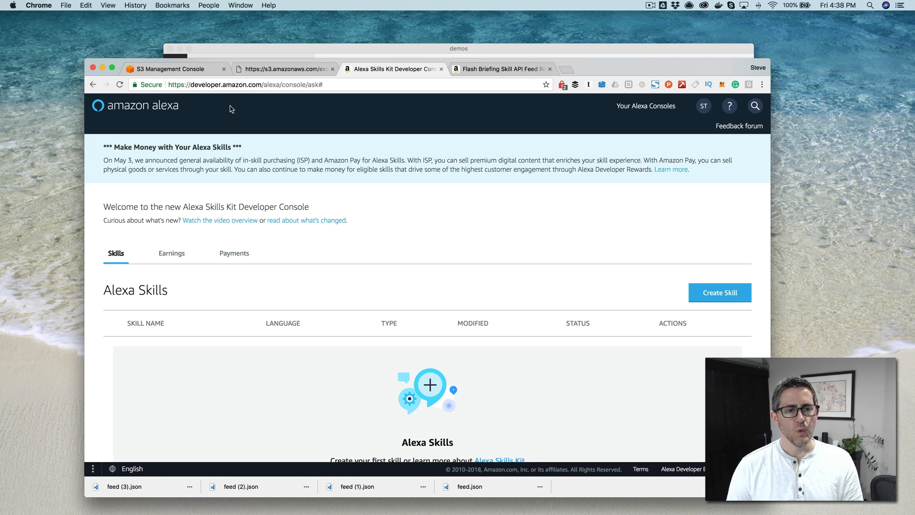
{"action": "mouse_move", "coordinate": [374, 160]}
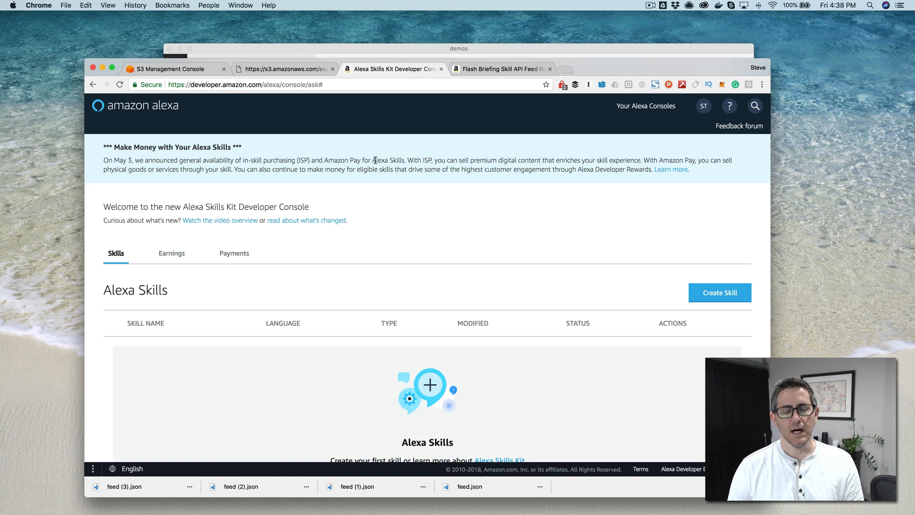
{"action": "mouse_move", "coordinate": [390, 178]}
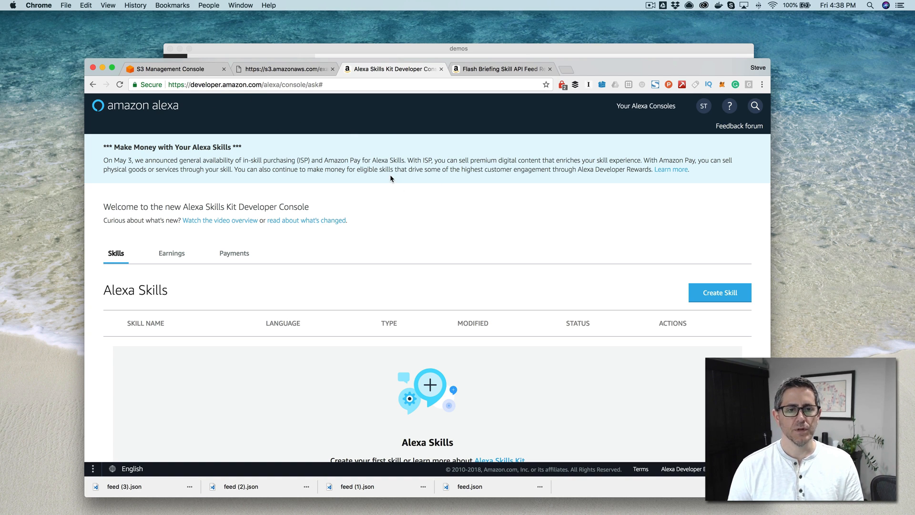
{"action": "mouse_move", "coordinate": [192, 81]}
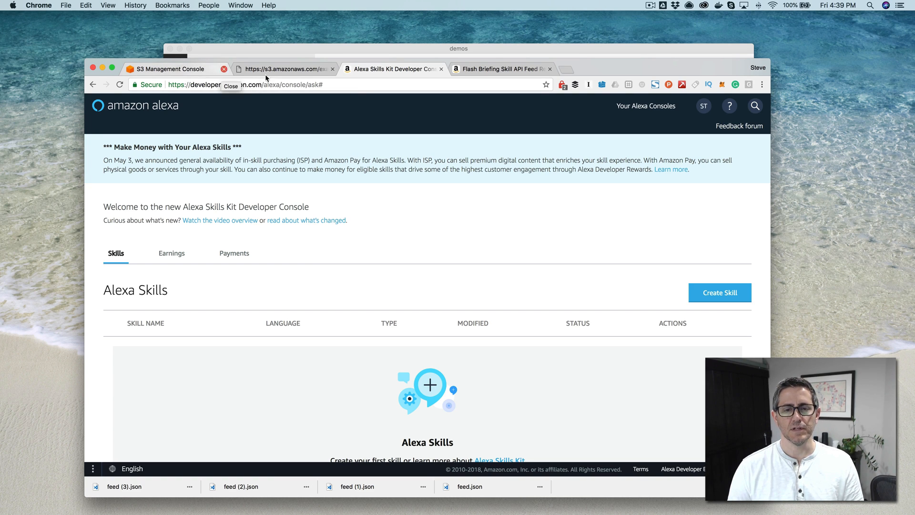
{"action": "mouse_move", "coordinate": [407, 82]}
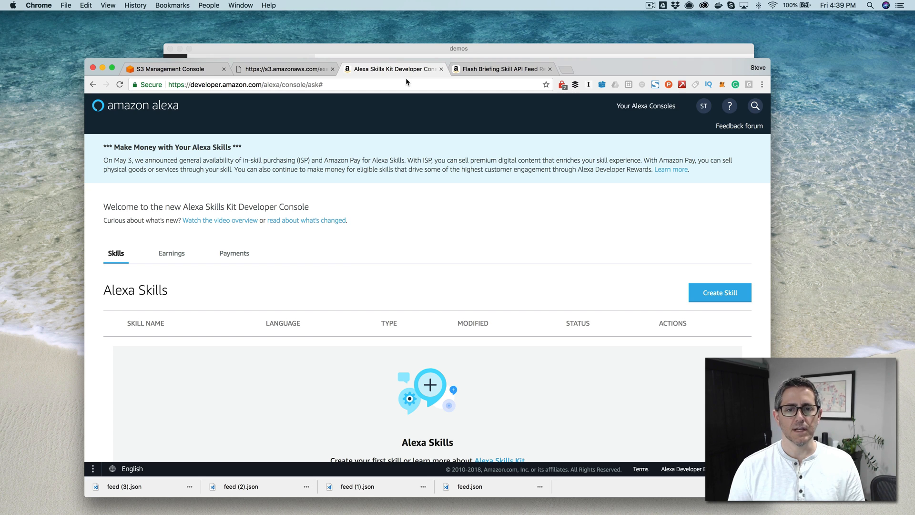
{"action": "mouse_move", "coordinate": [210, 102]}
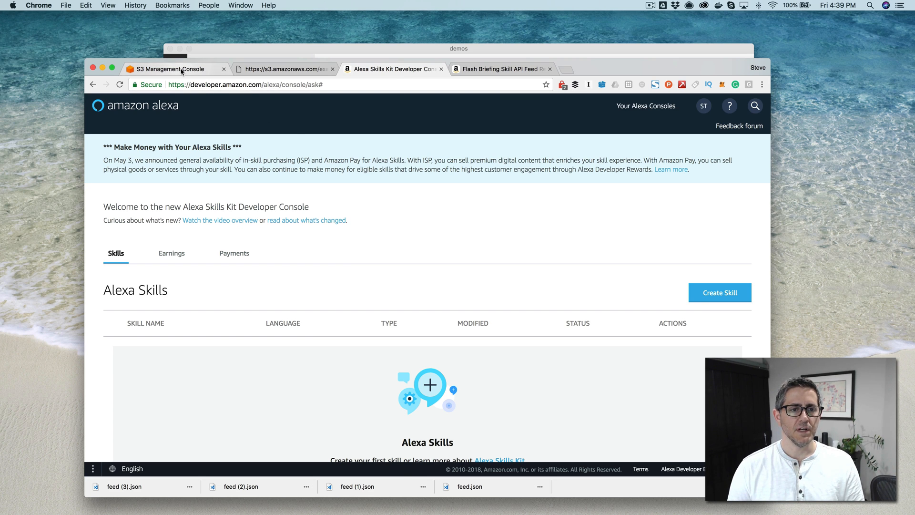
{"action": "left_click", "coordinate": [170, 69]}
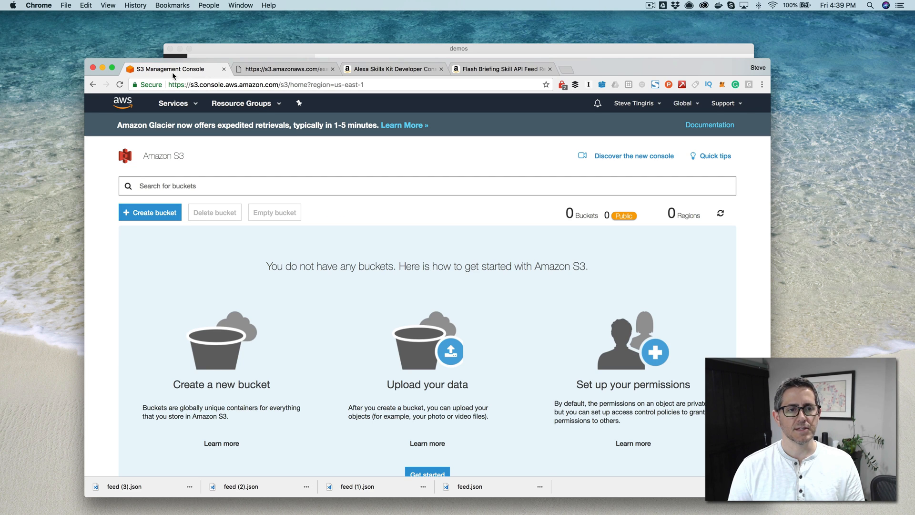
{"action": "left_click", "coordinate": [392, 68]}
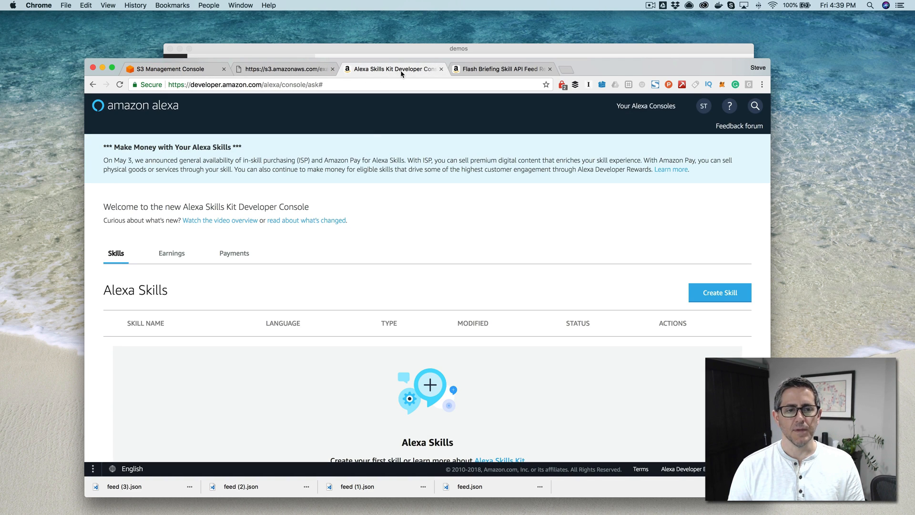
{"action": "mouse_move", "coordinate": [412, 109]}
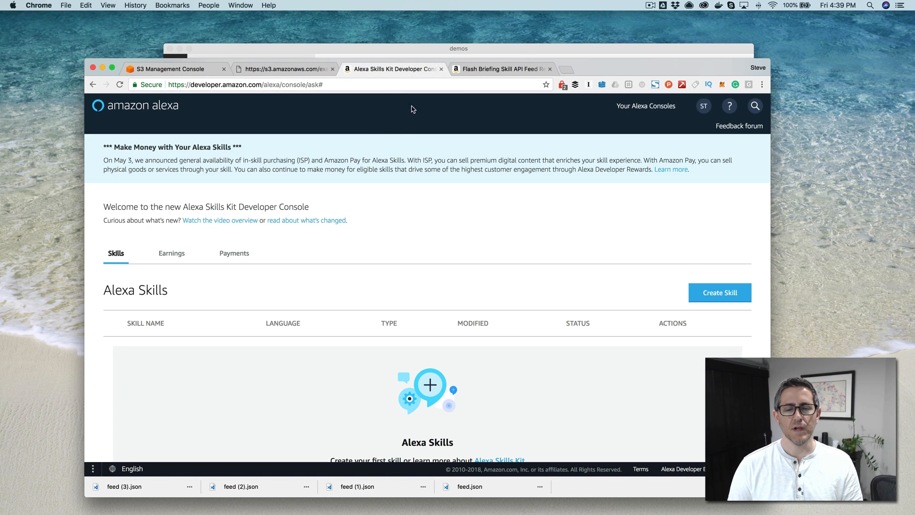
{"action": "mouse_move", "coordinate": [640, 118]}
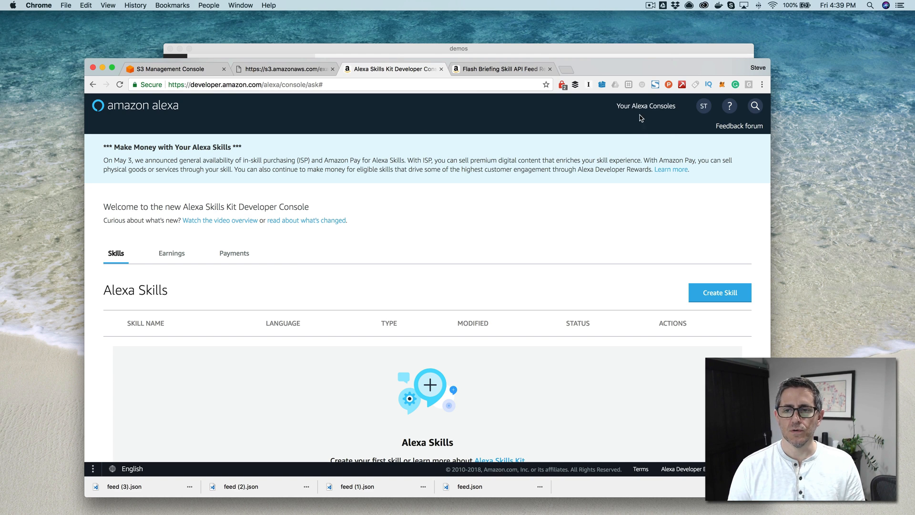
{"action": "left_click", "coordinate": [645, 106]}
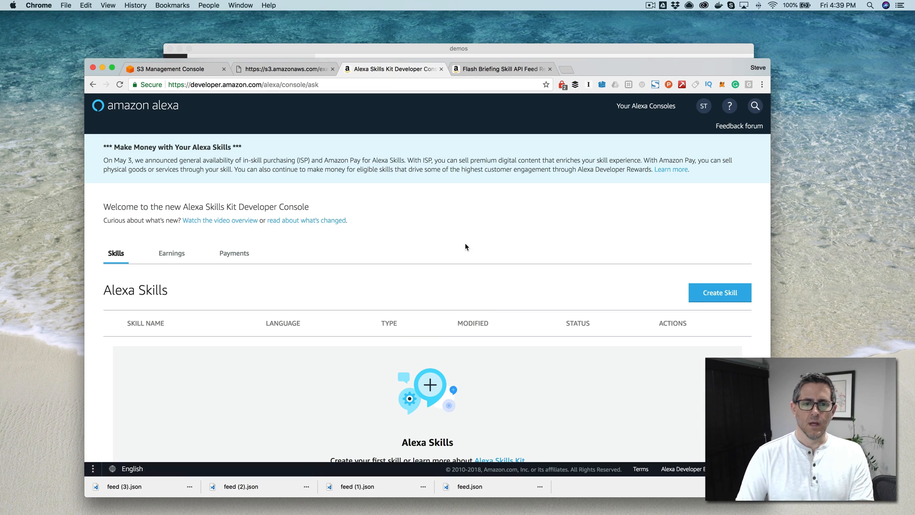
{"action": "scroll", "scroll_direction": "down", "scroll_amount": 3}
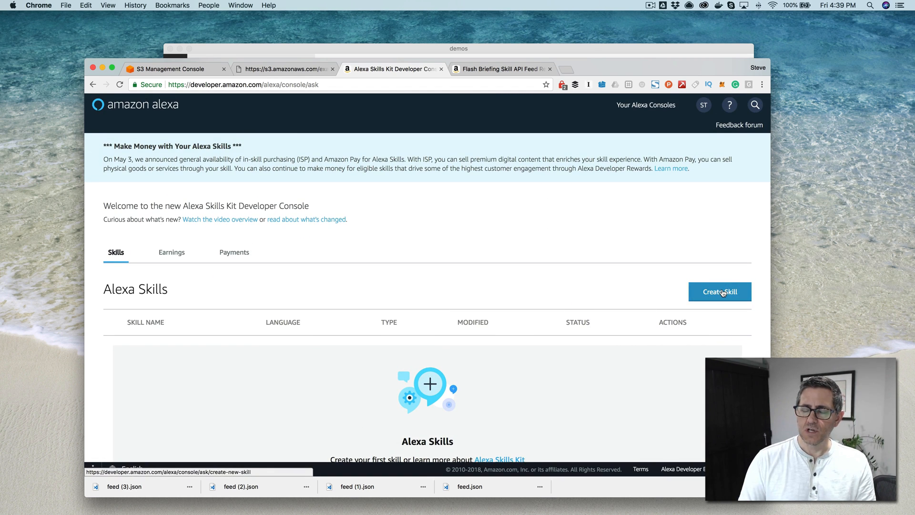
{"action": "mouse_move", "coordinate": [719, 291]}
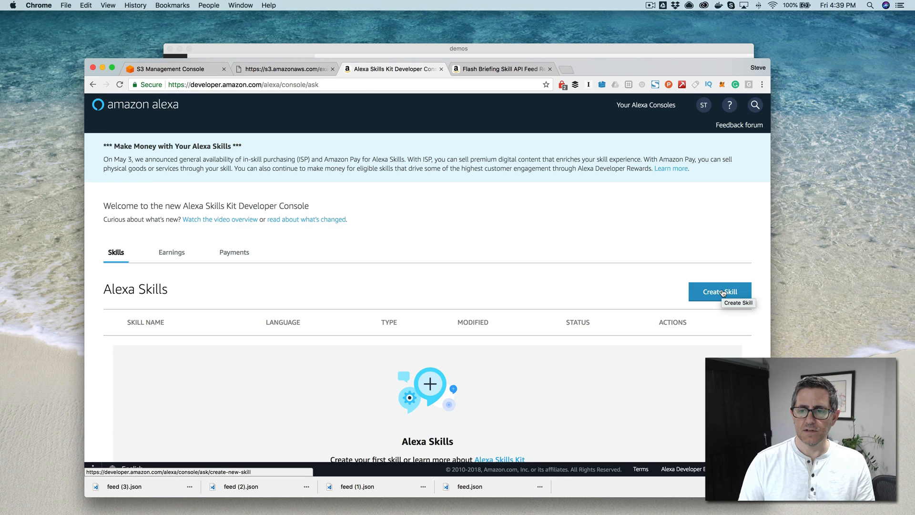
Create a new skill named 'News Flash' and continue to model selection.
{"action": "left_click", "coordinate": [719, 292]}
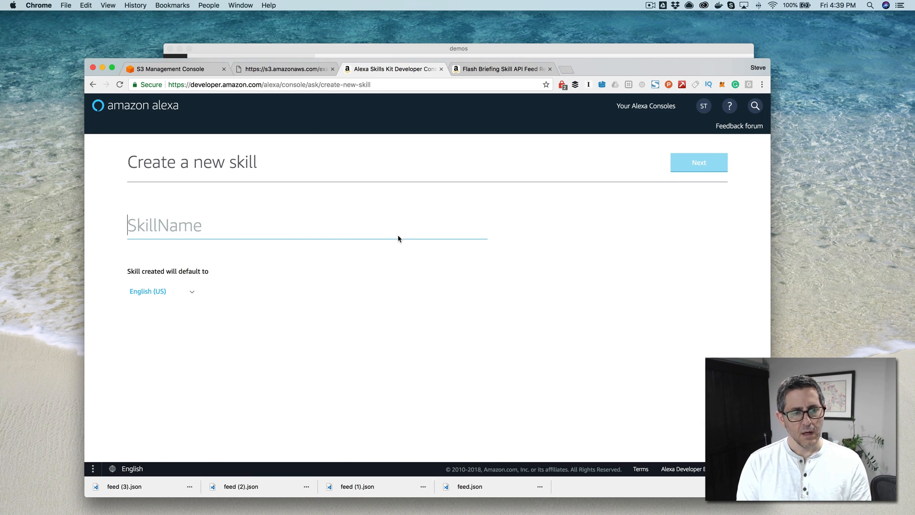
{"action": "type", "text": "News"}
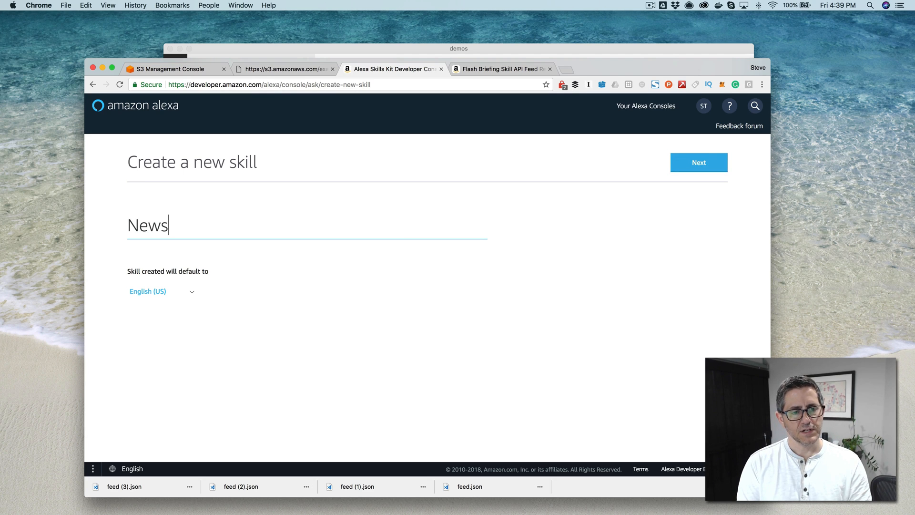
{"action": "type", "text": "Flash"}
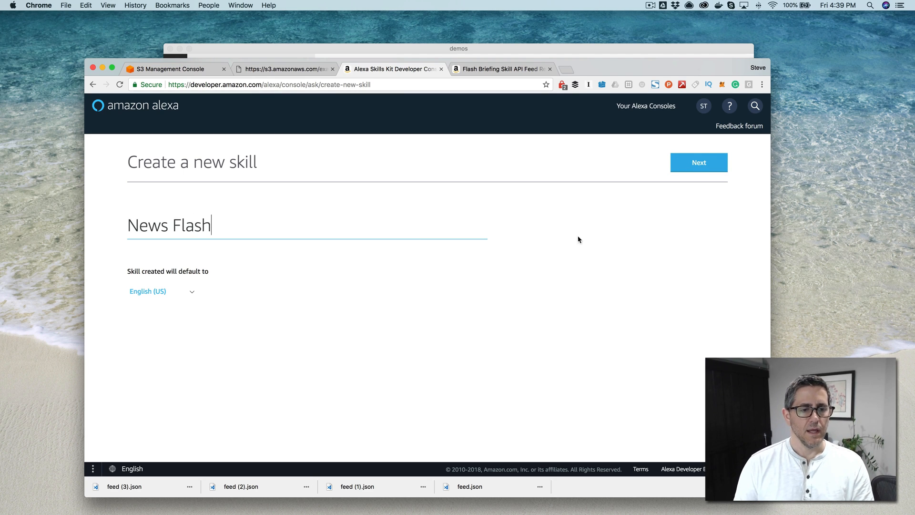
{"action": "left_click", "coordinate": [698, 162]}
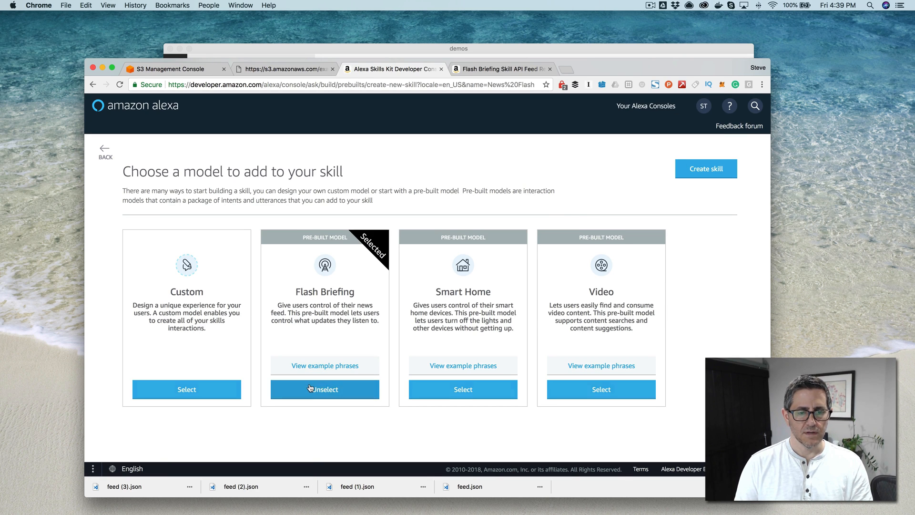
{"action": "mouse_move", "coordinate": [703, 180]}
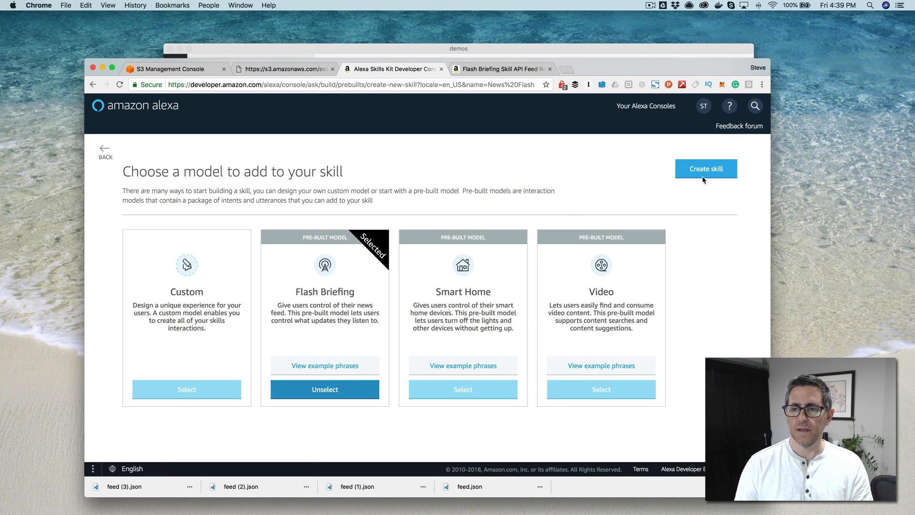
Create the Flash Briefing skill with error message 'Sorry, this flash briefing is not available right now.'.
{"action": "left_click", "coordinate": [705, 169]}
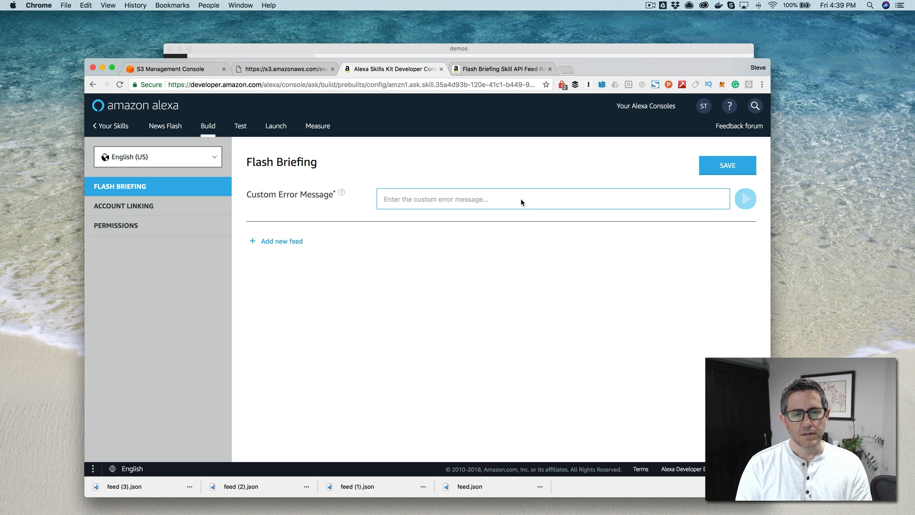
{"action": "type", "text": "s"}
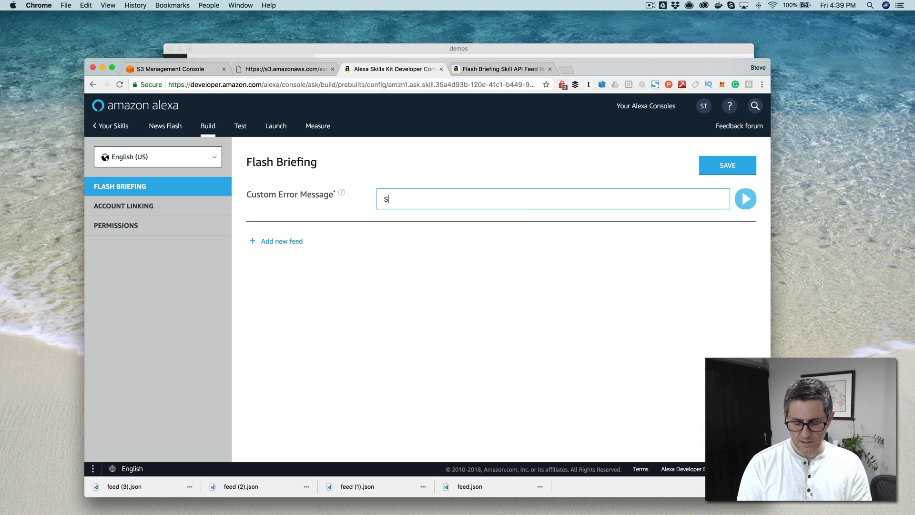
{"action": "type", "text": "orry, thi"}
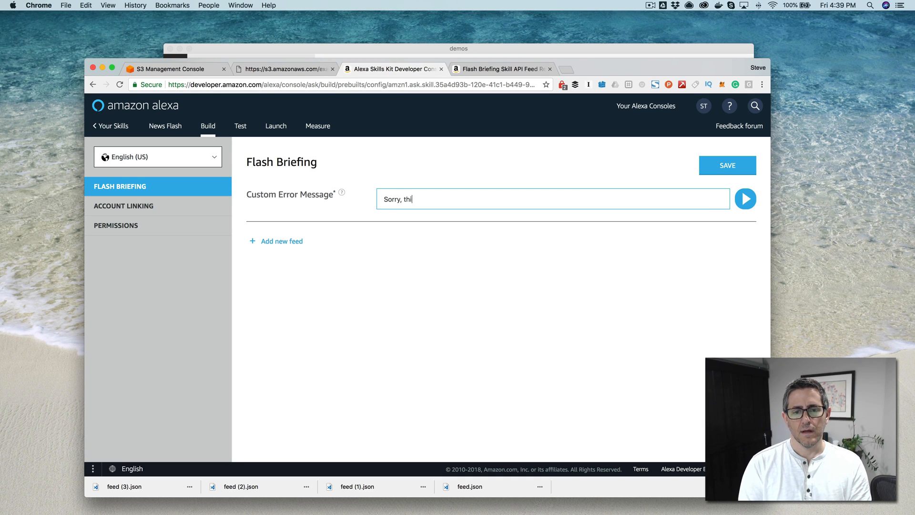
{"action": "type", "text": "s flash"}
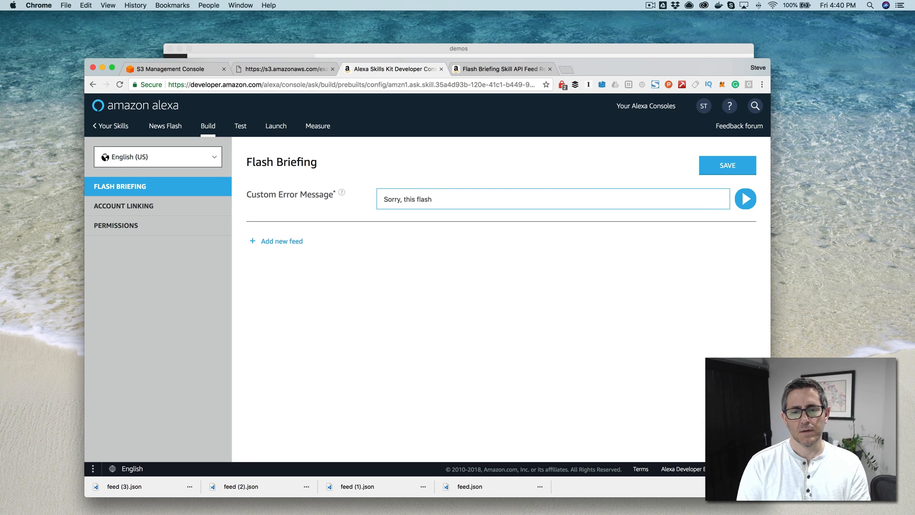
{"action": "type", "text": "br"}
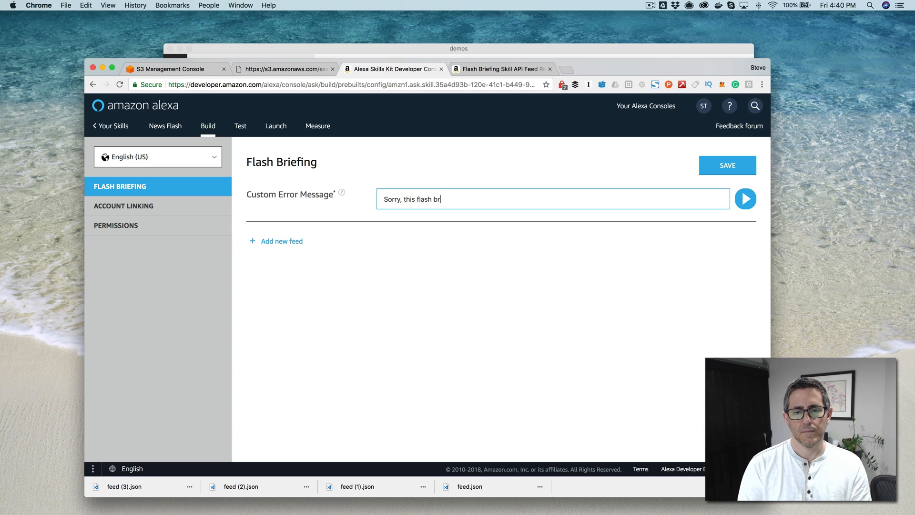
{"action": "type", "text": "iefing is not"}
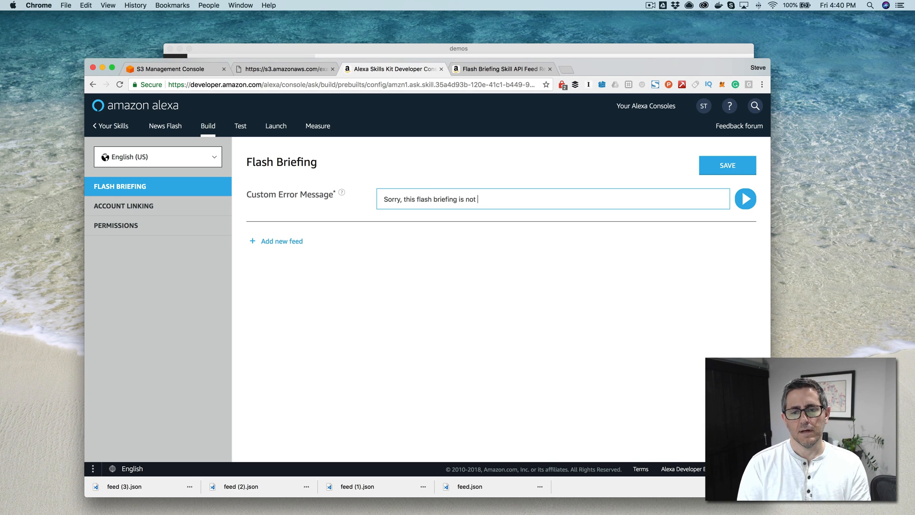
{"action": "type", "text": "available ri"}
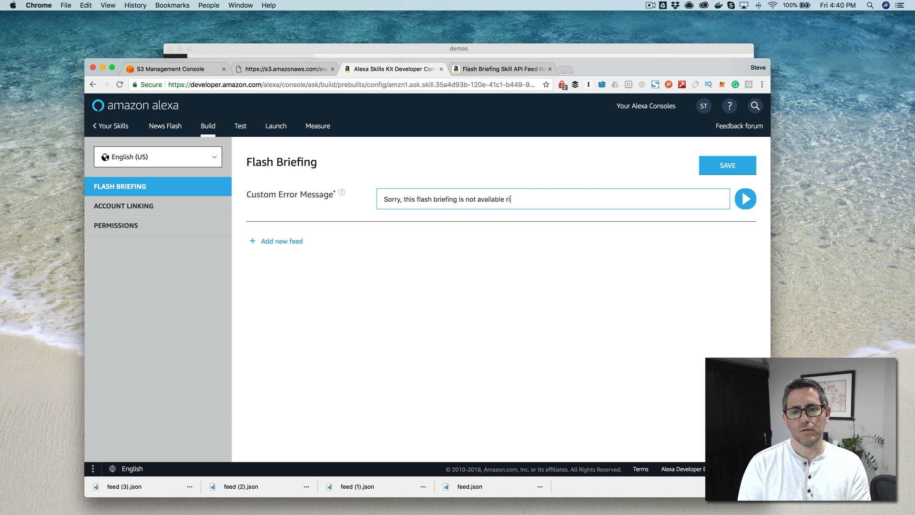
{"action": "type", "text": "ght now."}
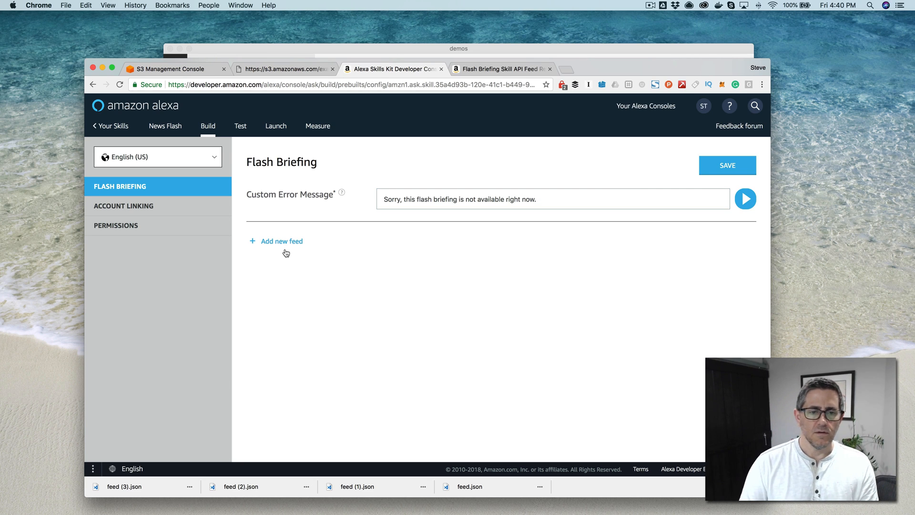
Add a feed with preamble 'From News Brief' and name 'News Brief'.
{"action": "left_click", "coordinate": [281, 241]}
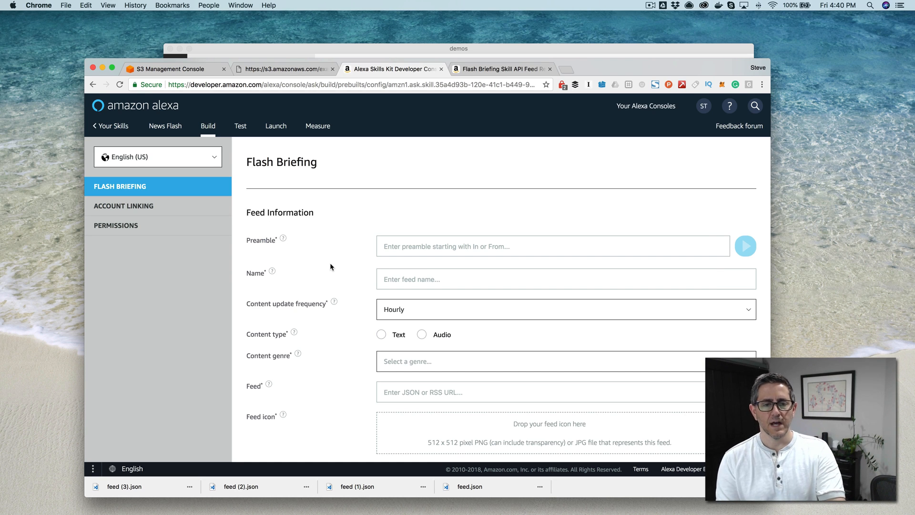
{"action": "mouse_move", "coordinate": [432, 252]}
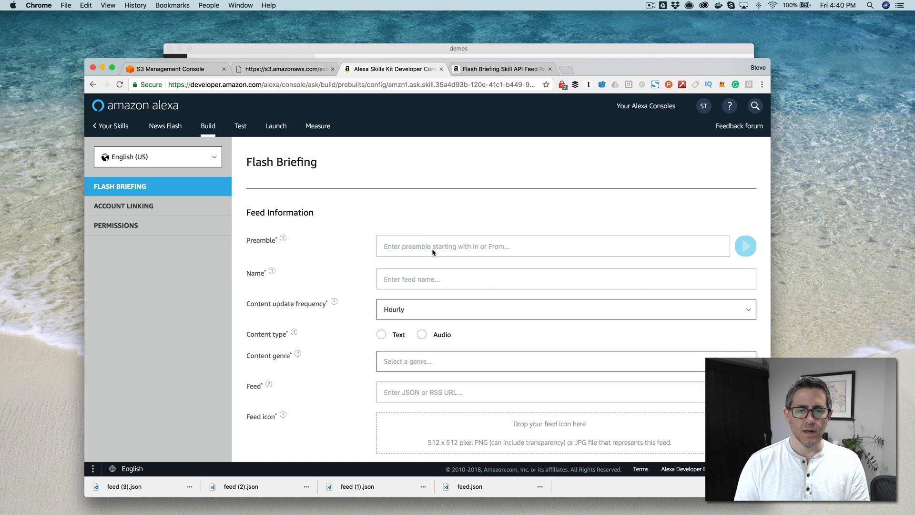
{"action": "mouse_move", "coordinate": [320, 243]}
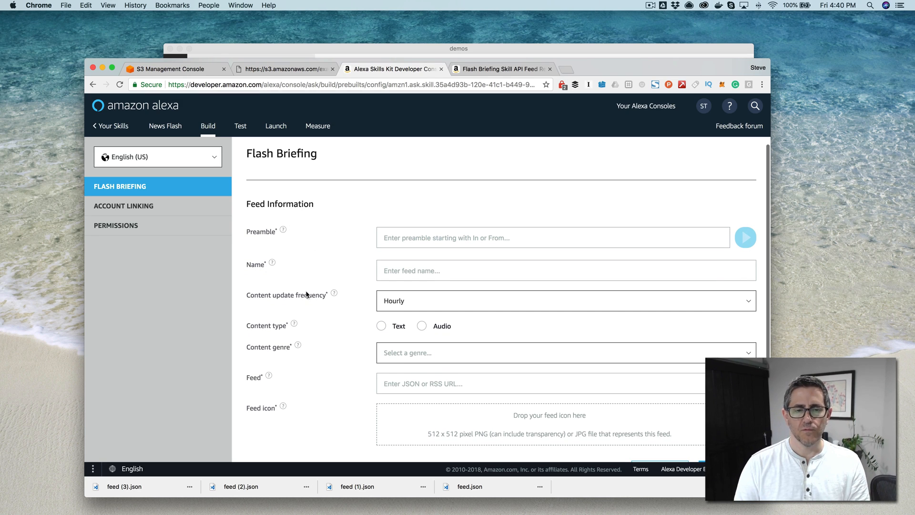
{"action": "mouse_move", "coordinate": [415, 280]}
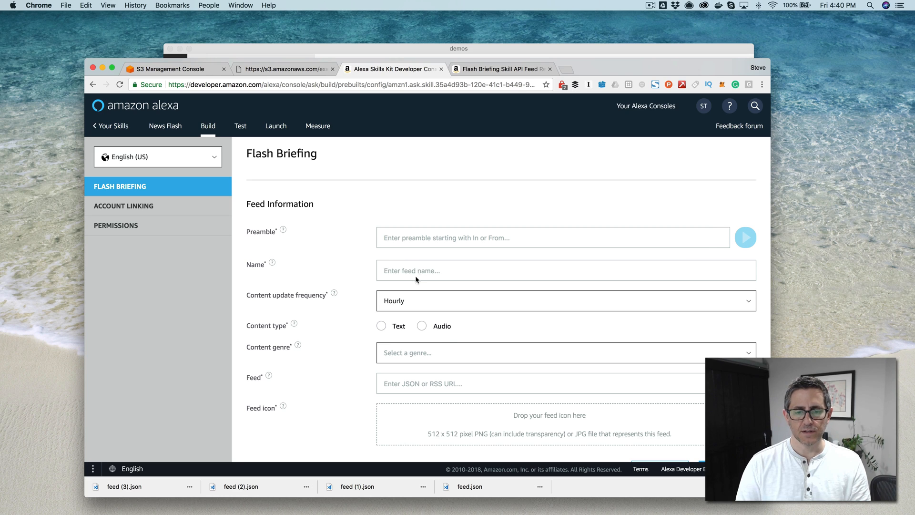
{"action": "mouse_move", "coordinate": [428, 238]}
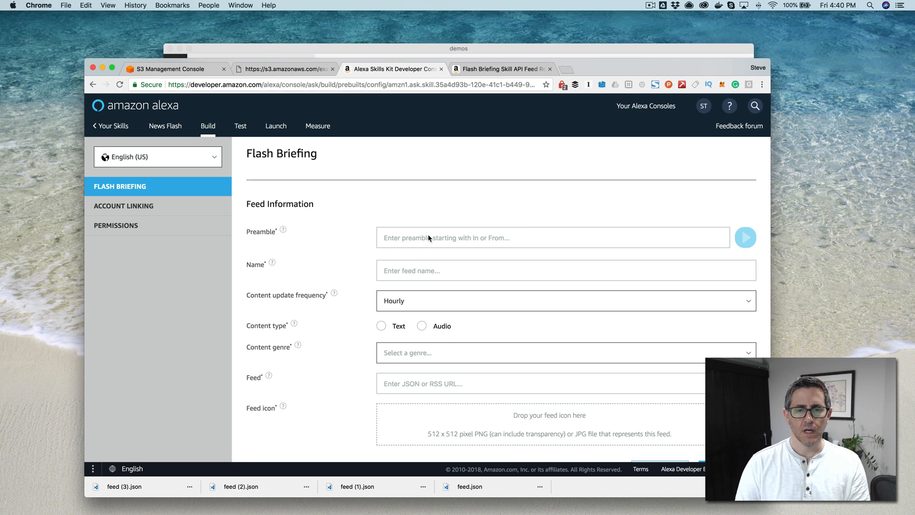
{"action": "left_click", "coordinate": [551, 237]}
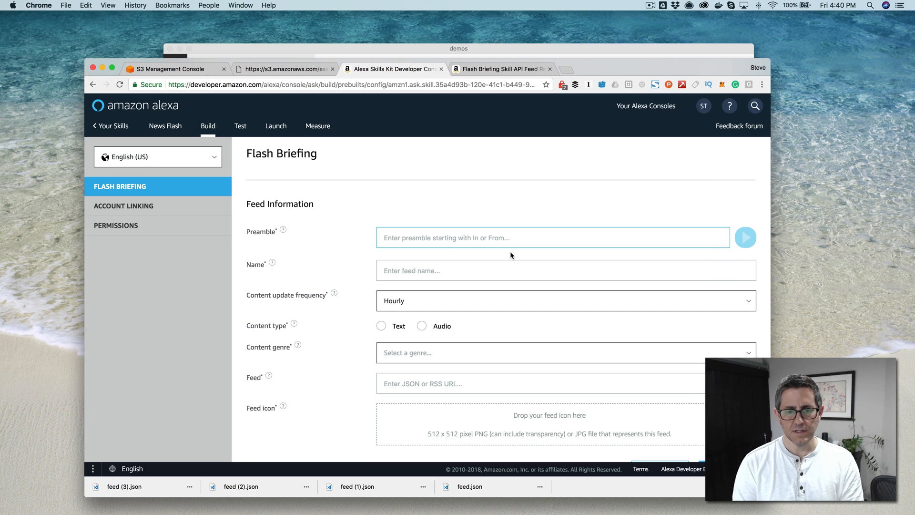
{"action": "type", "text": "From"}
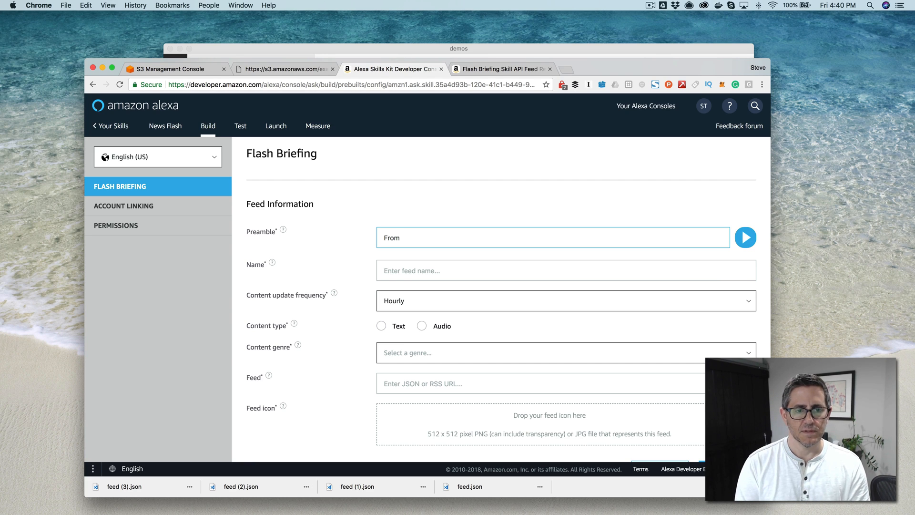
{"action": "type", "text": "Example F"}
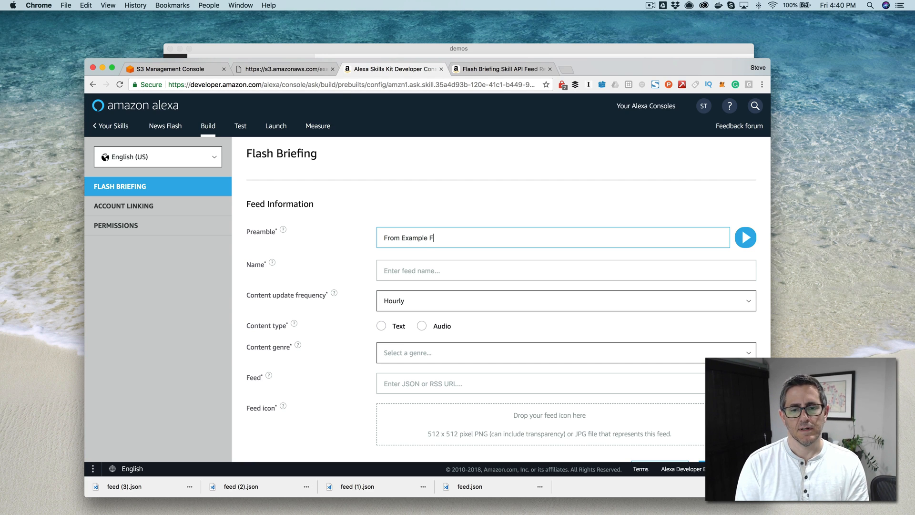
{"action": "key", "text": "backspace"}
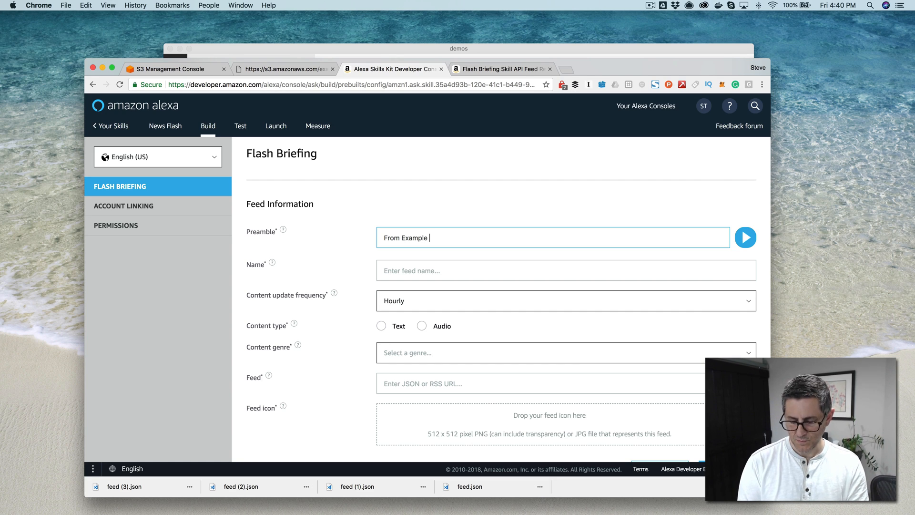
{"action": "key", "text": "backspace"}
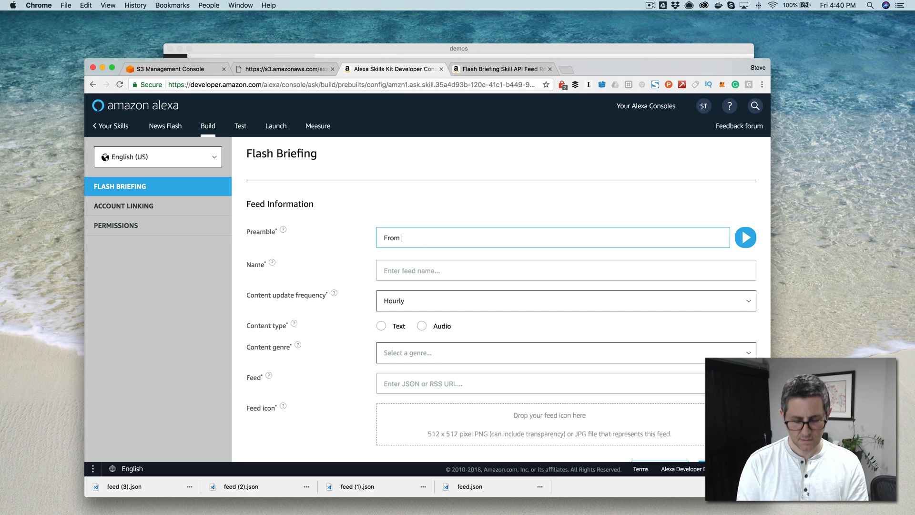
{"action": "type", "text": "News Br"}
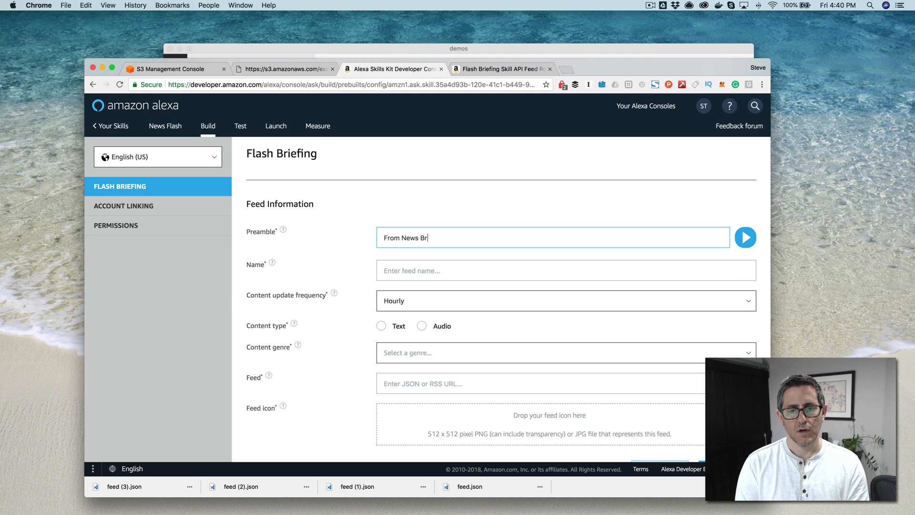
{"action": "type", "text": "ief"}
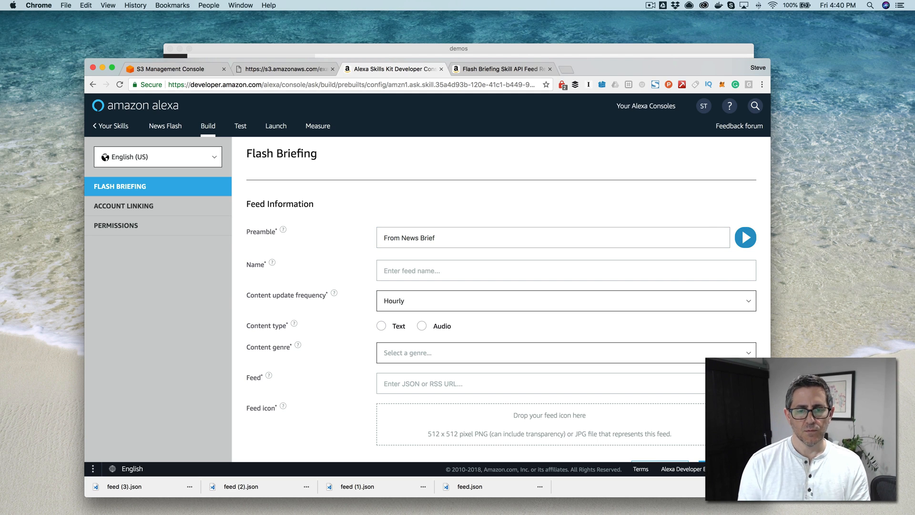
{"action": "type", "text": "N"}
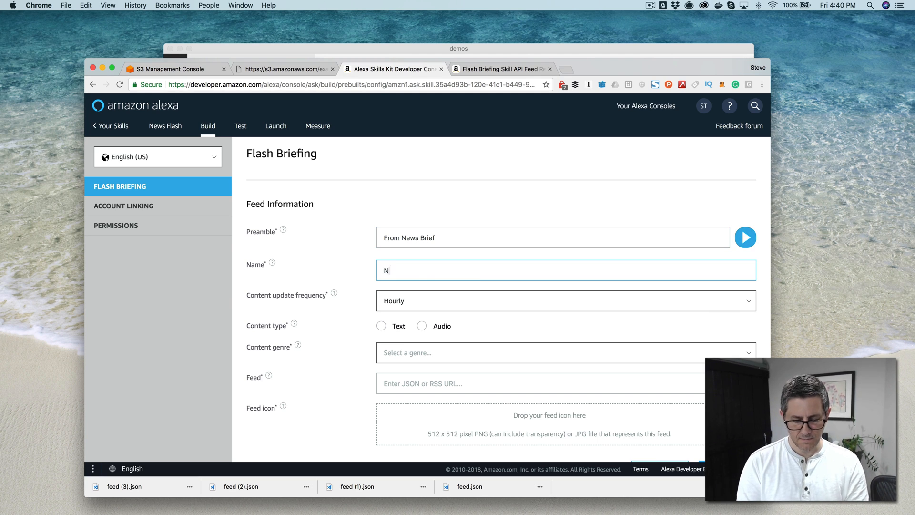
{"action": "type", "text": "ews Brie"}
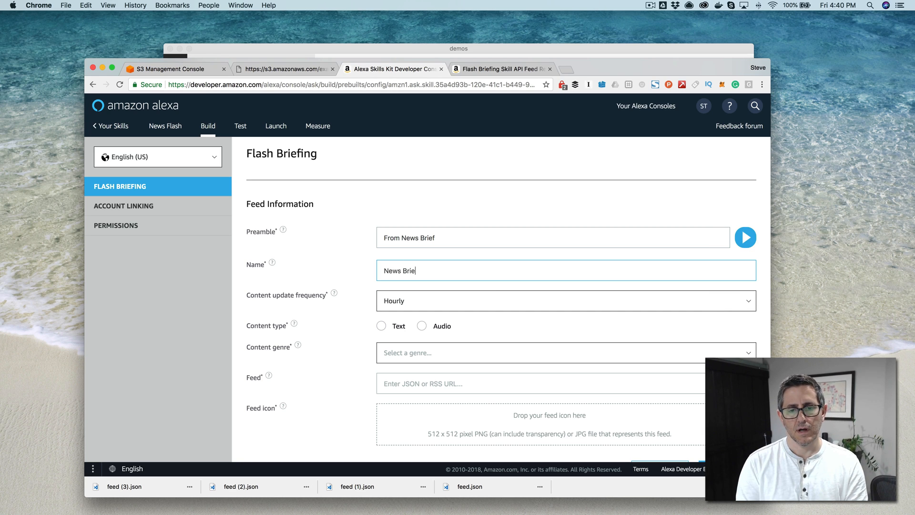
Set the feed to update daily, content type Audio, genre Business.
{"action": "left_click", "coordinate": [565, 300]}
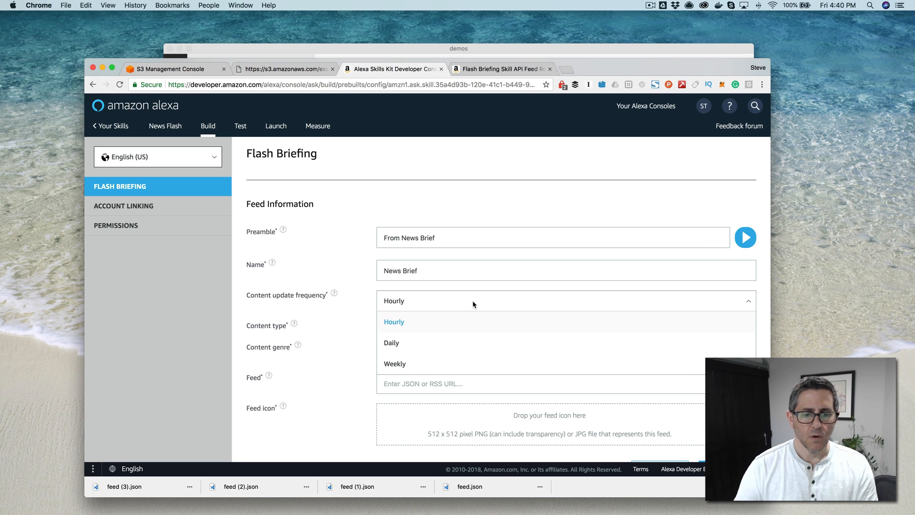
{"action": "left_click", "coordinate": [390, 342]}
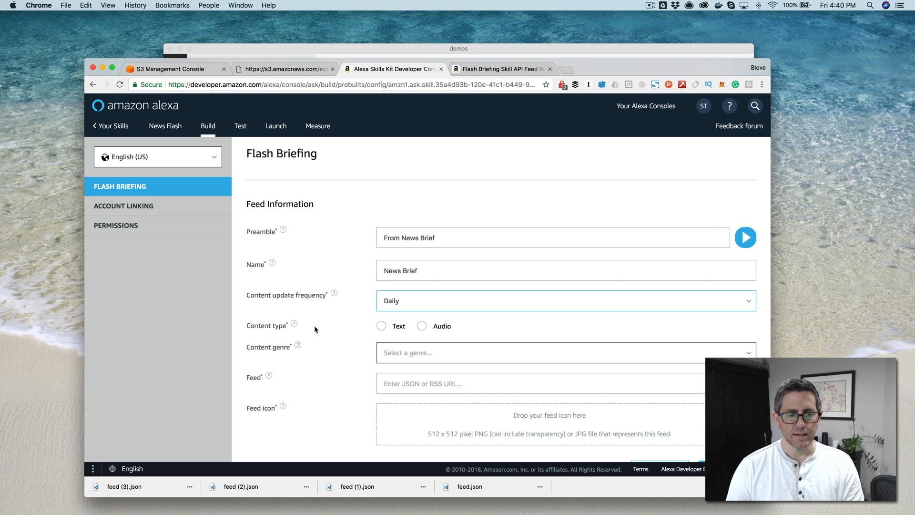
{"action": "left_click", "coordinate": [421, 325]}
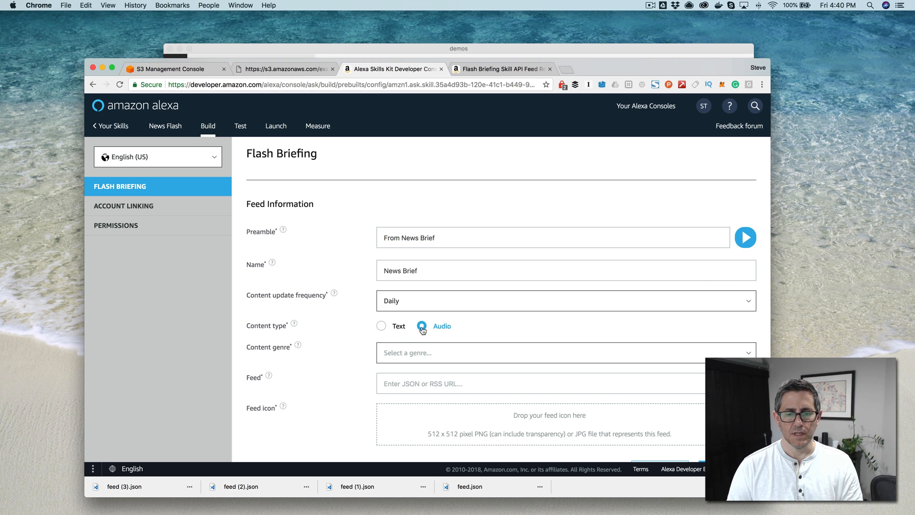
{"action": "left_click", "coordinate": [422, 326]}
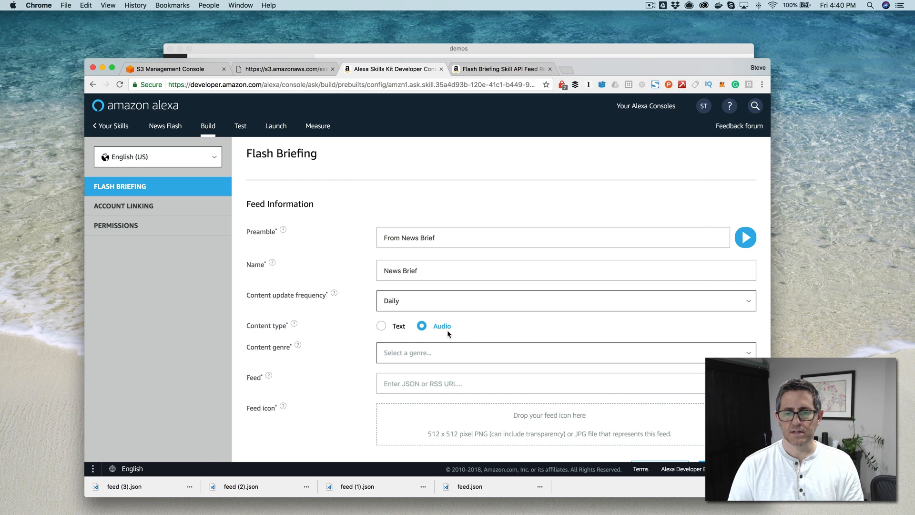
{"action": "mouse_move", "coordinate": [458, 333]}
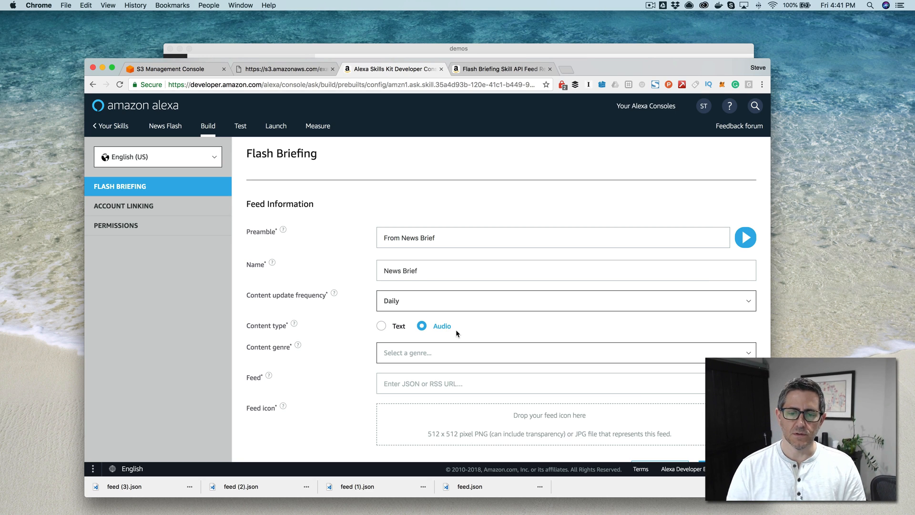
{"action": "scroll", "scroll_direction": "down", "scroll_amount": 3}
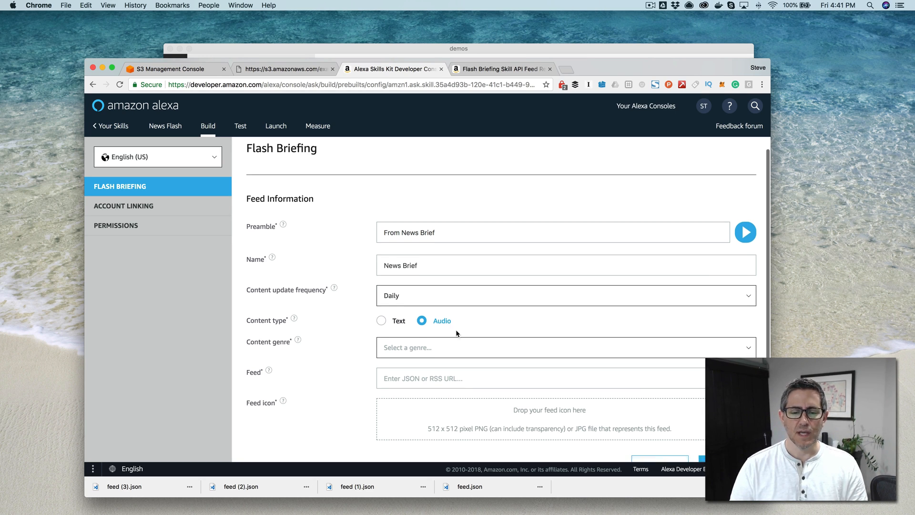
{"action": "scroll", "scroll_direction": "down", "scroll_amount": 3}
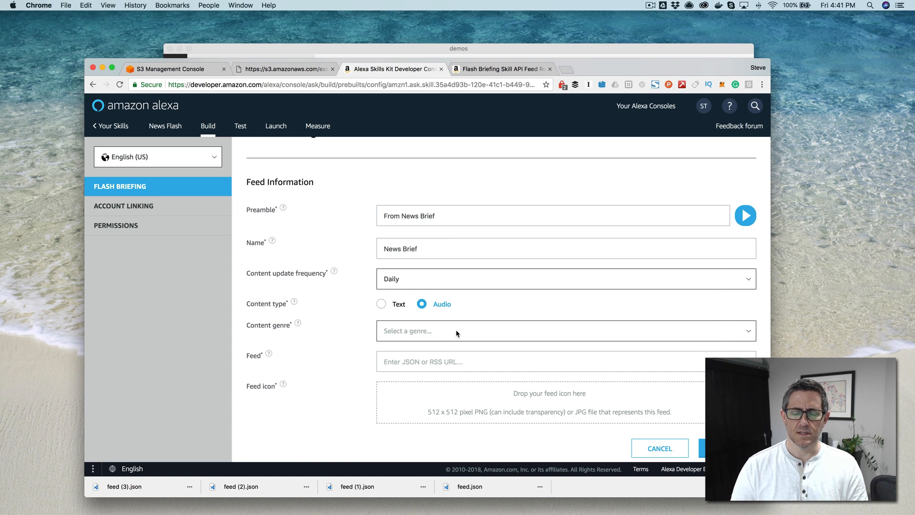
{"action": "mouse_move", "coordinate": [335, 339]}
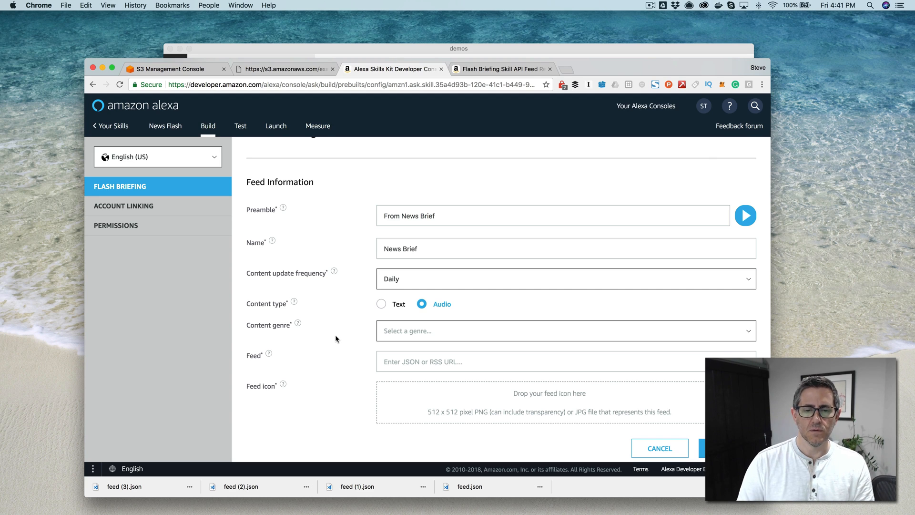
{"action": "mouse_move", "coordinate": [387, 342]}
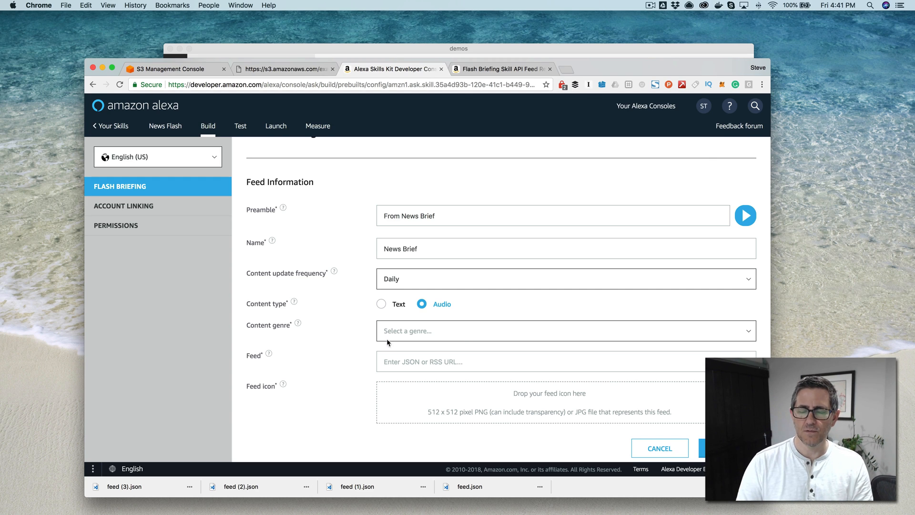
{"action": "mouse_move", "coordinate": [470, 335]}
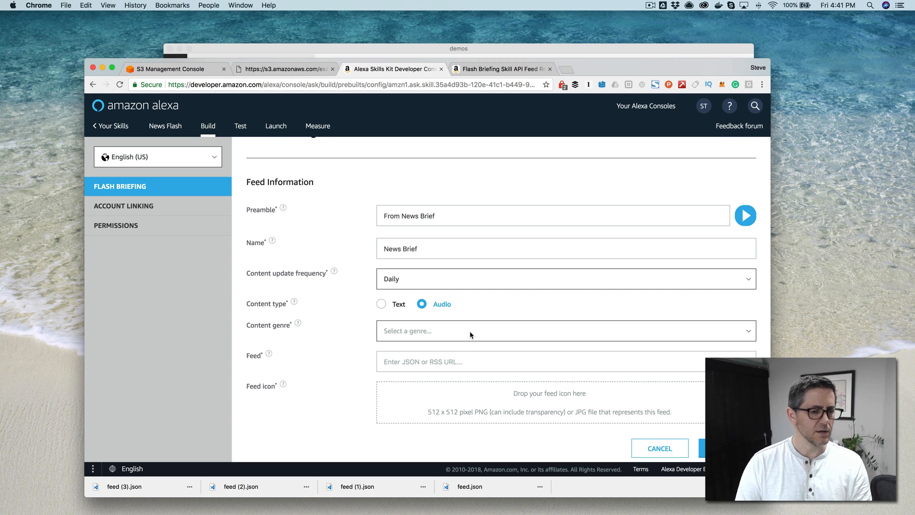
{"action": "left_click", "coordinate": [565, 331]}
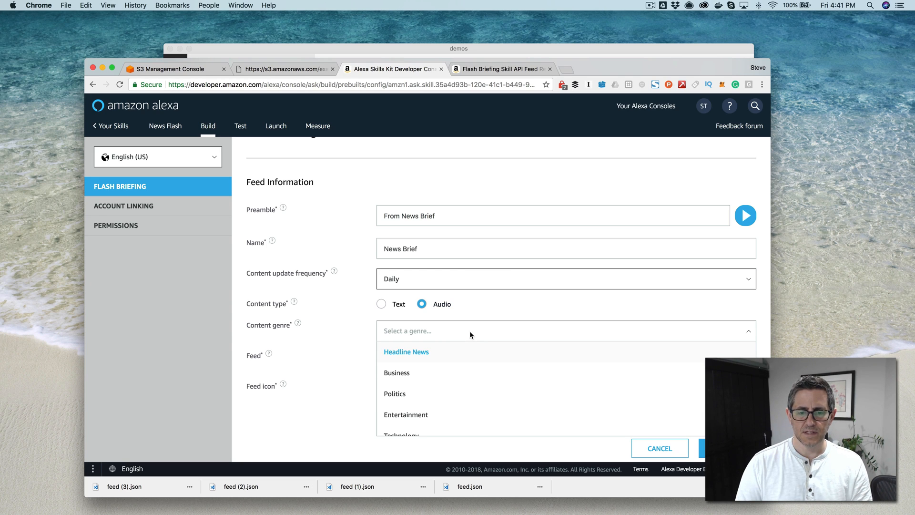
{"action": "left_click", "coordinate": [396, 373]}
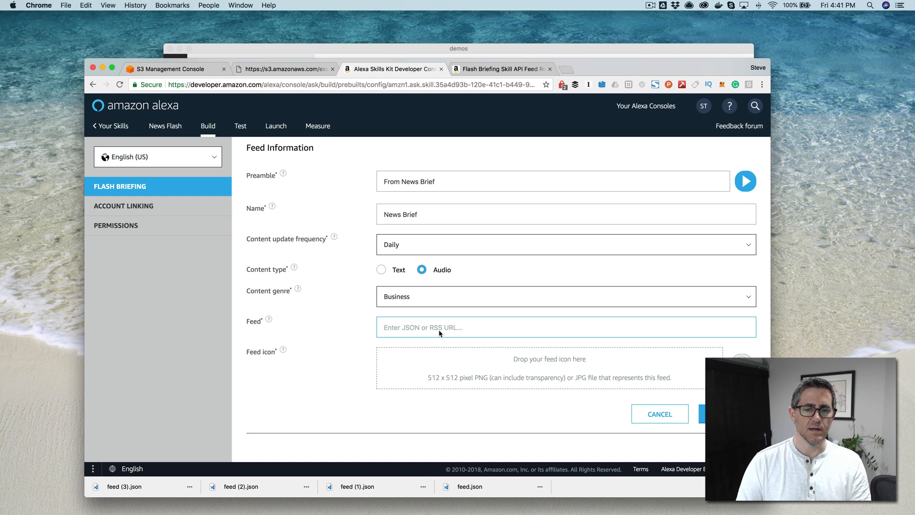
{"action": "mouse_move", "coordinate": [435, 332]}
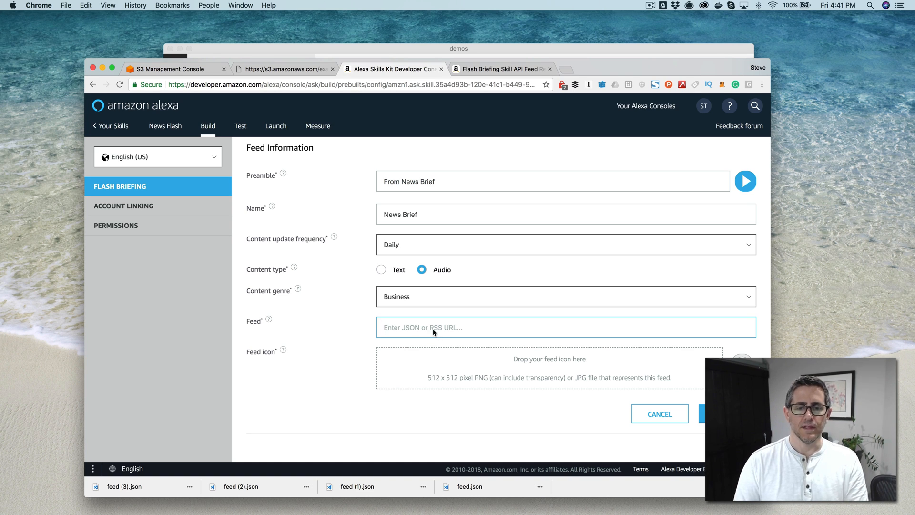
{"action": "mouse_move", "coordinate": [286, 69]}
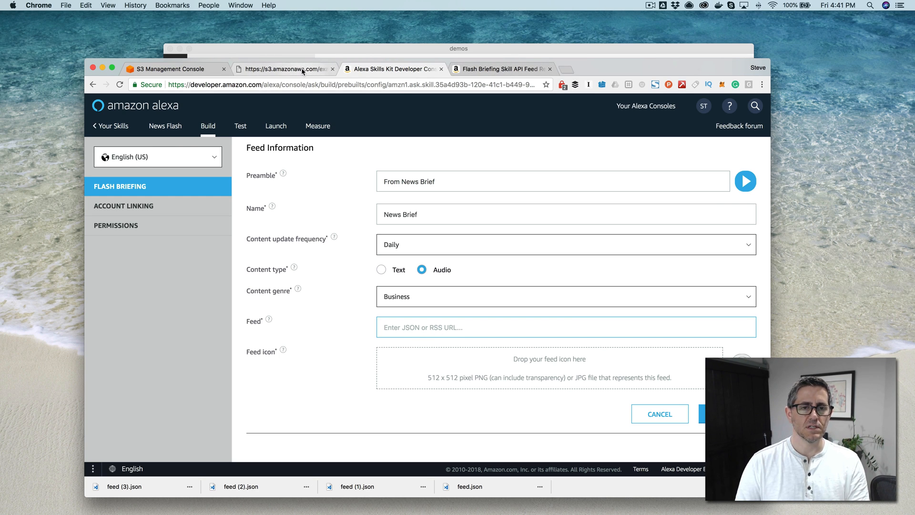
Review the two audio items in the hosted flash-briefing.json feed.
{"action": "left_click", "coordinate": [283, 68]}
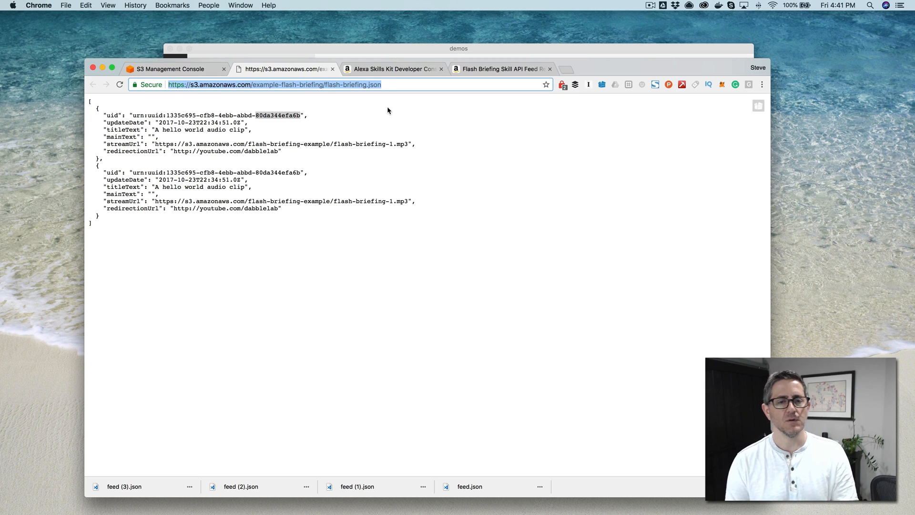
{"action": "mouse_move", "coordinate": [277, 200]}
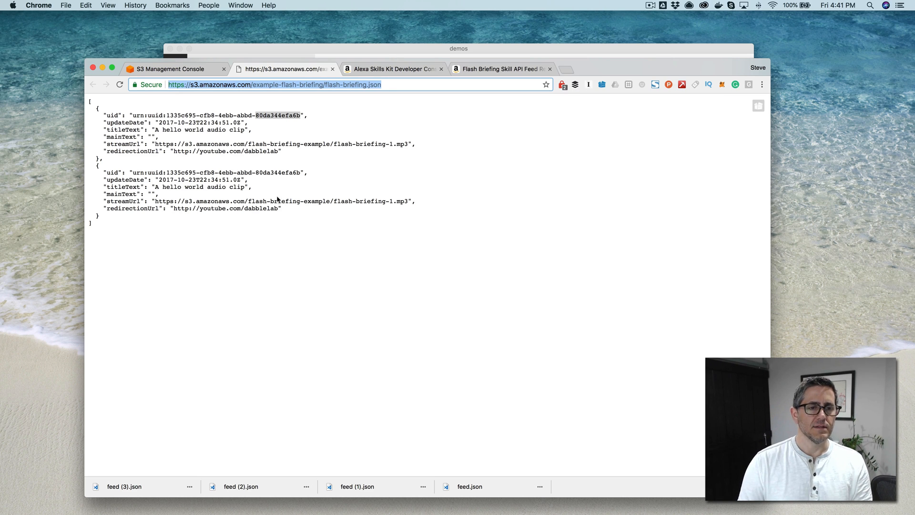
{"action": "mouse_move", "coordinate": [377, 118]}
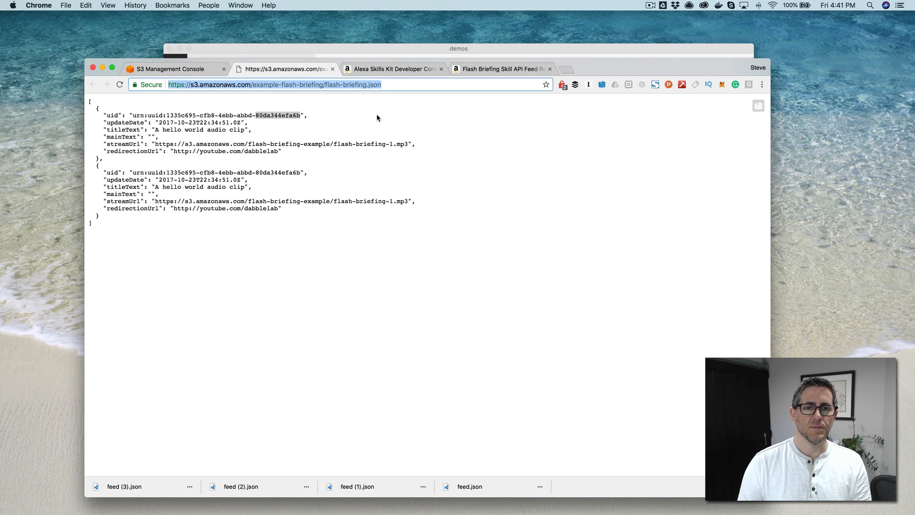
{"action": "mouse_move", "coordinate": [378, 126]}
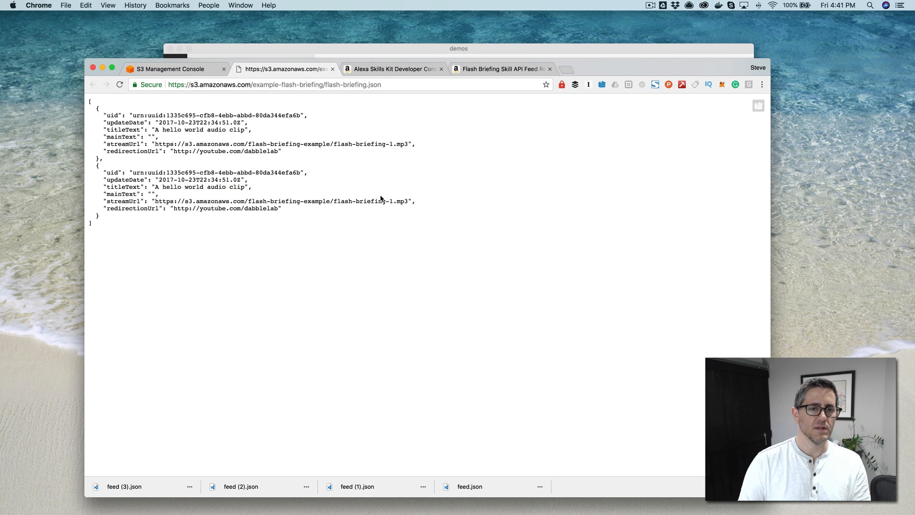
{"action": "mouse_move", "coordinate": [375, 166]}
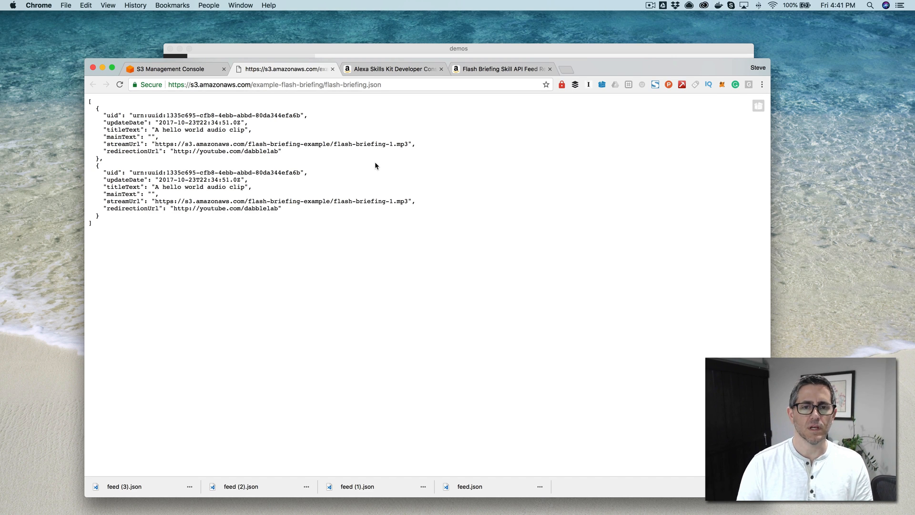
{"action": "mouse_move", "coordinate": [227, 127]}
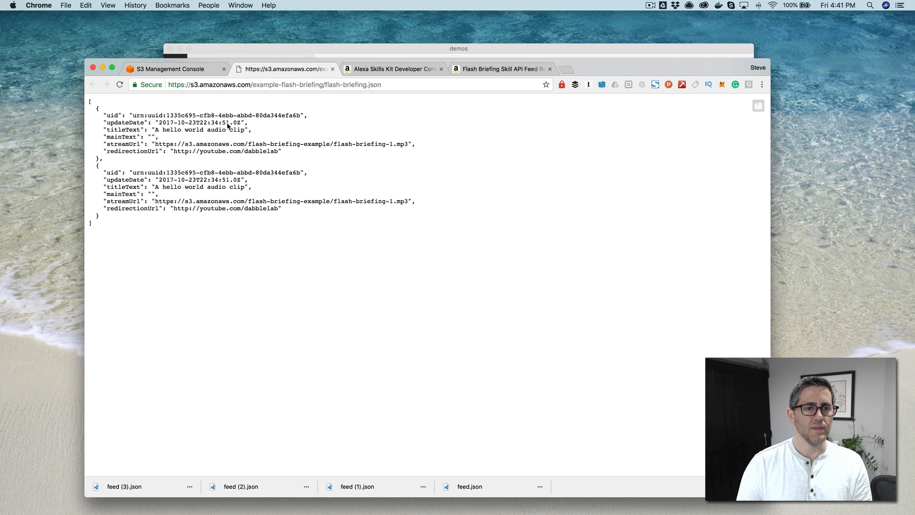
{"action": "mouse_move", "coordinate": [210, 95]}
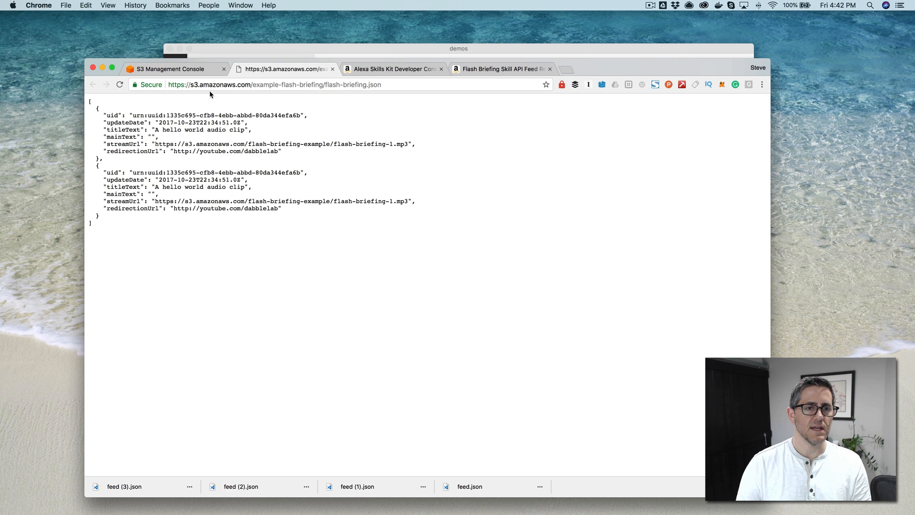
{"action": "mouse_move", "coordinate": [266, 223]}
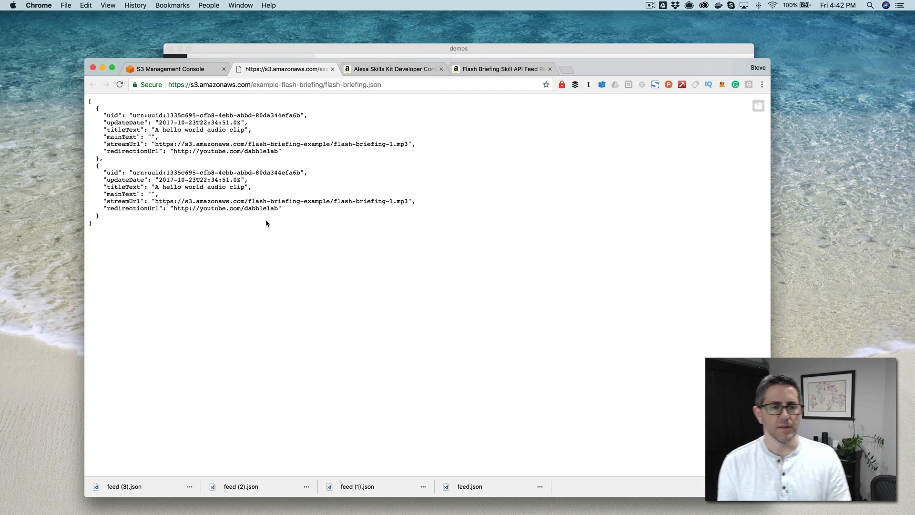
{"action": "mouse_move", "coordinate": [220, 182]}
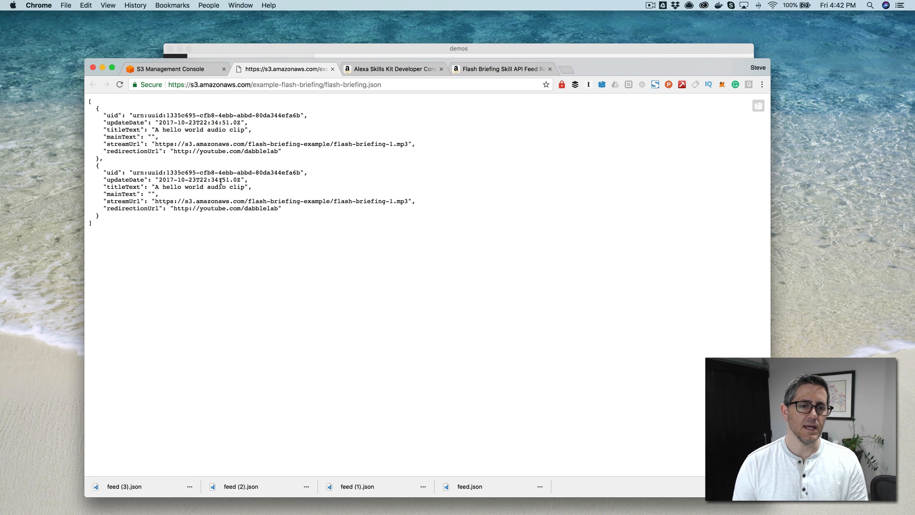
{"action": "mouse_move", "coordinate": [303, 199]}
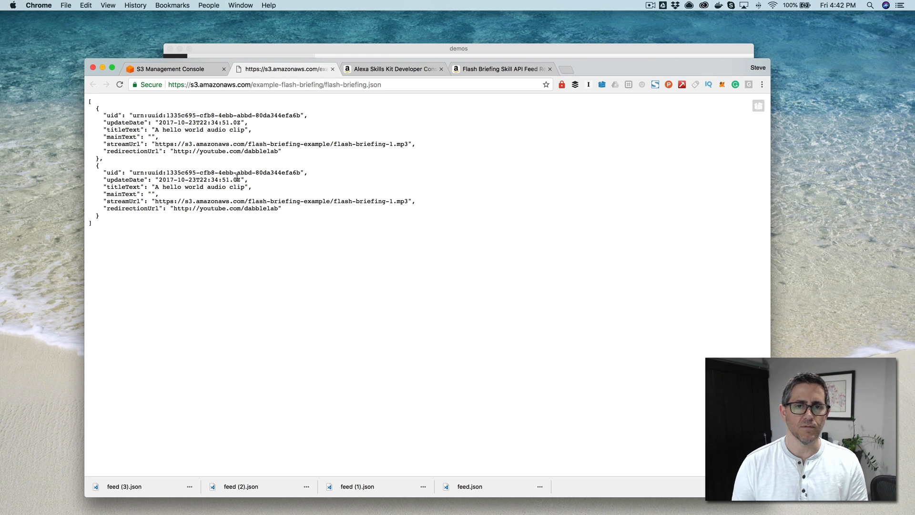
{"action": "mouse_move", "coordinate": [144, 175]}
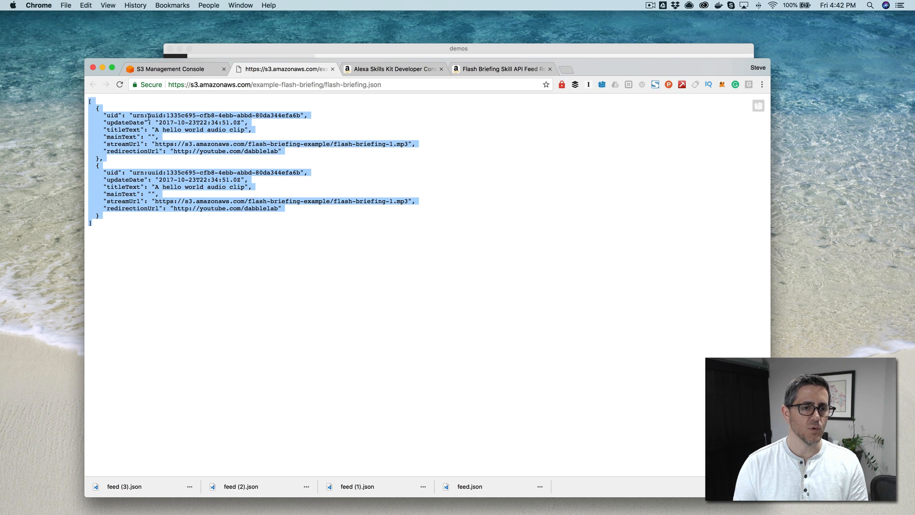
{"action": "left_click", "coordinate": [111, 160]}
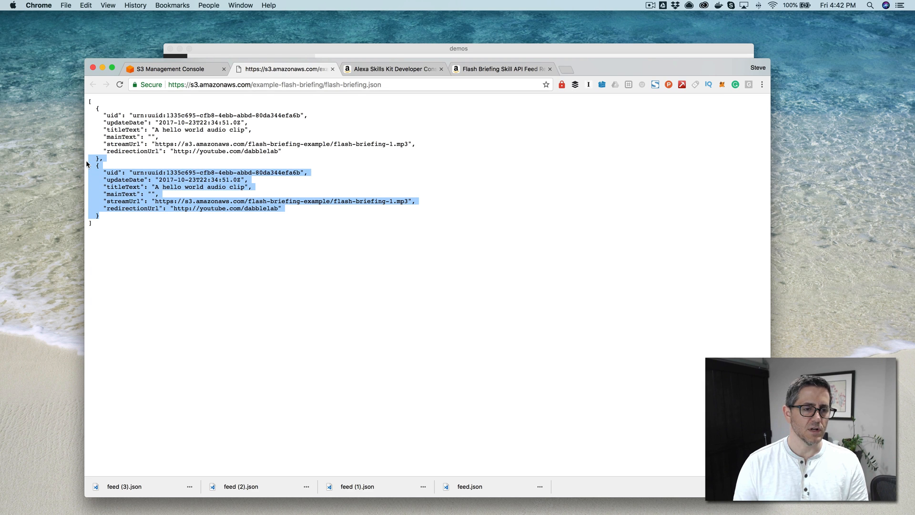
{"action": "left_click", "coordinate": [243, 126]}
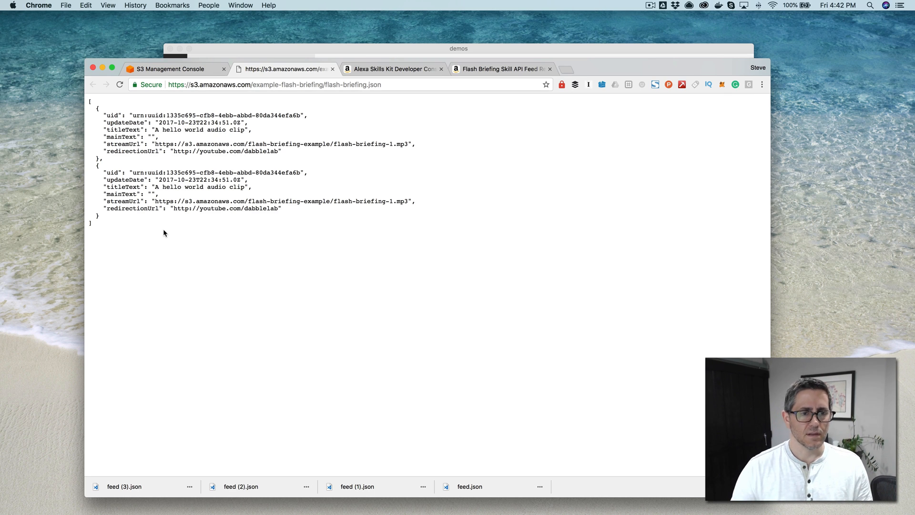
{"action": "mouse_move", "coordinate": [169, 285]}
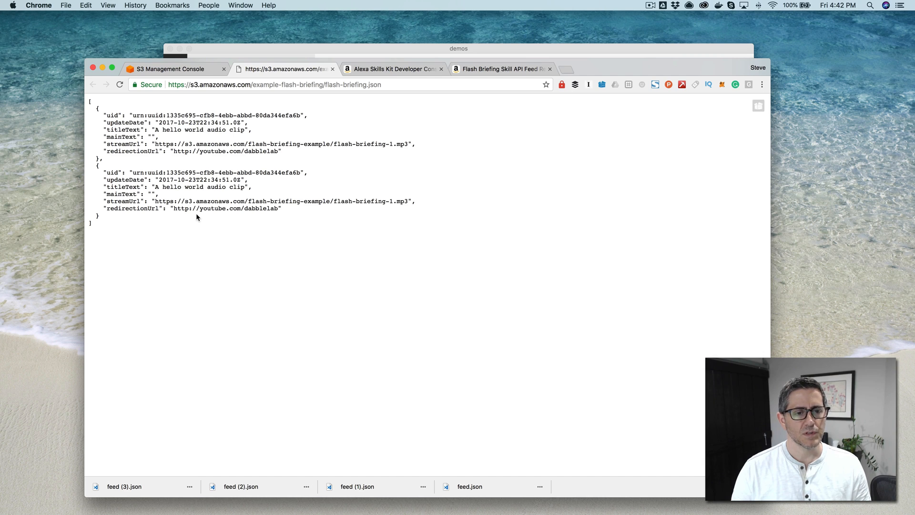
{"action": "mouse_move", "coordinate": [191, 153]}
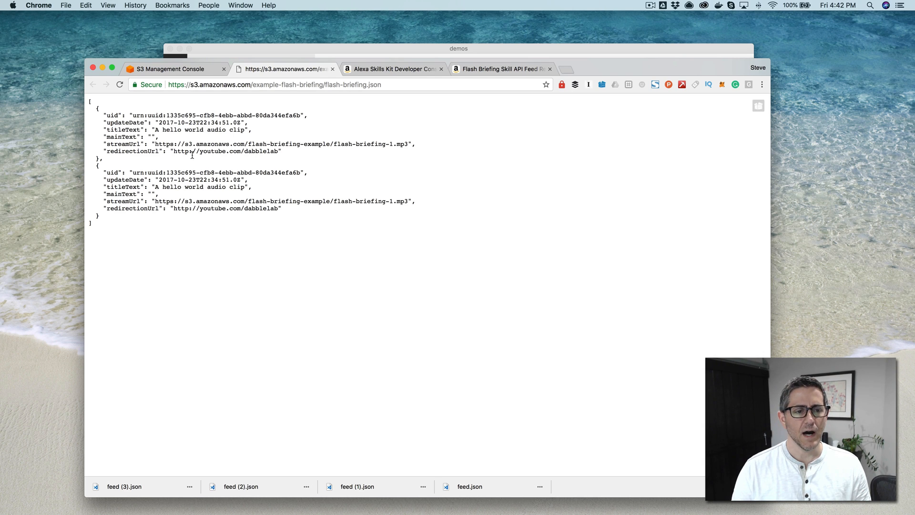
{"action": "mouse_move", "coordinate": [292, 199]}
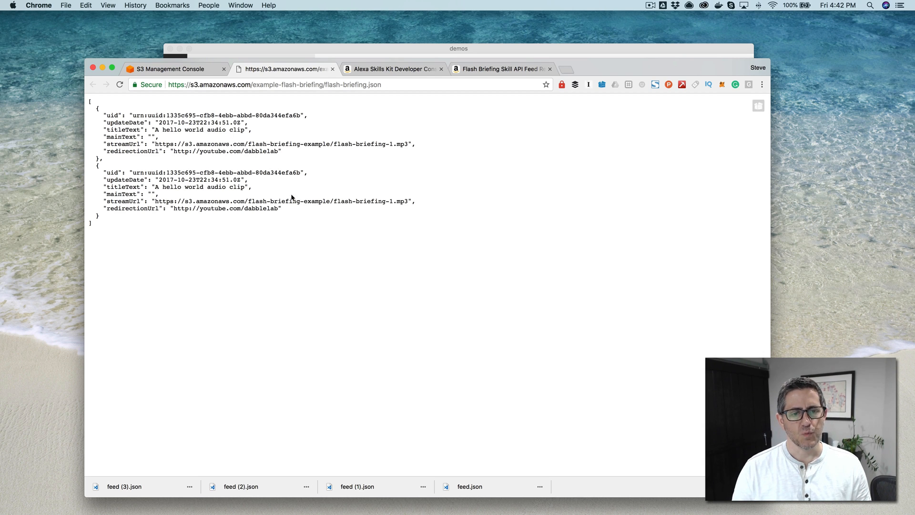
{"action": "mouse_move", "coordinate": [351, 134]}
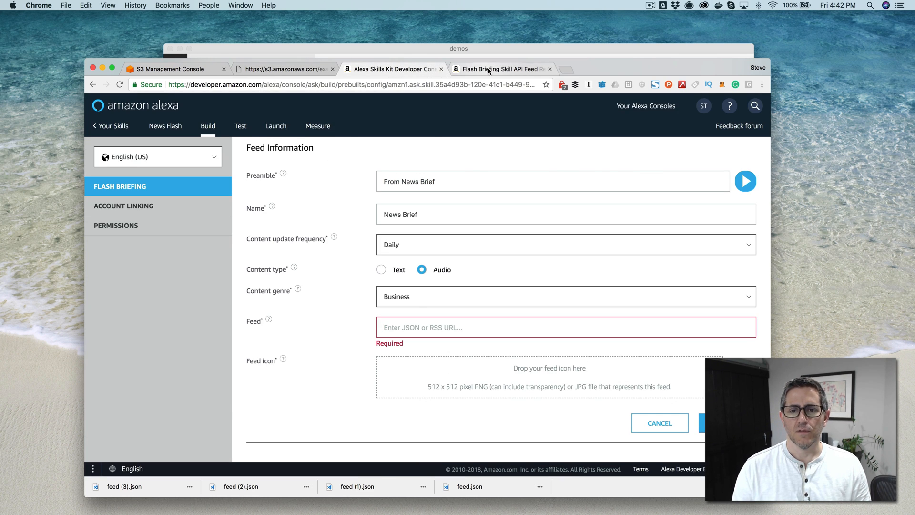
Check the single audio item example in the feed reference documentation.
{"action": "left_click", "coordinate": [498, 69]}
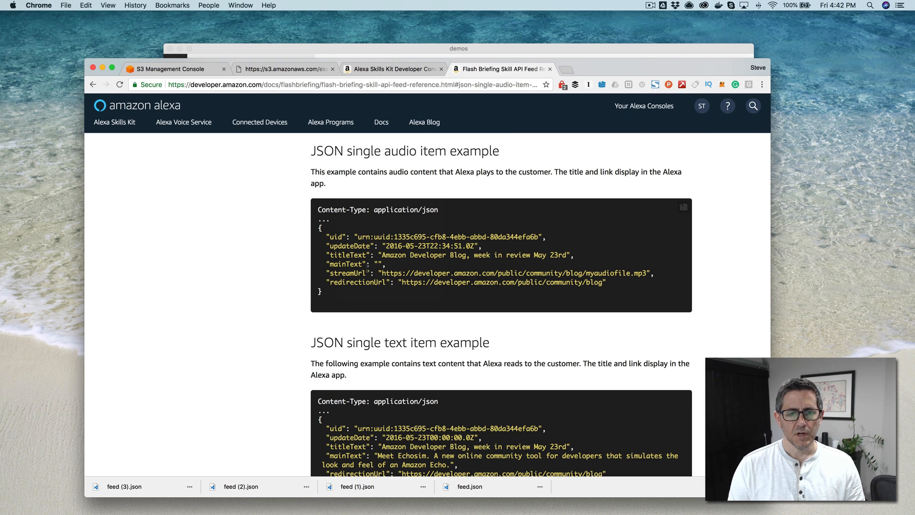
{"action": "mouse_move", "coordinate": [396, 166]}
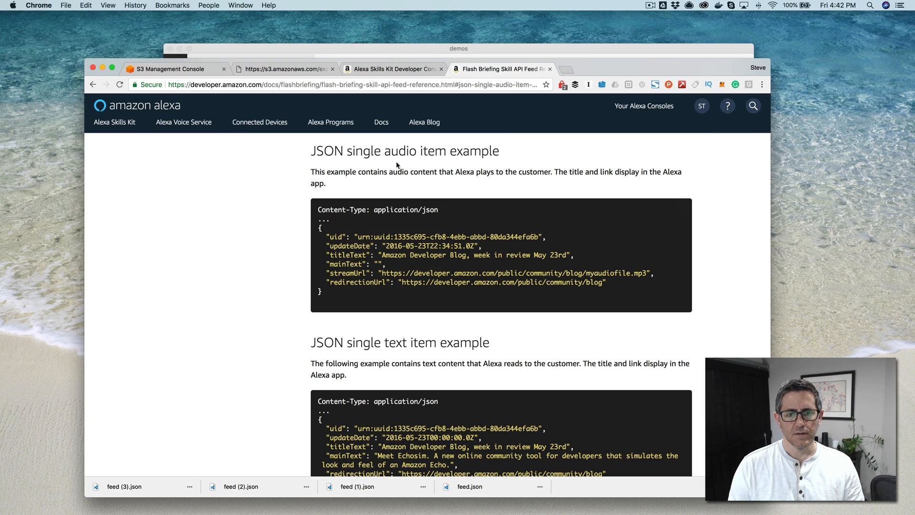
{"action": "mouse_move", "coordinate": [295, 306]}
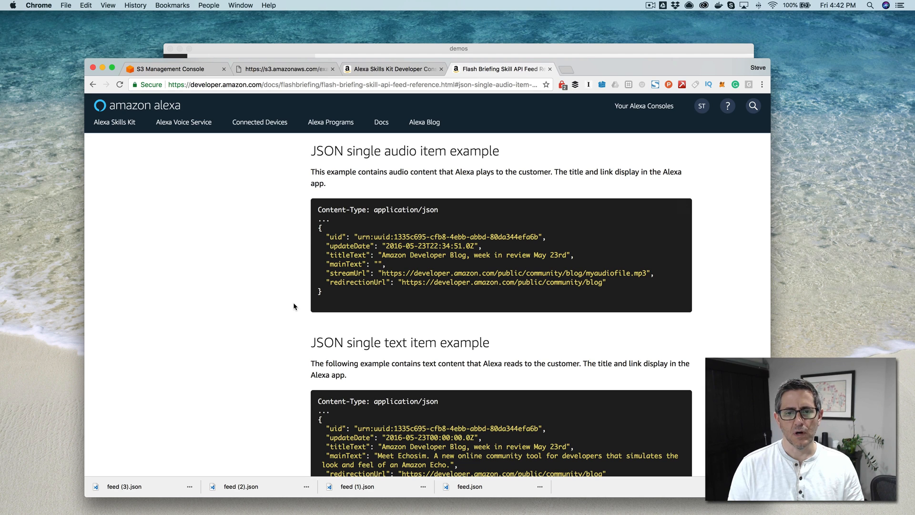
{"action": "scroll", "scroll_direction": "down", "scroll_amount": 3}
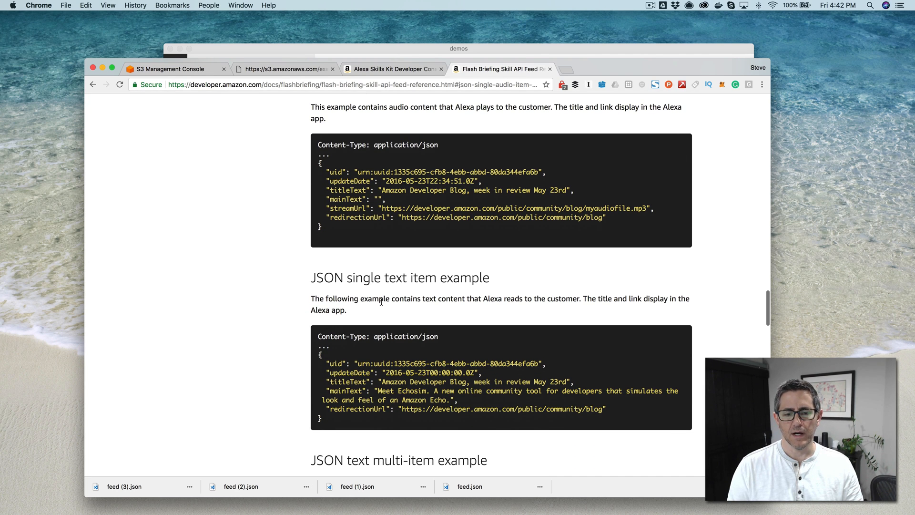
{"action": "mouse_move", "coordinate": [456, 313]}
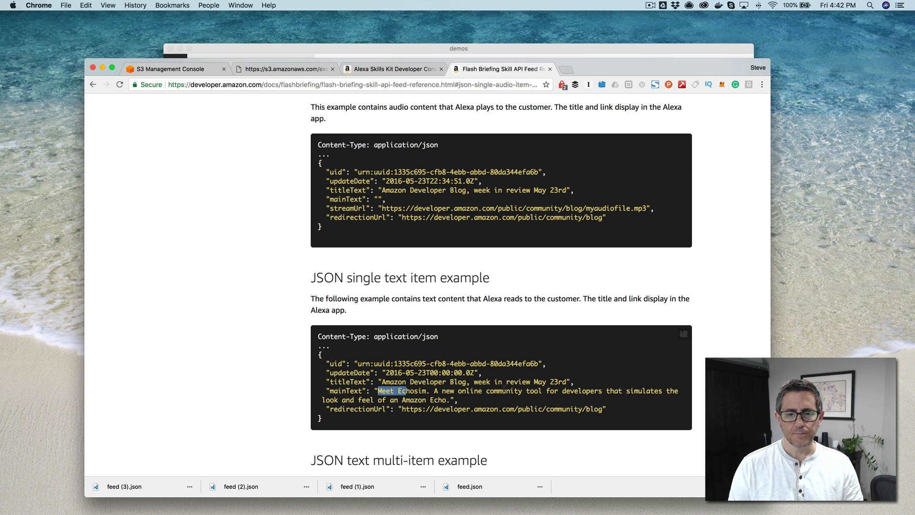
{"action": "mouse_move", "coordinate": [437, 227]}
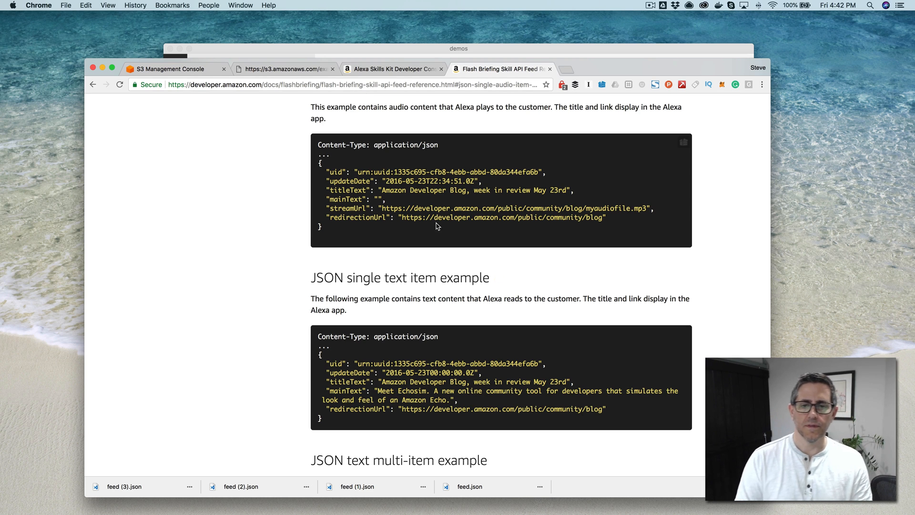
{"action": "scroll", "scroll_direction": "up", "scroll_amount": 3}
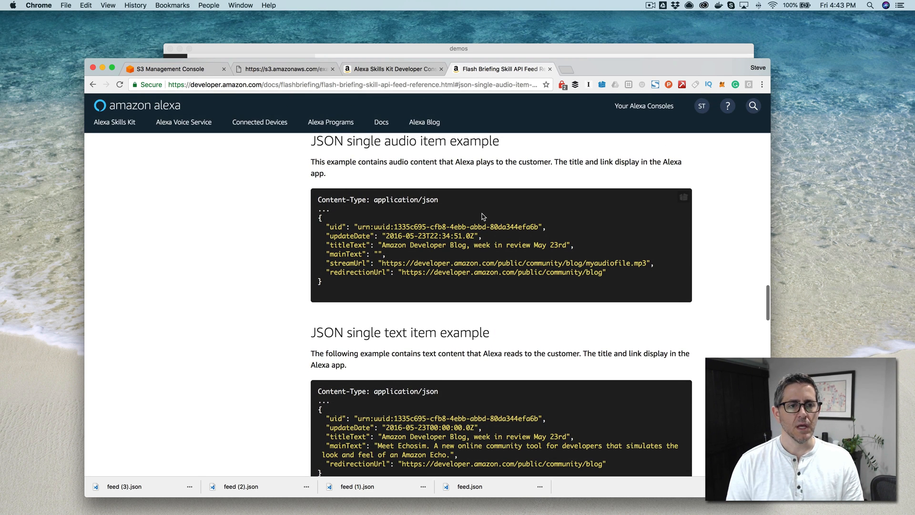
Go to the Amazon S3 service from the AWS Services menu.
{"action": "left_click", "coordinate": [173, 69]}
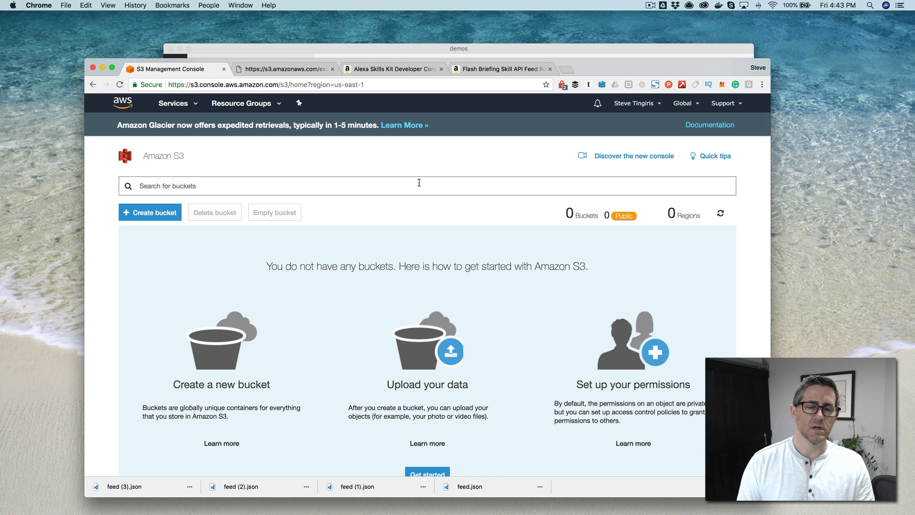
{"action": "mouse_move", "coordinate": [337, 157]}
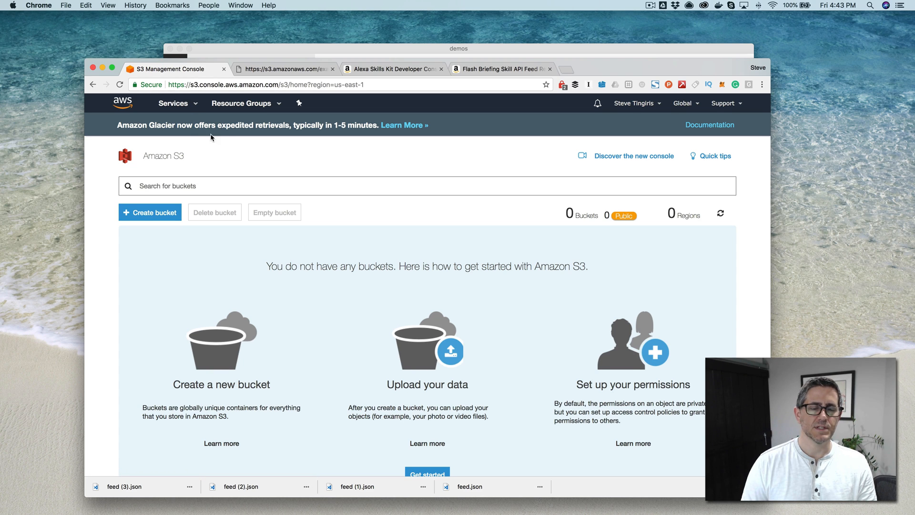
{"action": "left_click", "coordinate": [173, 103]}
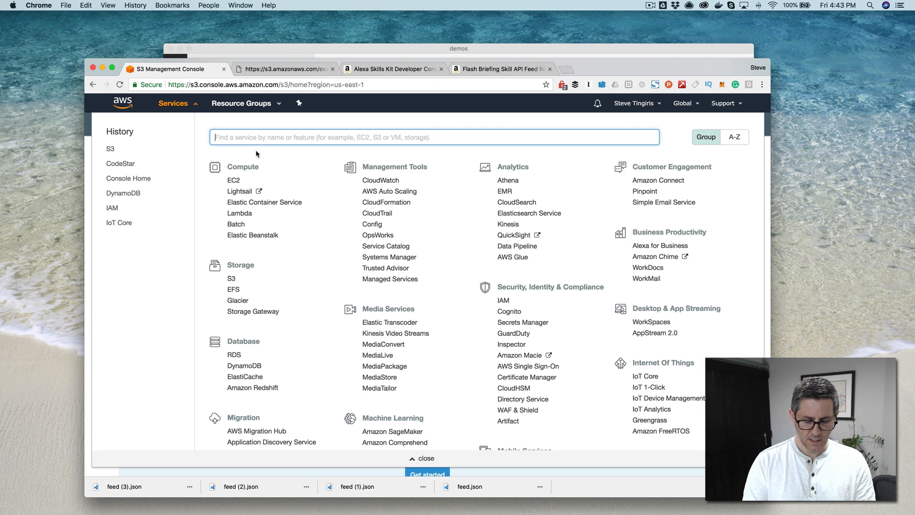
{"action": "type", "text": "s3"}
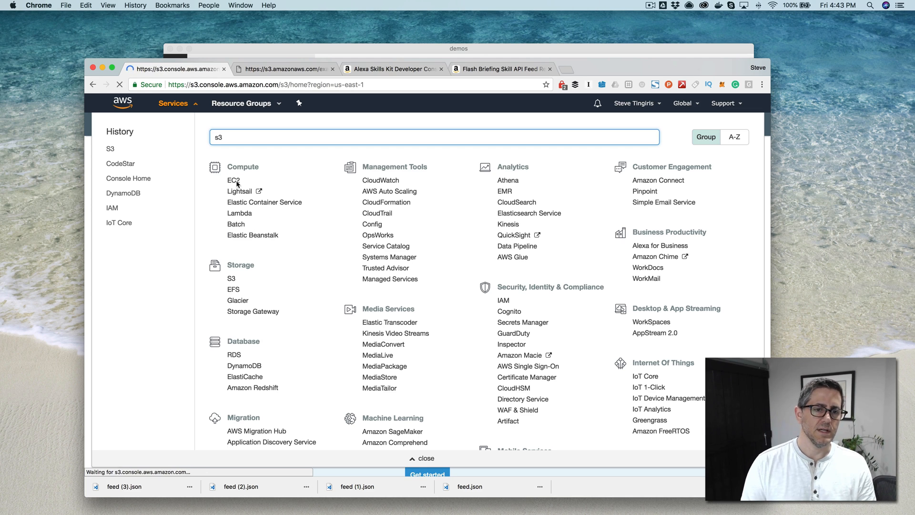
{"action": "left_click", "coordinate": [231, 278]}
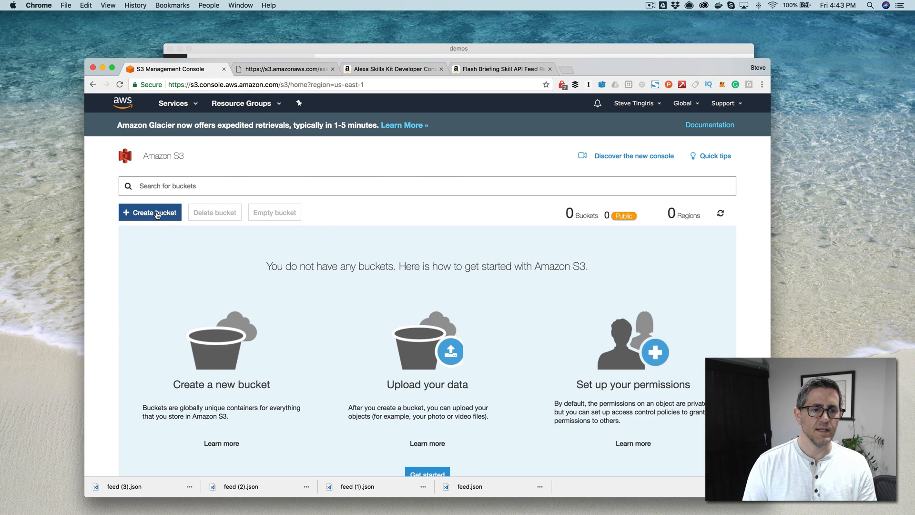
Start a new bucket named news-brief-example and proceed through its properties.
{"action": "left_click", "coordinate": [150, 212]}
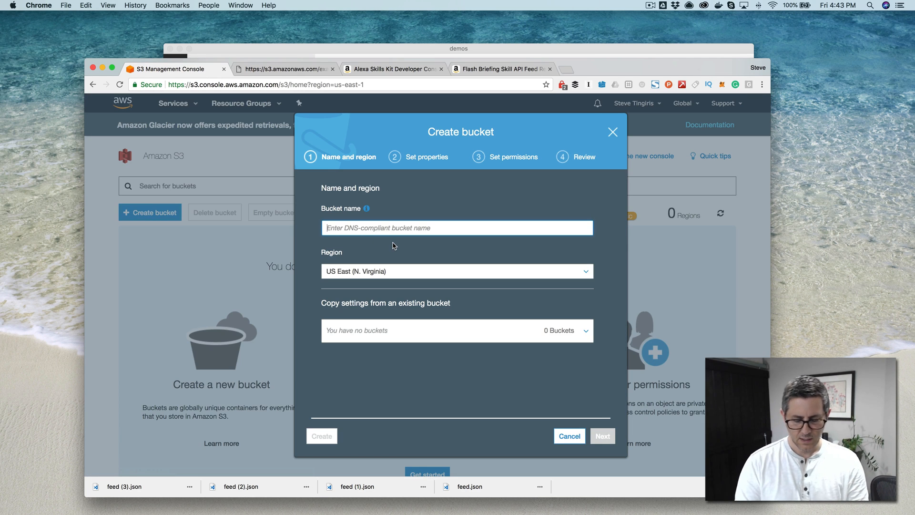
{"action": "type", "text": "news"}
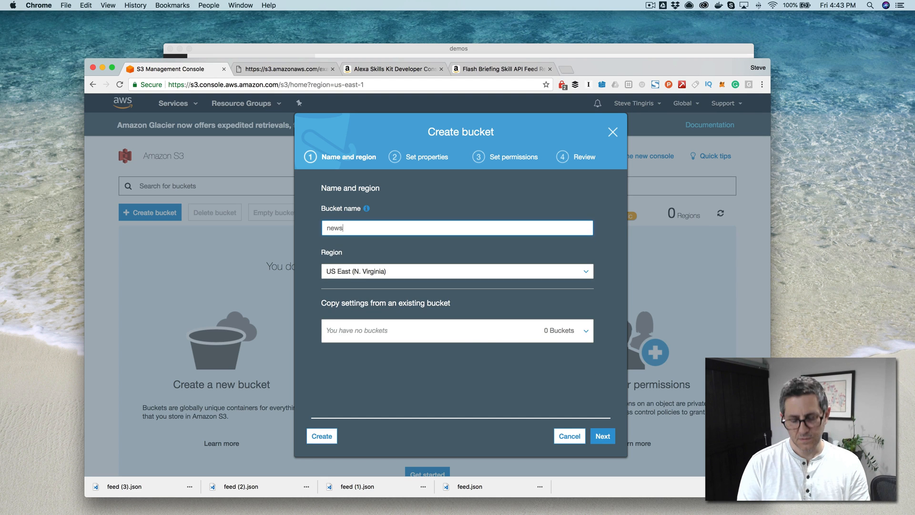
{"action": "type", "text": "-brief"}
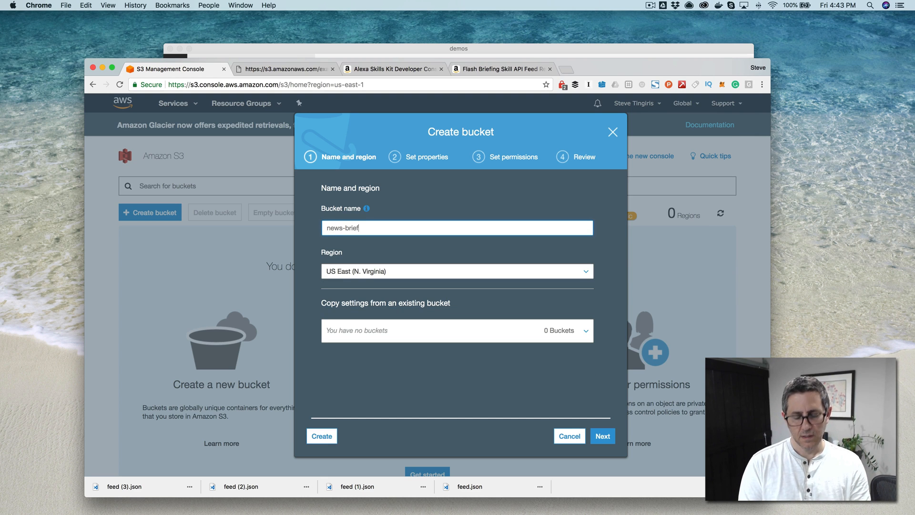
{"action": "type", "text": "-example"}
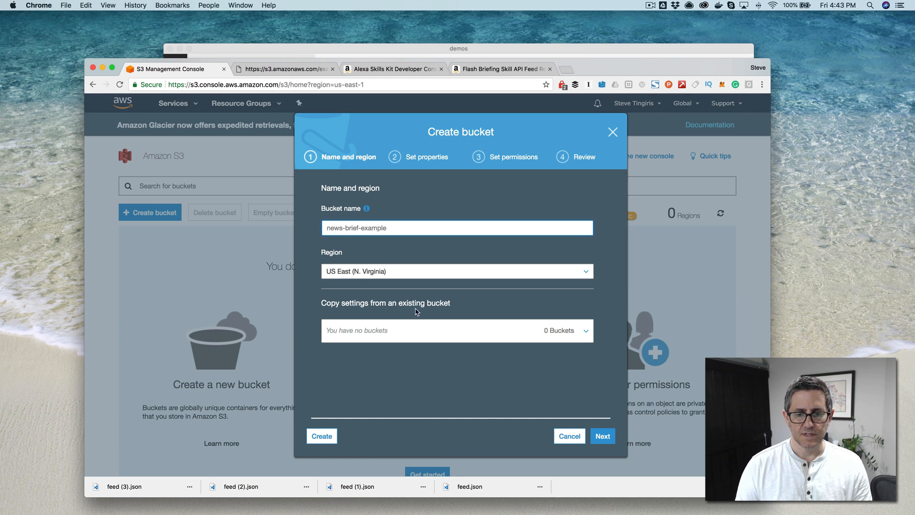
{"action": "left_click", "coordinate": [601, 435]}
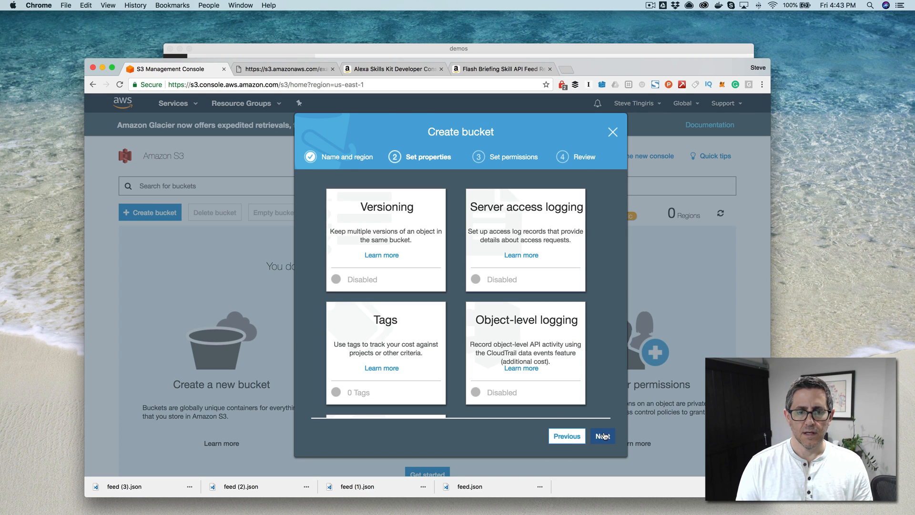
{"action": "scroll", "scroll_direction": "down", "scroll_amount": 3}
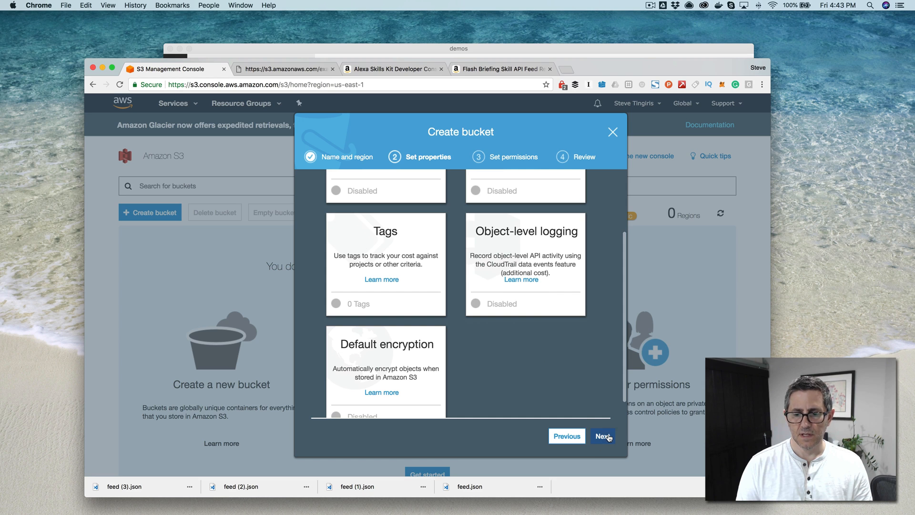
{"action": "left_click", "coordinate": [602, 436]}
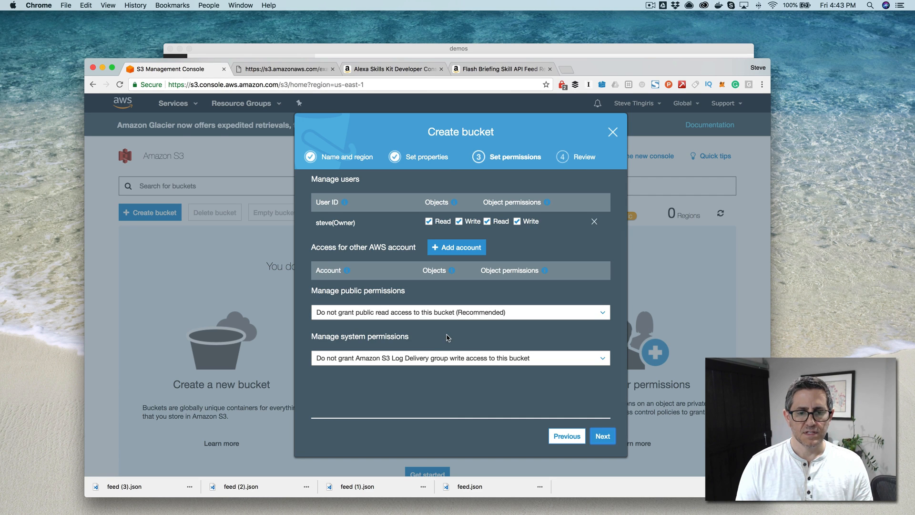
{"action": "mouse_move", "coordinate": [431, 320]}
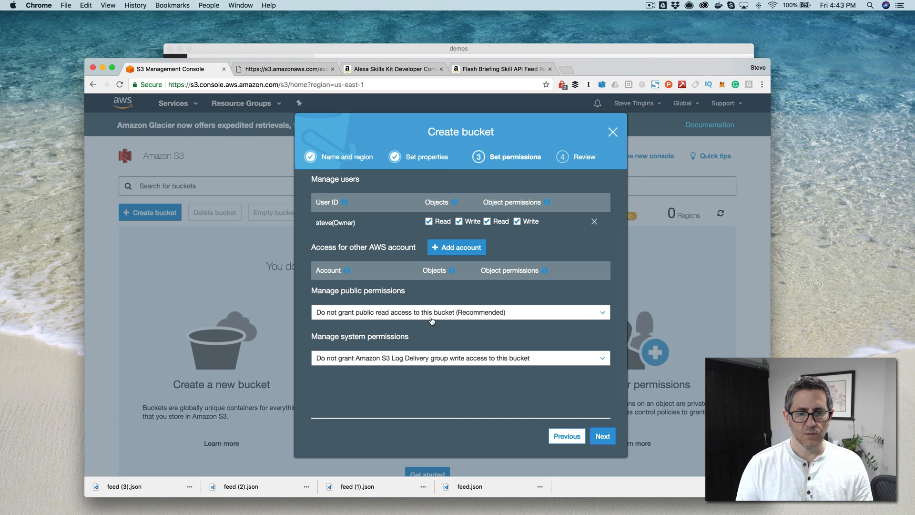
Grant public read access to the bucket and create it.
{"action": "left_click", "coordinate": [459, 312]}
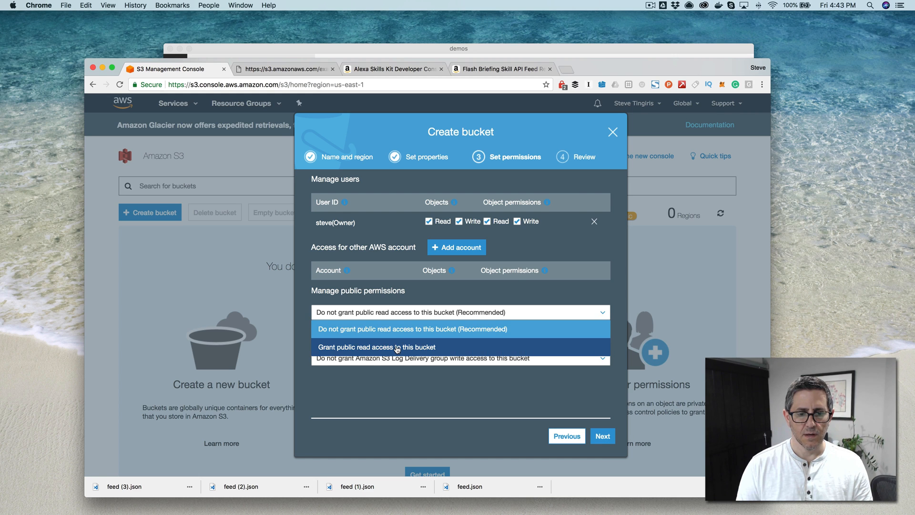
{"action": "left_click", "coordinate": [376, 347]}
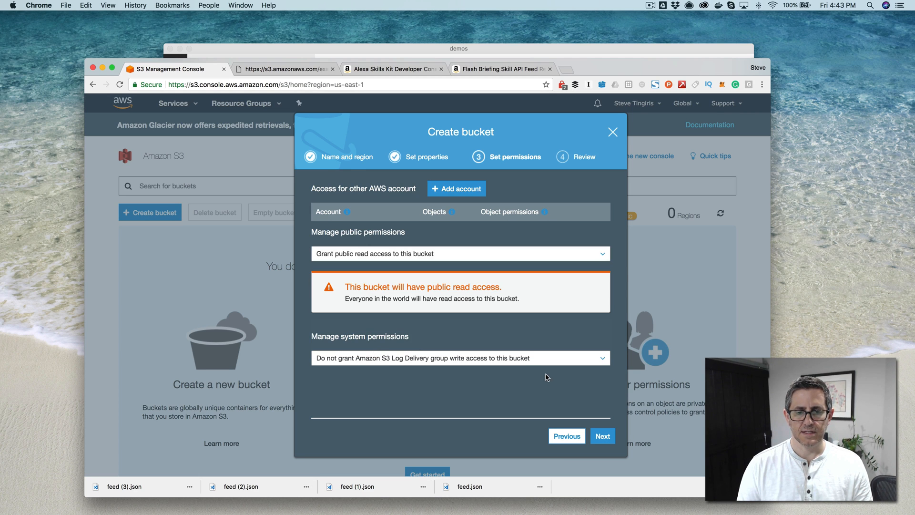
{"action": "left_click", "coordinate": [601, 435]}
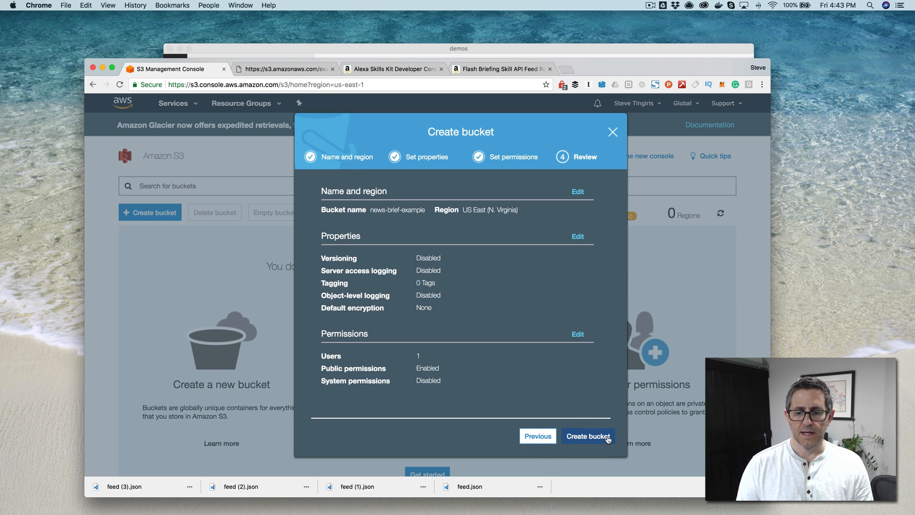
{"action": "left_click", "coordinate": [588, 435]}
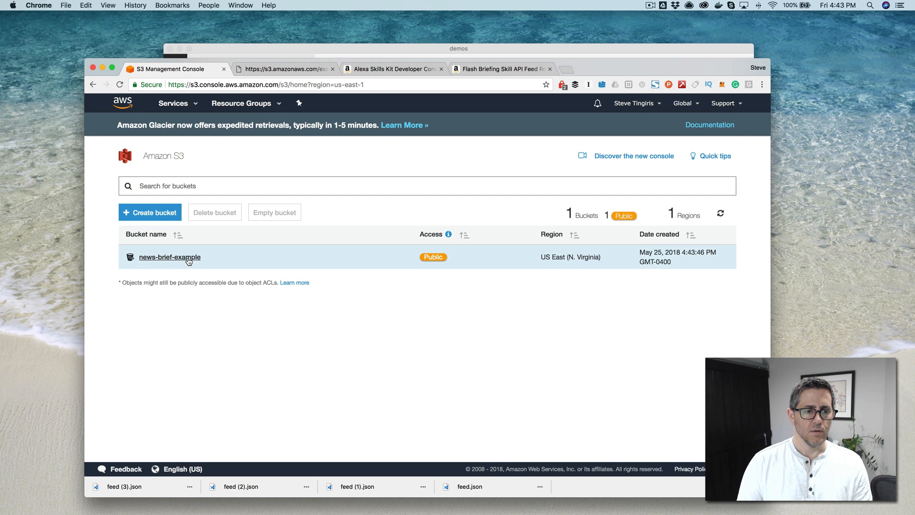
Upload flash-briefing-1.mp3 into news-brief-example with public read access.
{"action": "left_click", "coordinate": [170, 257]}
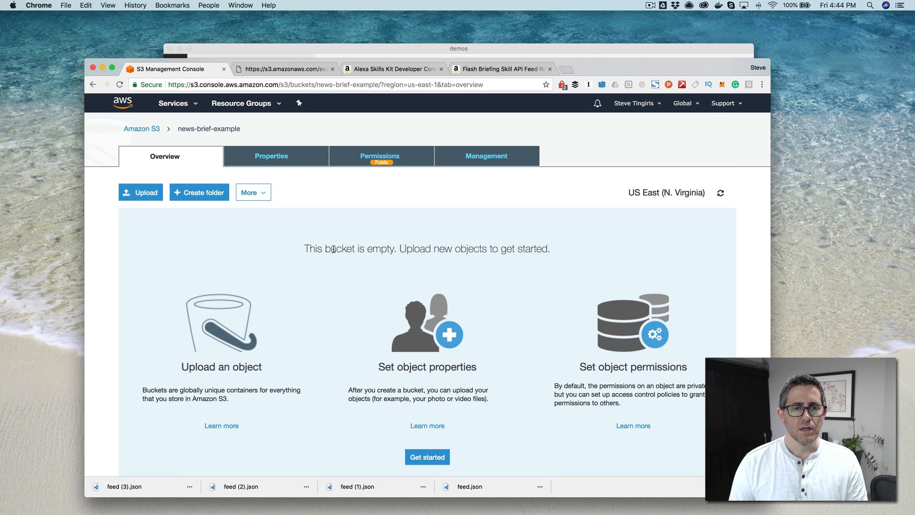
{"action": "mouse_move", "coordinate": [288, 251]}
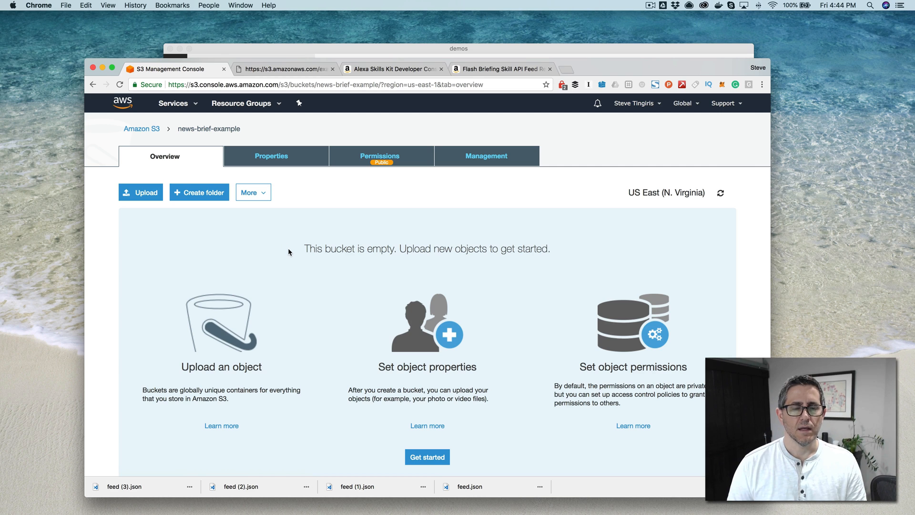
{"action": "left_click", "coordinate": [140, 191]}
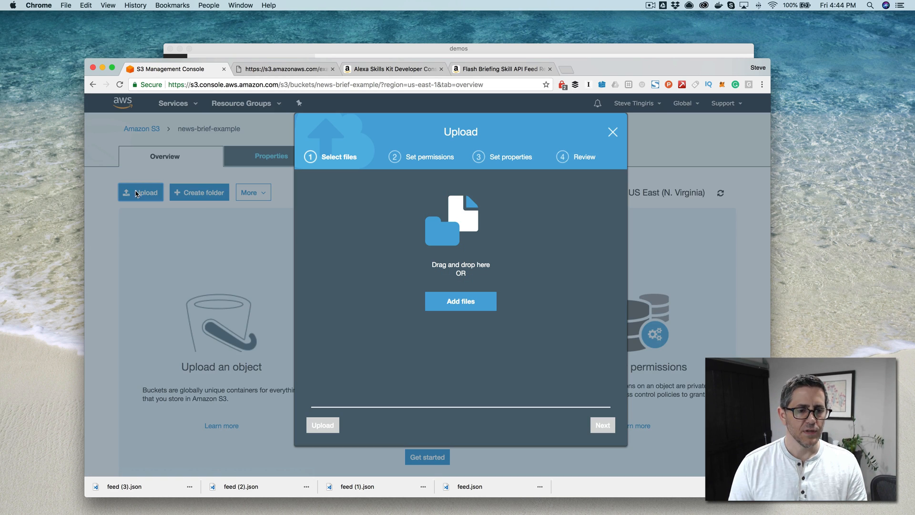
{"action": "mouse_move", "coordinate": [455, 311]}
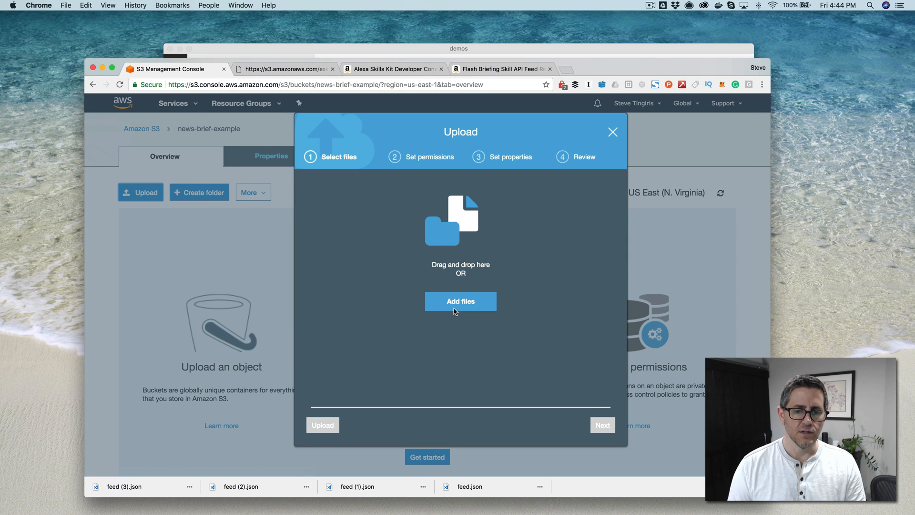
{"action": "mouse_move", "coordinate": [393, 326]}
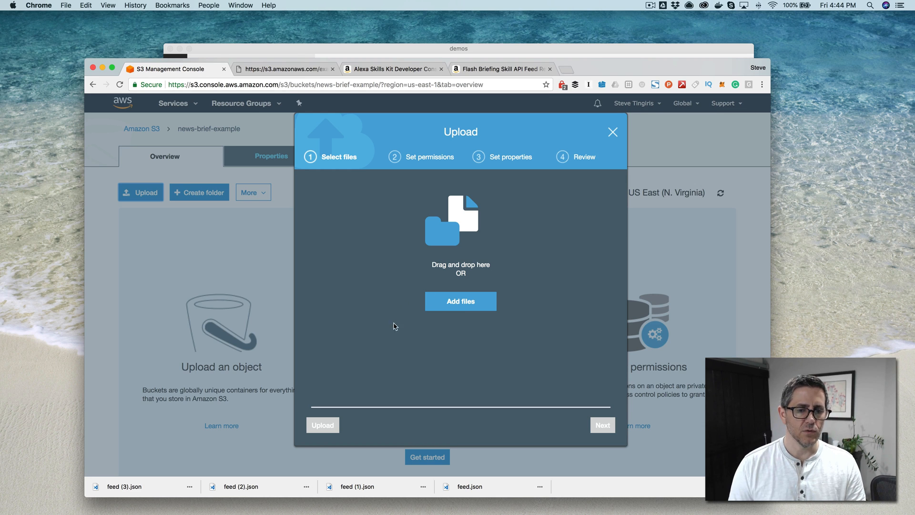
{"action": "mouse_move", "coordinate": [389, 342]}
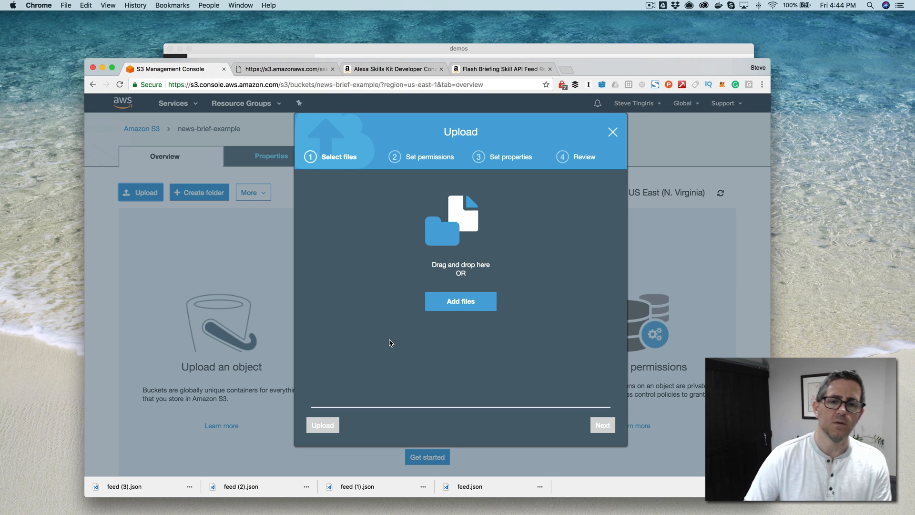
{"action": "mouse_move", "coordinate": [476, 317]}
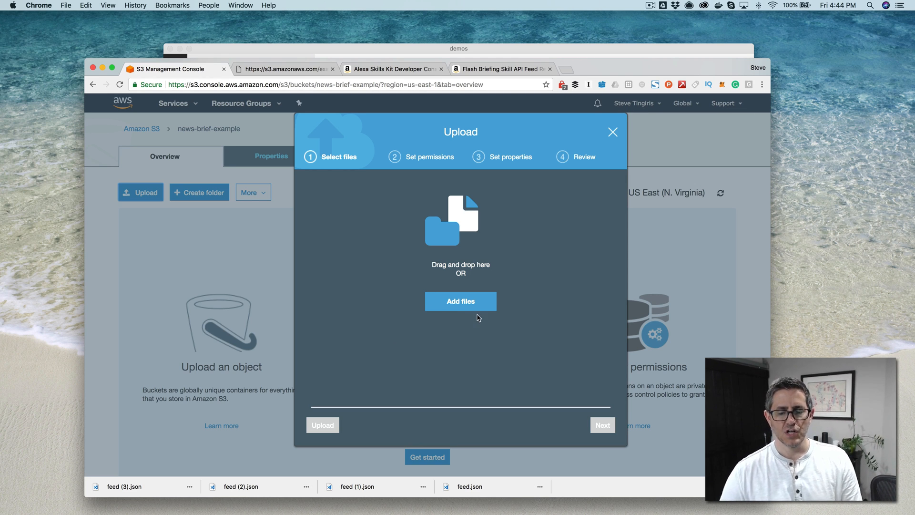
{"action": "mouse_move", "coordinate": [502, 308]}
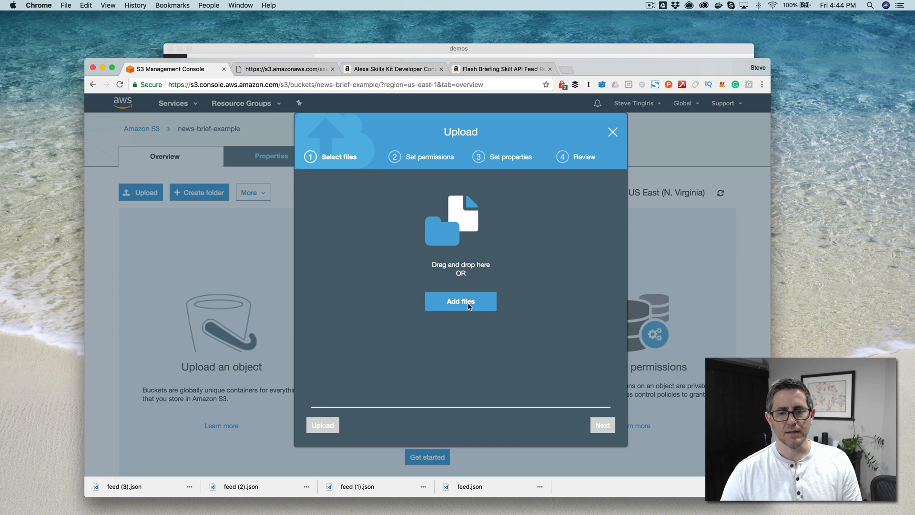
{"action": "left_click", "coordinate": [460, 301]}
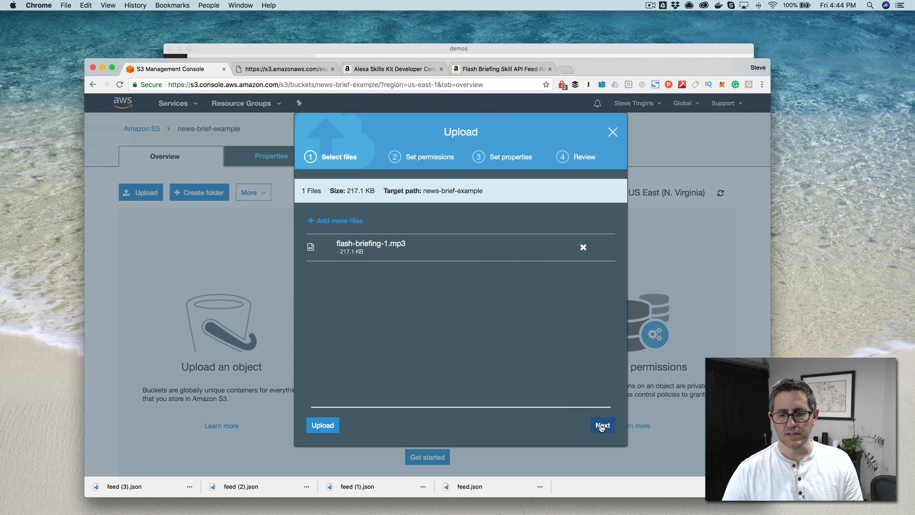
{"action": "left_click", "coordinate": [602, 424]}
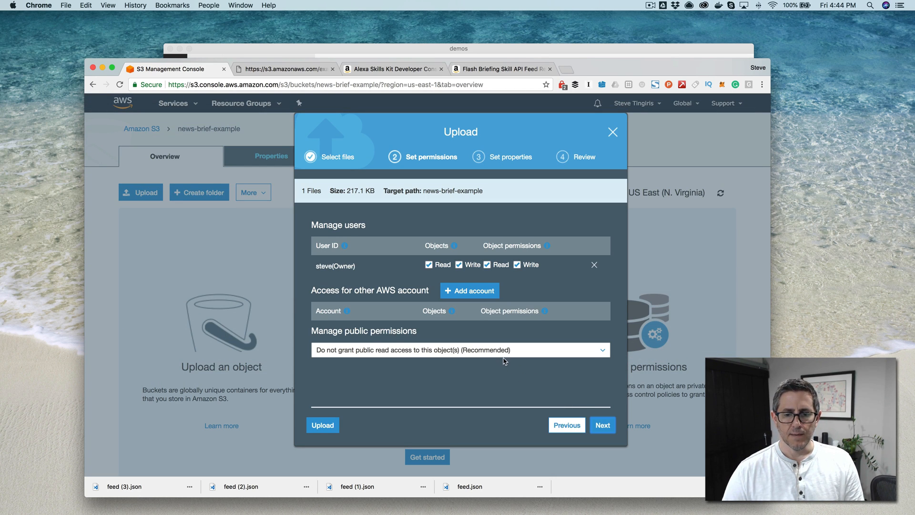
{"action": "left_click", "coordinate": [459, 350]}
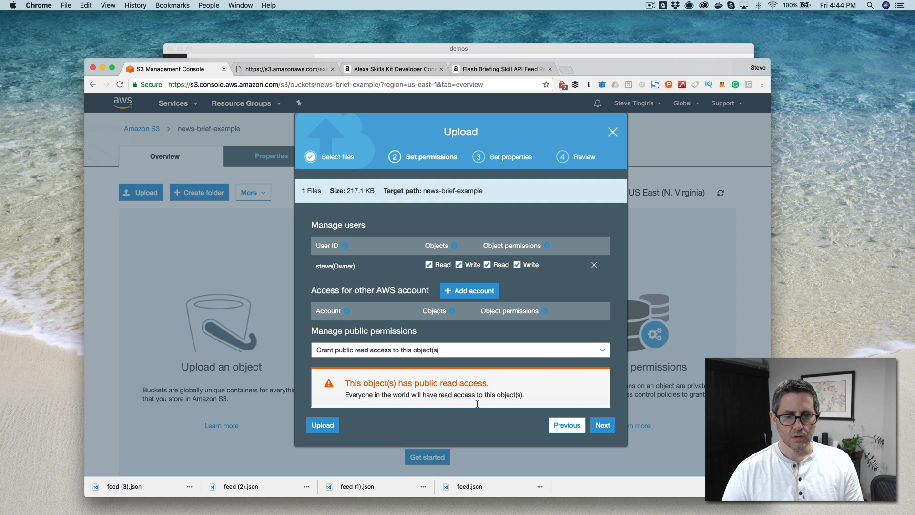
{"action": "left_click", "coordinate": [603, 425]}
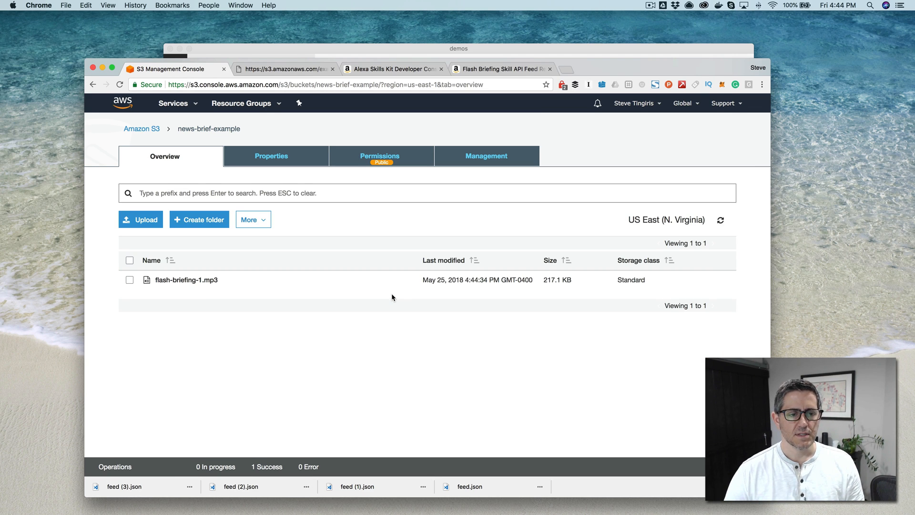
View flash-briefing-1.mp3's details, then return to the news-brief-example bucket.
{"action": "left_click", "coordinate": [186, 279]}
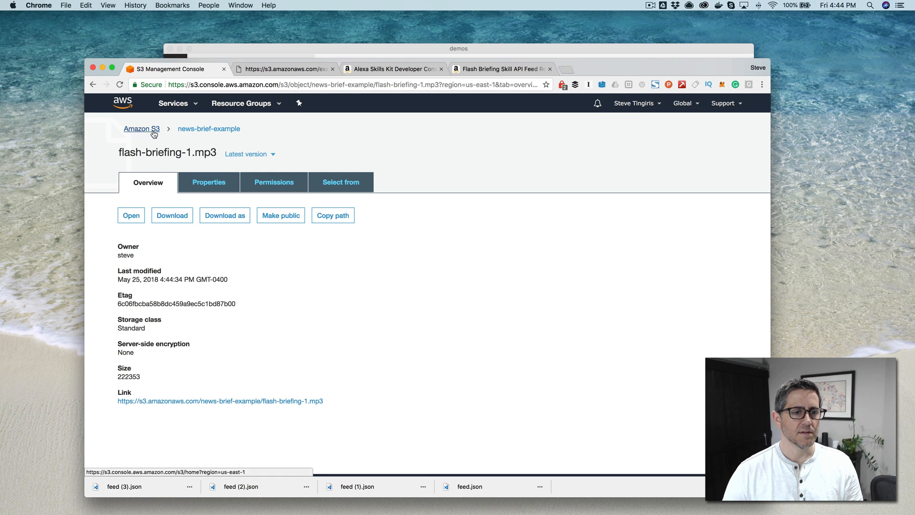
{"action": "left_click", "coordinate": [137, 129]}
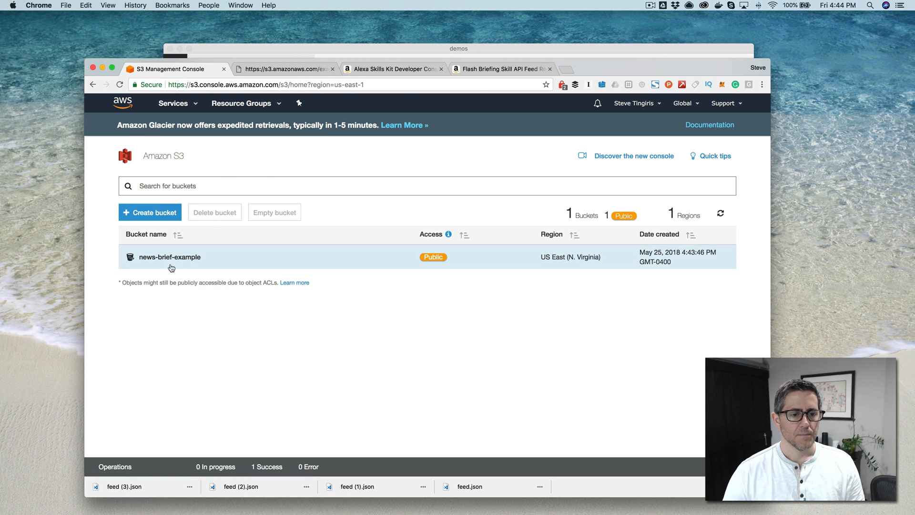
{"action": "left_click", "coordinate": [169, 257]}
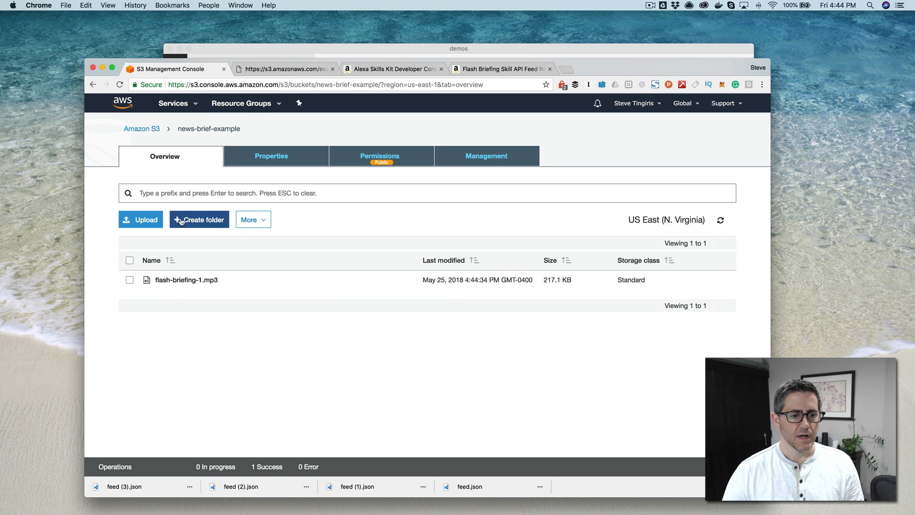
Upload flash-briefing.json to the bucket with public read access.
{"action": "left_click", "coordinate": [140, 219]}
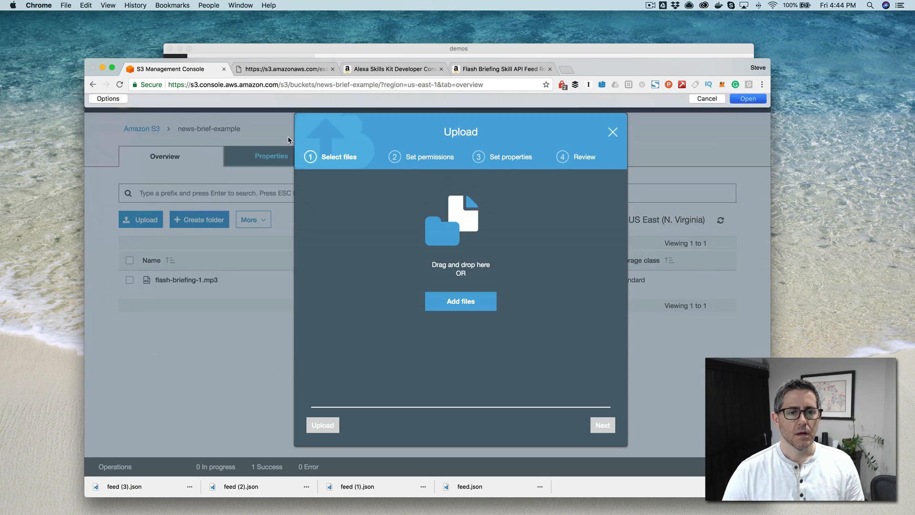
{"action": "left_click", "coordinate": [602, 425]}
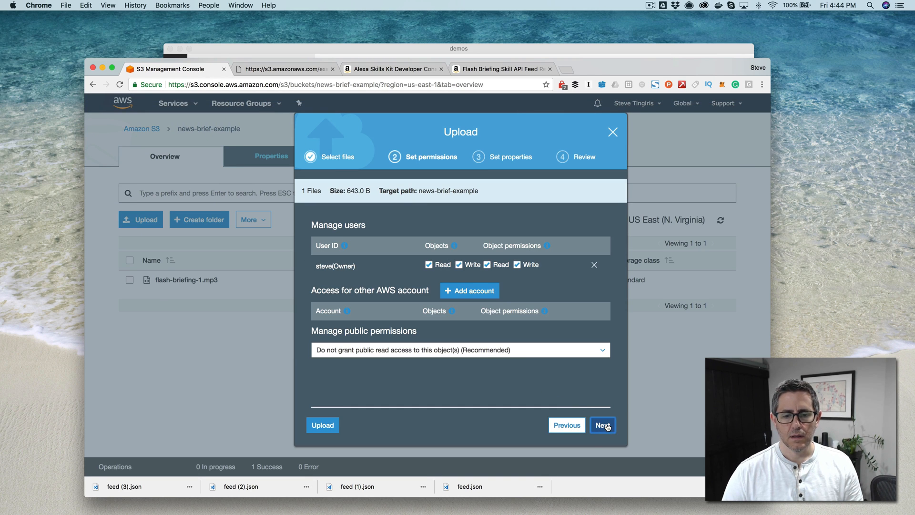
{"action": "left_click", "coordinate": [460, 350]}
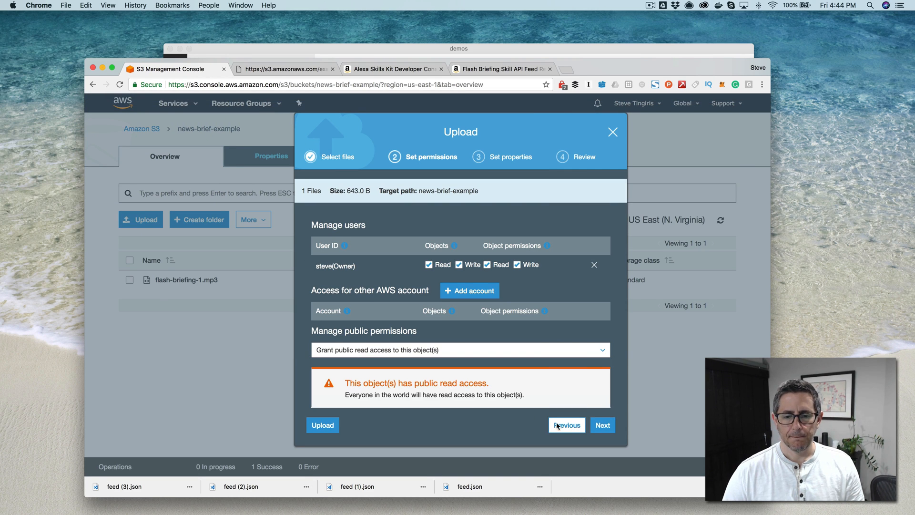
{"action": "left_click", "coordinate": [602, 424]}
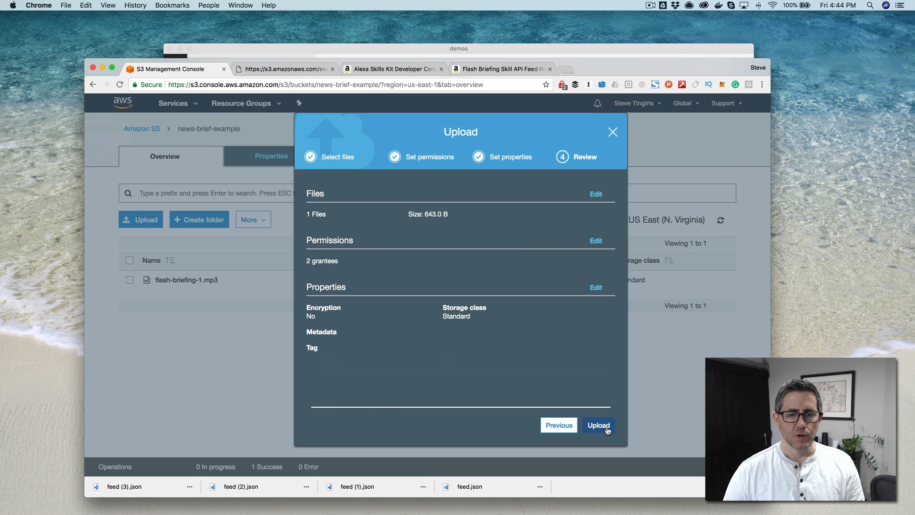
{"action": "left_click", "coordinate": [598, 425]}
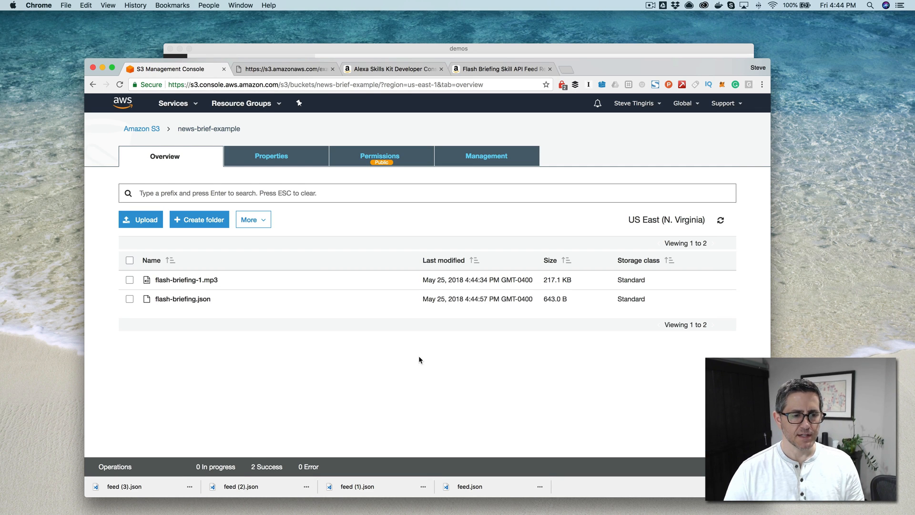
Open flash-briefing.json's public S3 link in Chrome and select its URL.
{"action": "left_click", "coordinate": [182, 298]}
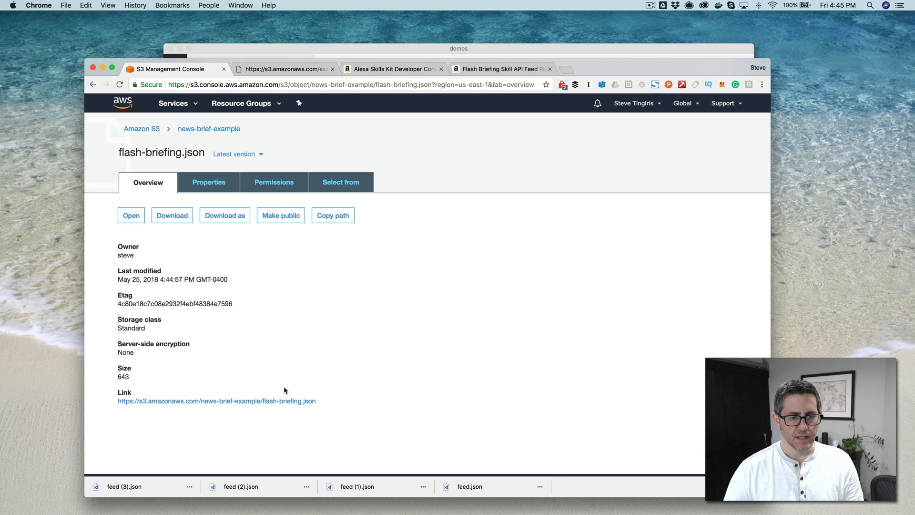
{"action": "mouse_move", "coordinate": [313, 402]}
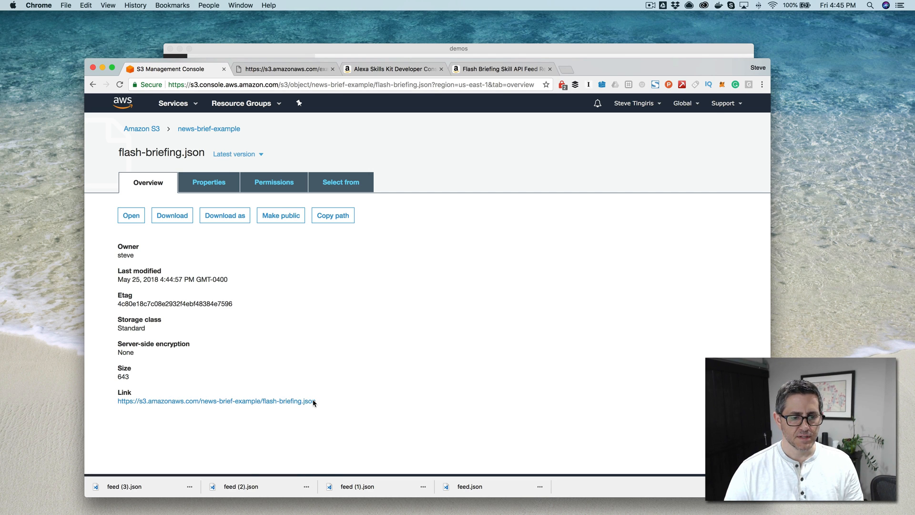
{"action": "left_click", "coordinate": [216, 401]}
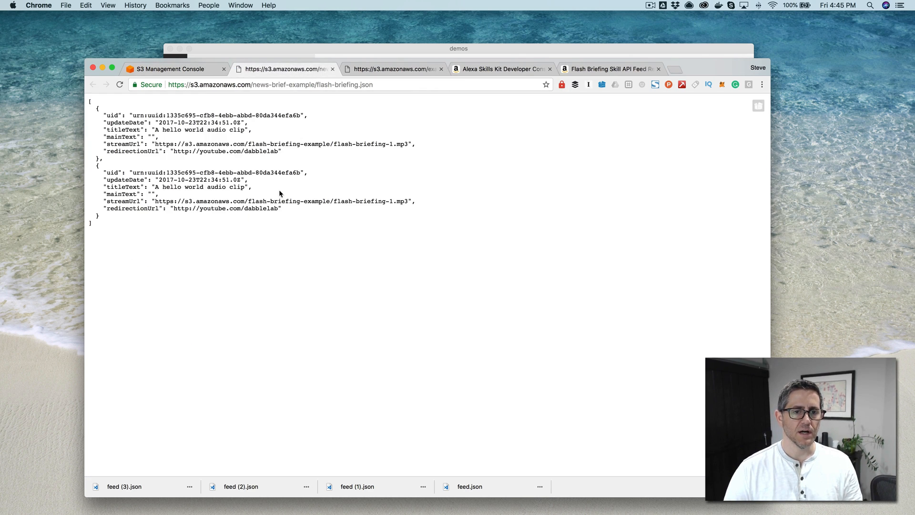
{"action": "mouse_move", "coordinate": [197, 98]}
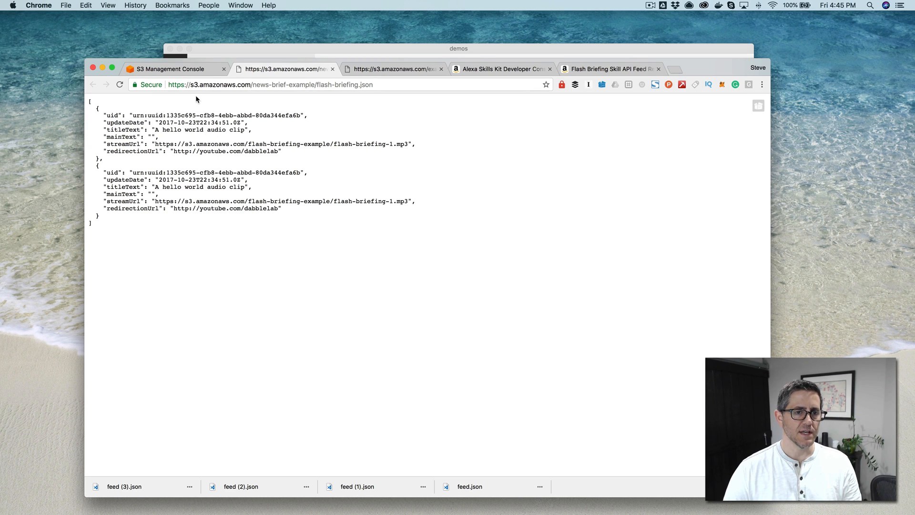
{"action": "left_click", "coordinate": [268, 85]}
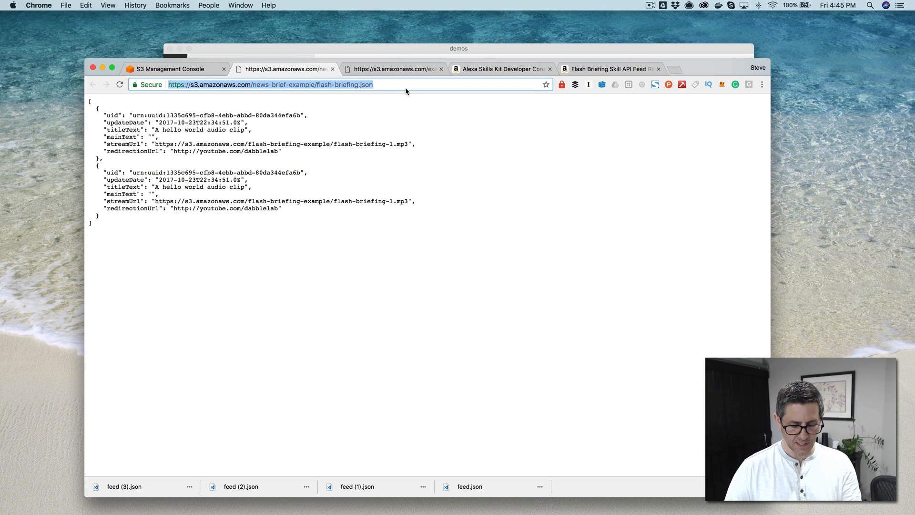
{"action": "mouse_move", "coordinate": [223, 100]}
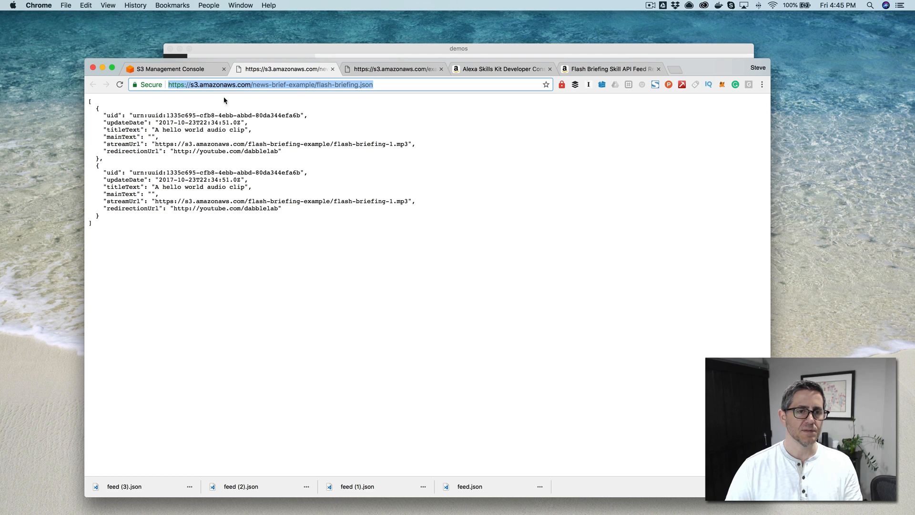
{"action": "mouse_move", "coordinate": [611, 68]}
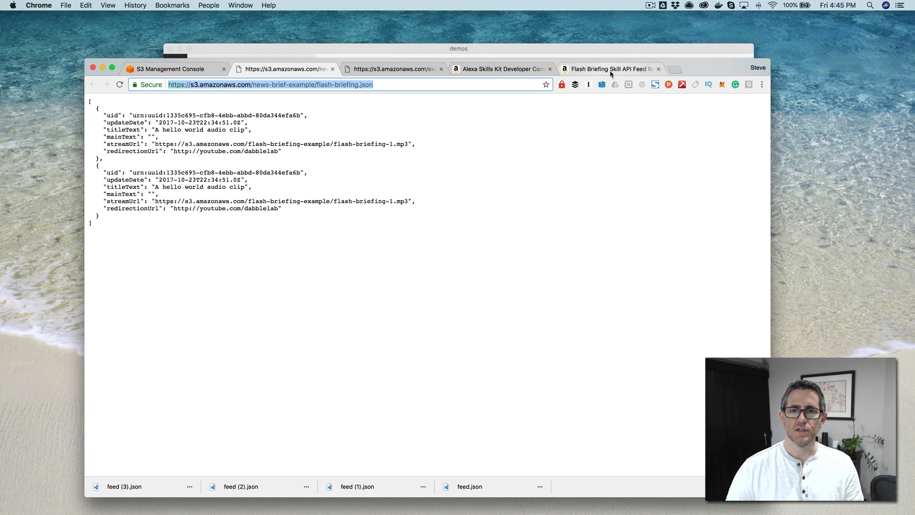
Paste the S3 flash-briefing.json URL into the skill's Feed field.
{"action": "left_click", "coordinate": [498, 68]}
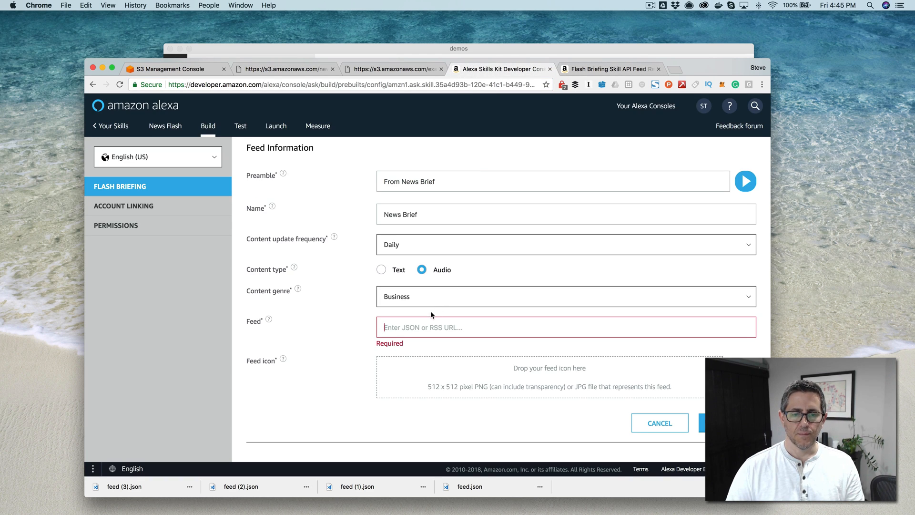
{"action": "type", "text": "https://s3.amazonaws.com/news-brief-example/flash-briefing.json"}
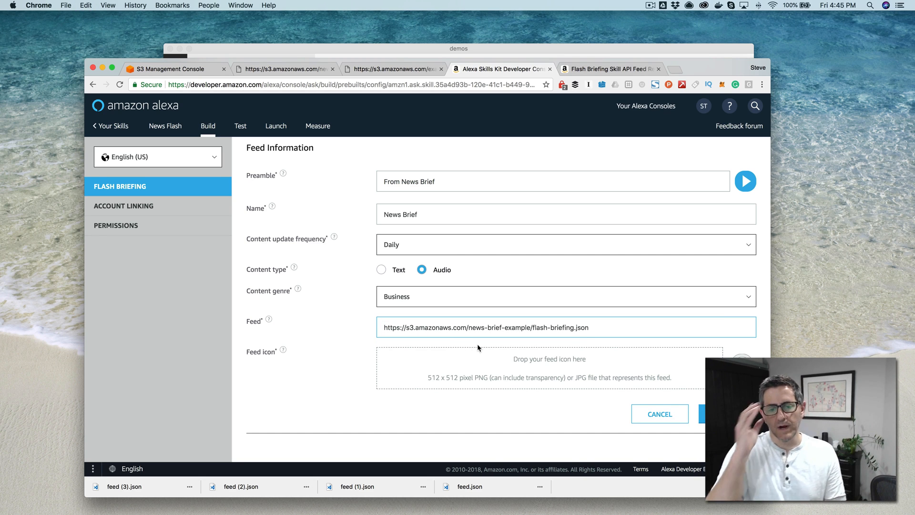
{"action": "mouse_move", "coordinate": [445, 355]}
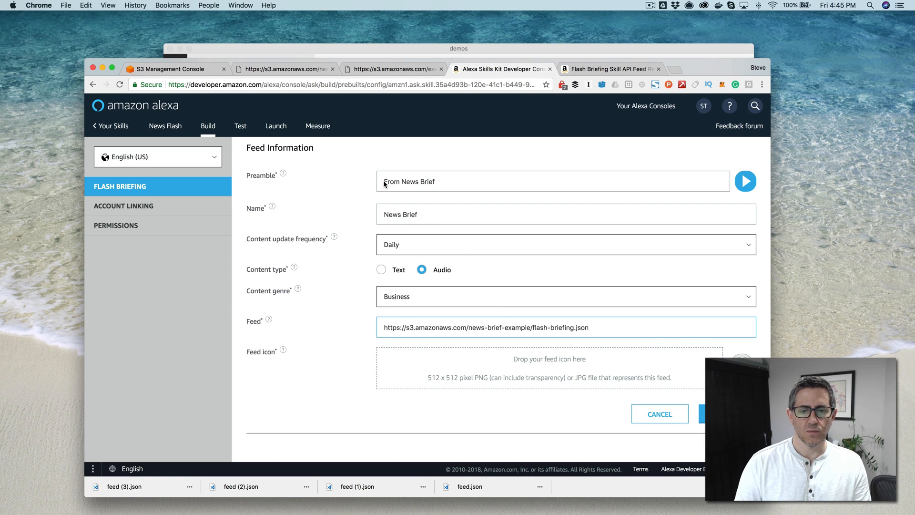
{"action": "mouse_move", "coordinate": [402, 321]}
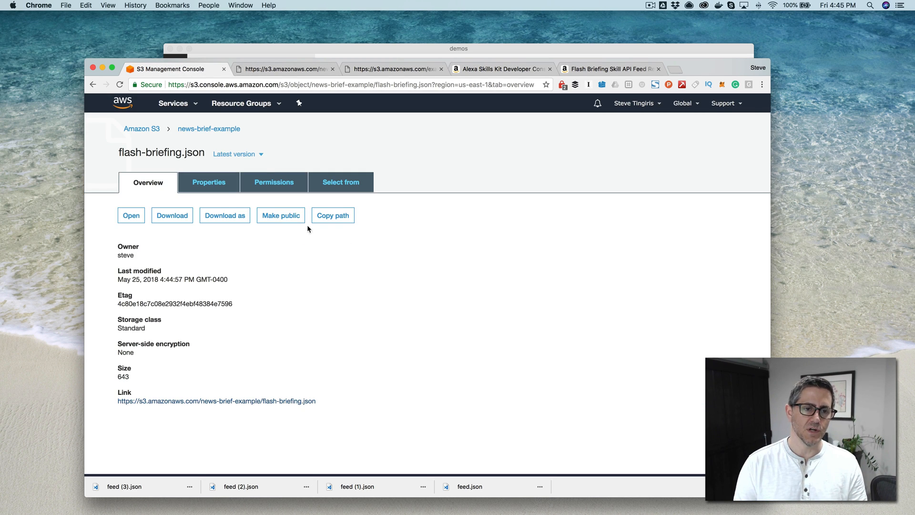
{"action": "mouse_move", "coordinate": [265, 206]}
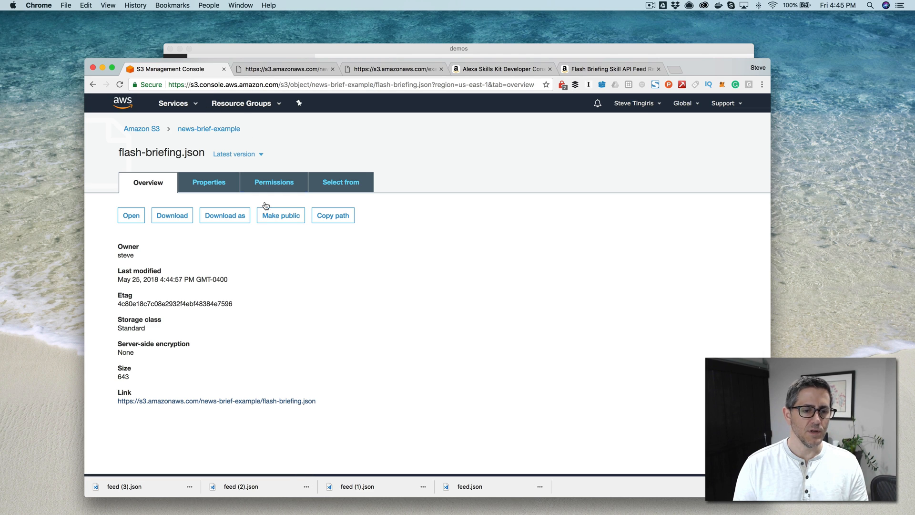
{"action": "mouse_move", "coordinate": [245, 401]}
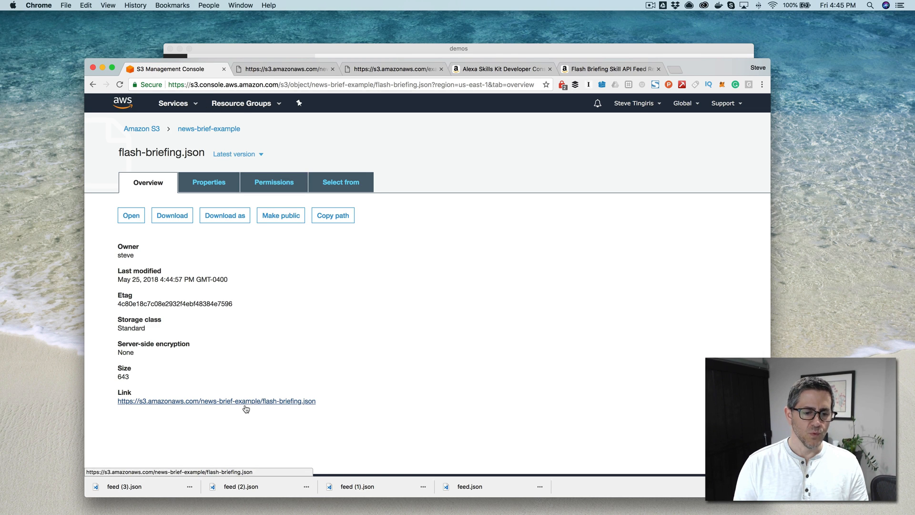
{"action": "mouse_move", "coordinate": [348, 408]}
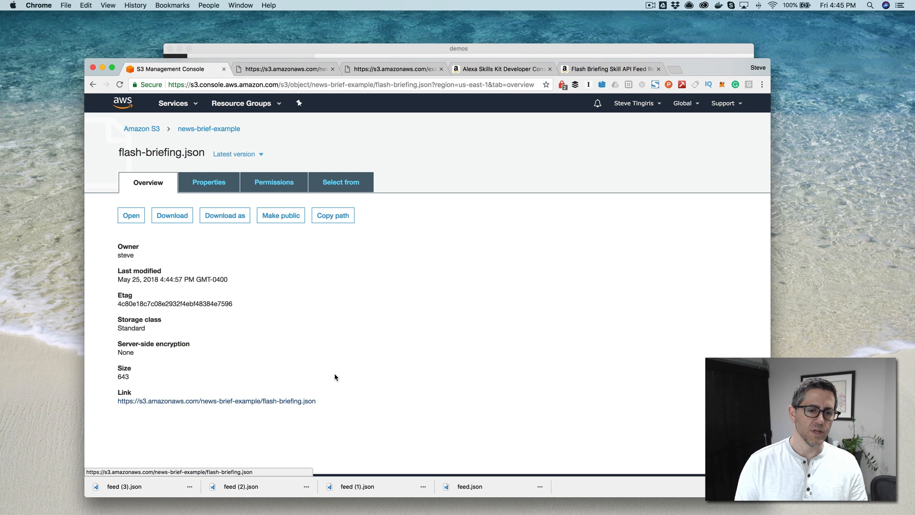
{"action": "mouse_move", "coordinate": [358, 364]}
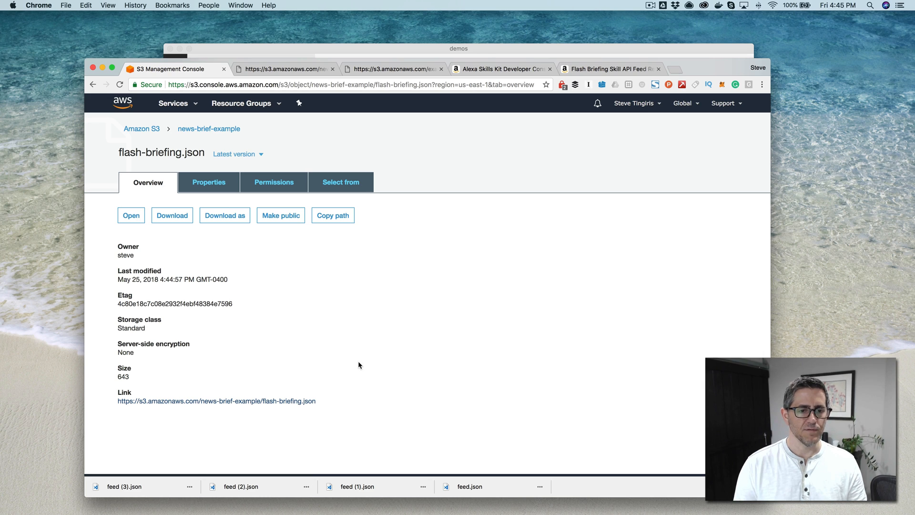
{"action": "mouse_move", "coordinate": [347, 364]}
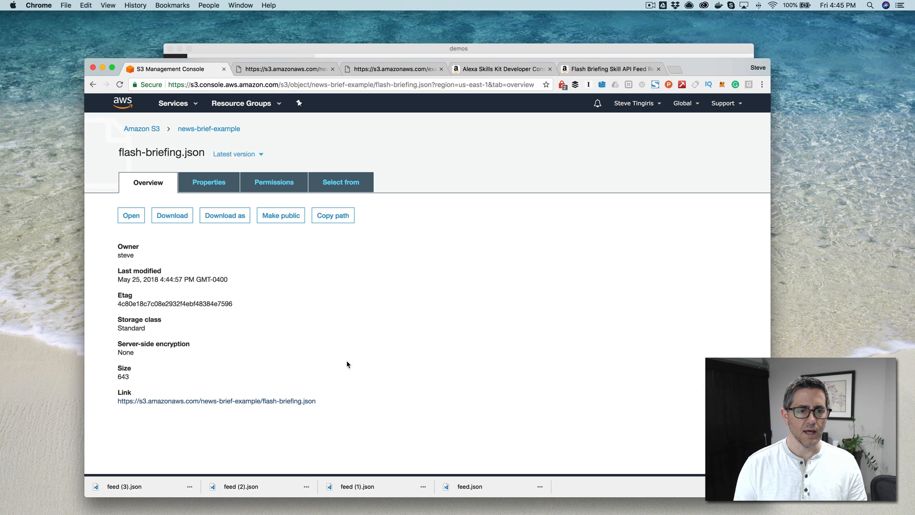
{"action": "mouse_move", "coordinate": [418, 329]}
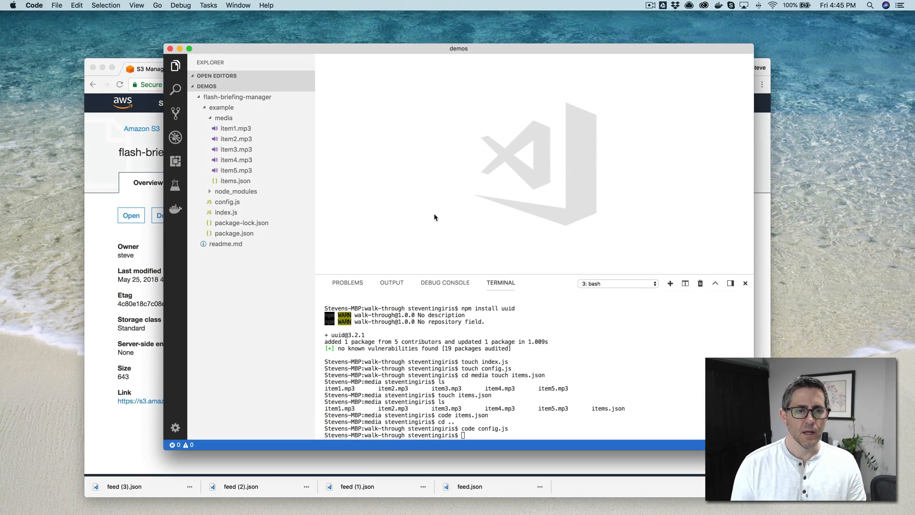
{"action": "mouse_move", "coordinate": [426, 212]}
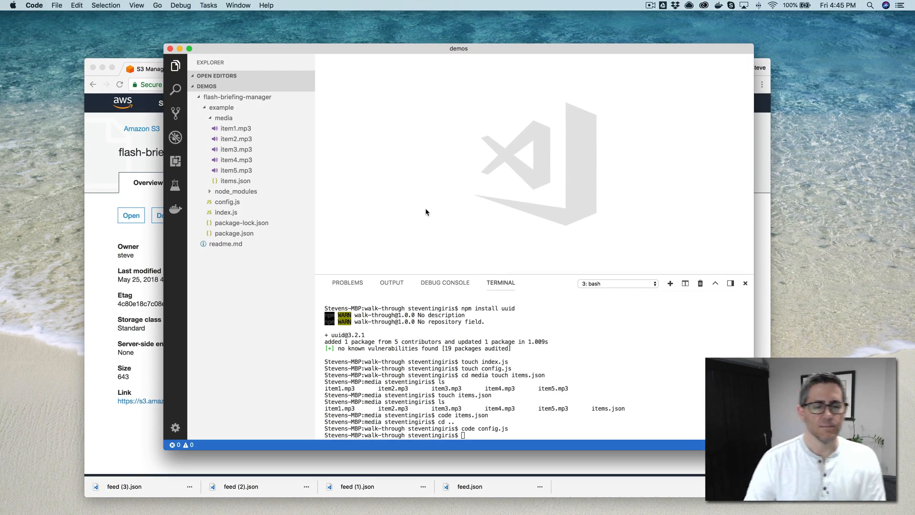
Start a terminal in the example folder from the Explorer context menu.
{"action": "right_click", "coordinate": [222, 108]}
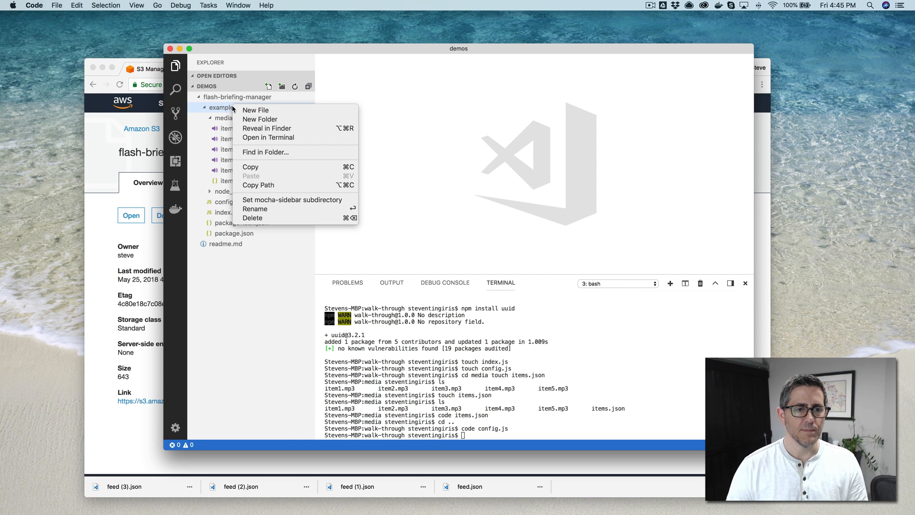
{"action": "left_click", "coordinate": [268, 137]}
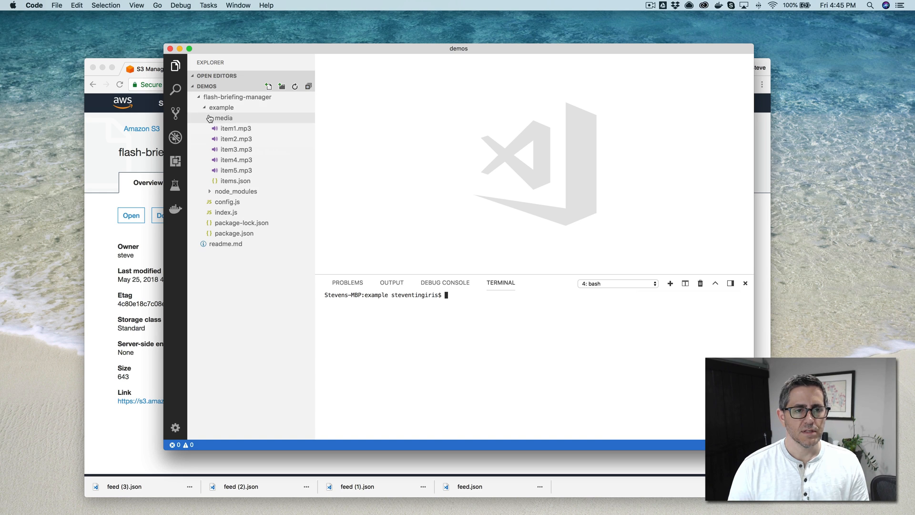
{"action": "left_click", "coordinate": [223, 117]}
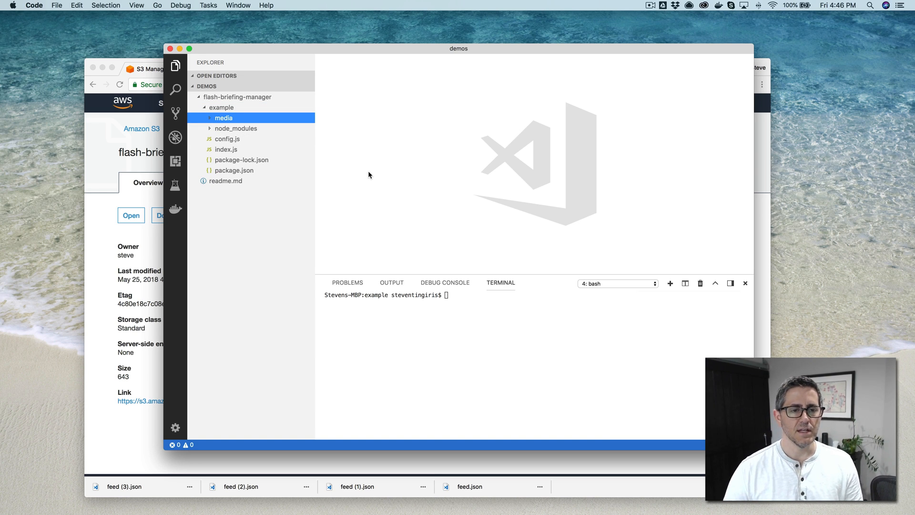
{"action": "mouse_move", "coordinate": [228, 142]}
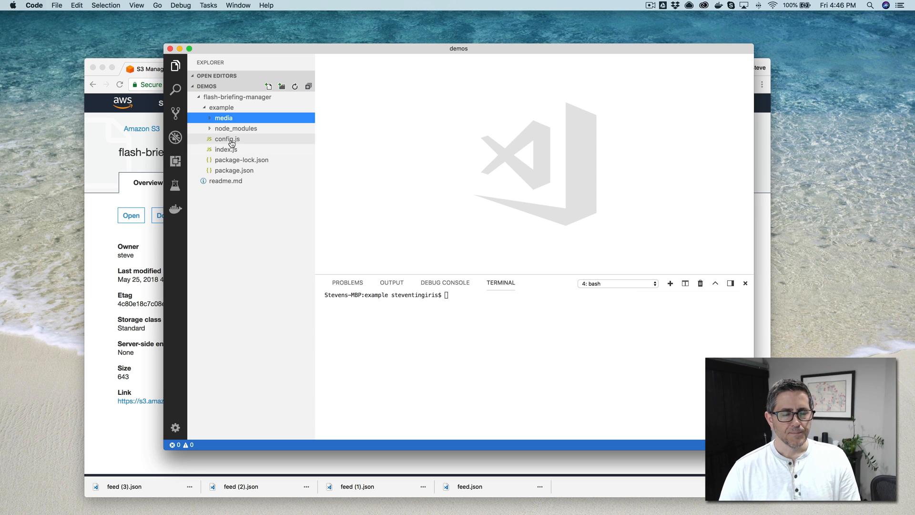
{"action": "mouse_move", "coordinate": [221, 108]}
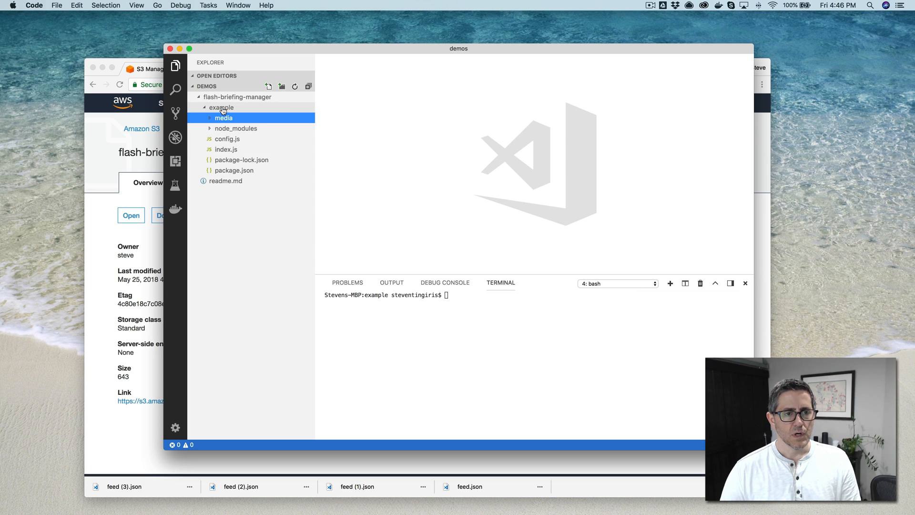
{"action": "mouse_move", "coordinate": [229, 137]}
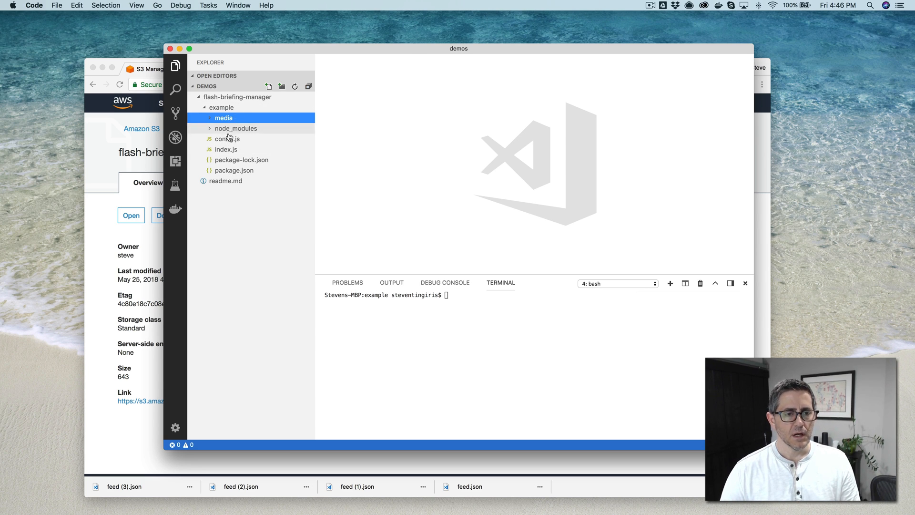
Review index.js's publishFeed code building S3 stream URLs, then expand the media mp3 folder.
{"action": "left_click", "coordinate": [227, 150]}
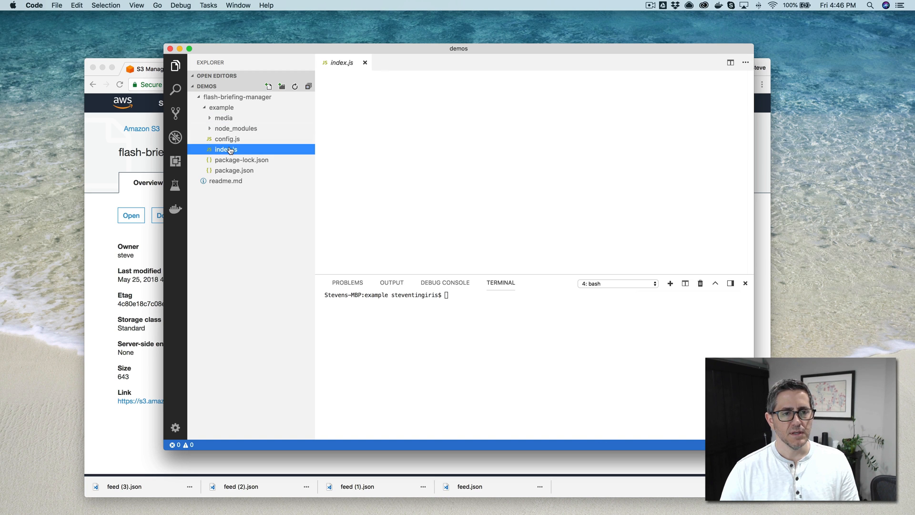
{"action": "left_click", "coordinate": [227, 148]}
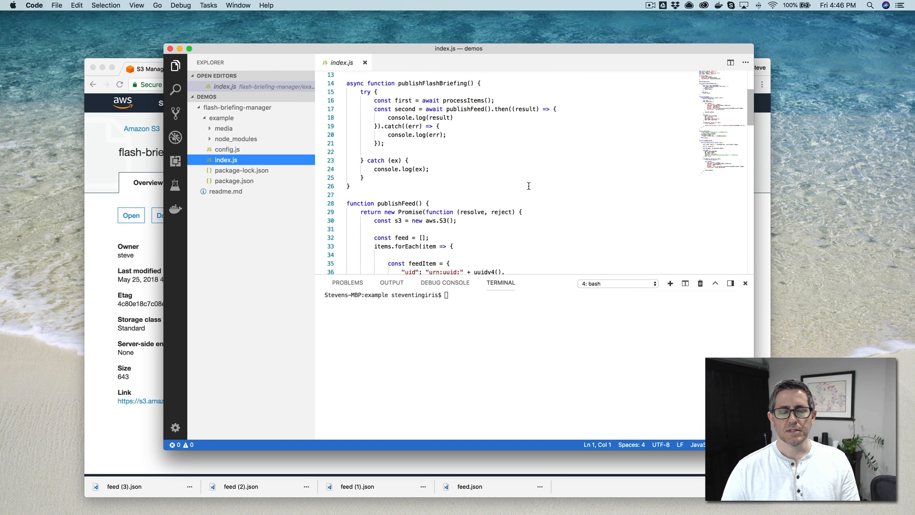
{"action": "scroll", "scroll_direction": "down", "scroll_amount": 3}
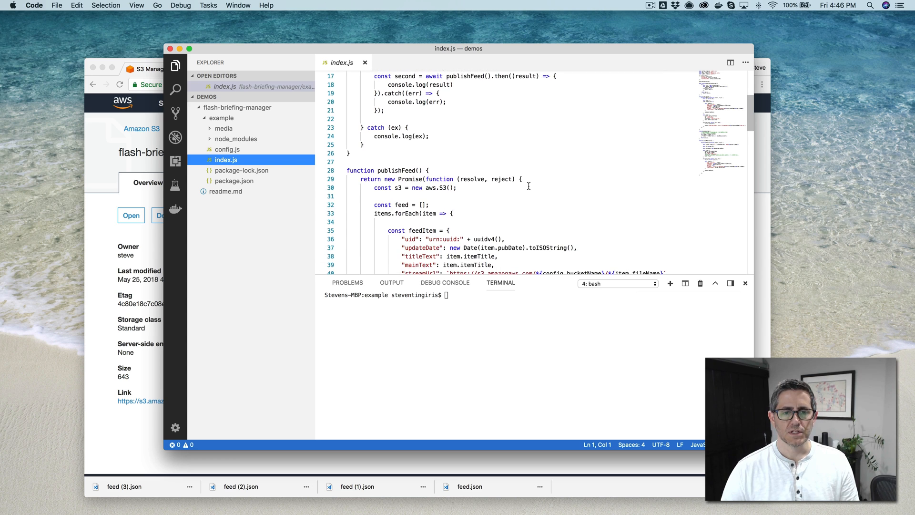
{"action": "scroll", "scroll_direction": "down", "scroll_amount": 3}
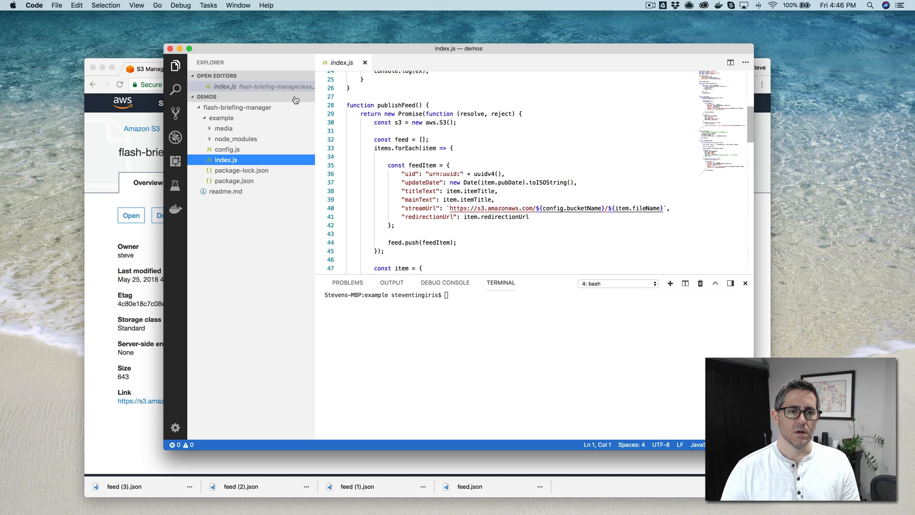
{"action": "left_click", "coordinate": [222, 128]}
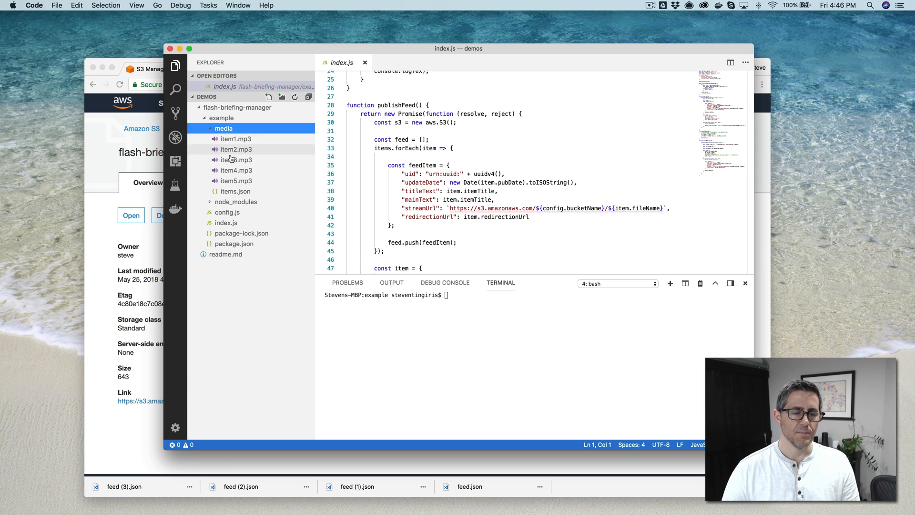
{"action": "mouse_move", "coordinate": [236, 191]}
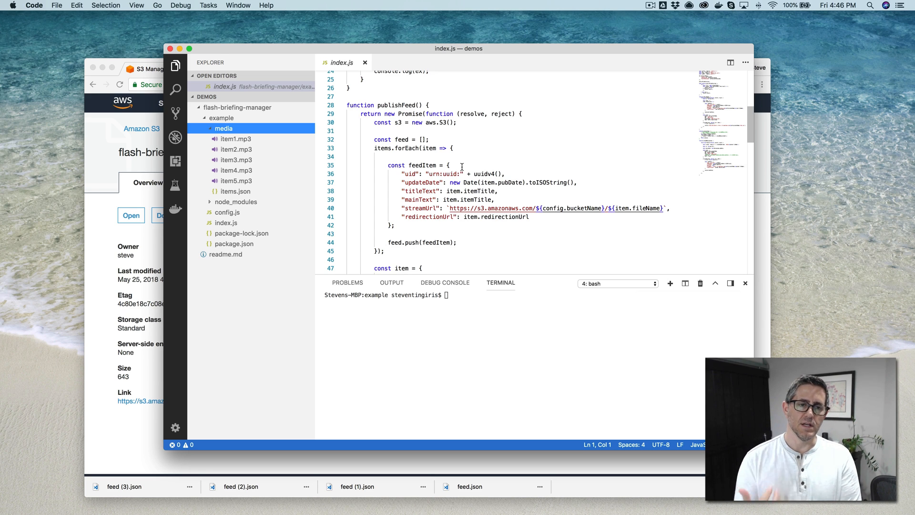
{"action": "mouse_move", "coordinate": [506, 188]}
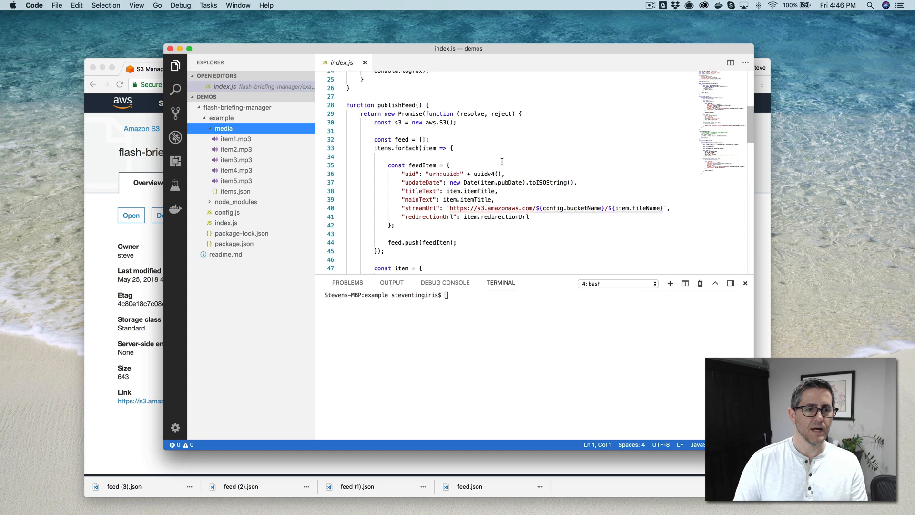
{"action": "mouse_move", "coordinate": [468, 247]}
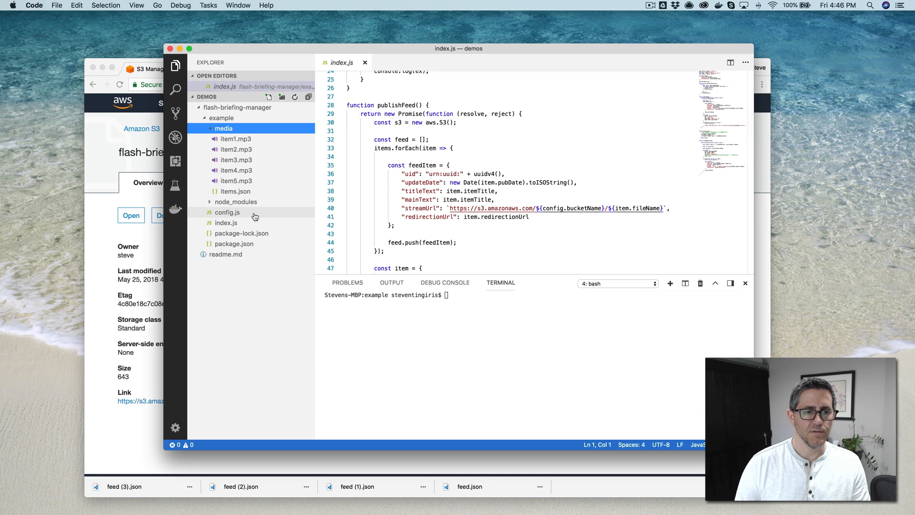
Show config.js with its empty accessKeyId, secretAccessKey and bucketName values.
{"action": "left_click", "coordinate": [227, 212]}
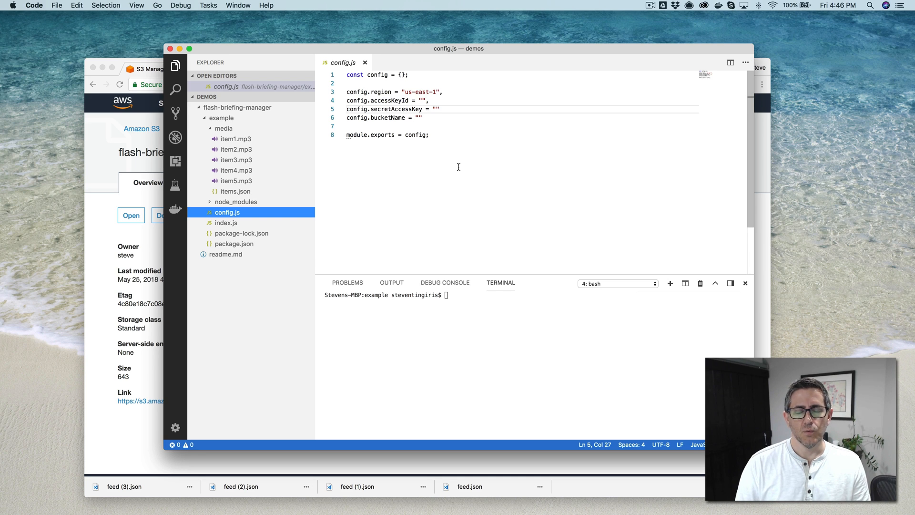
{"action": "left_click", "coordinate": [428, 135]}
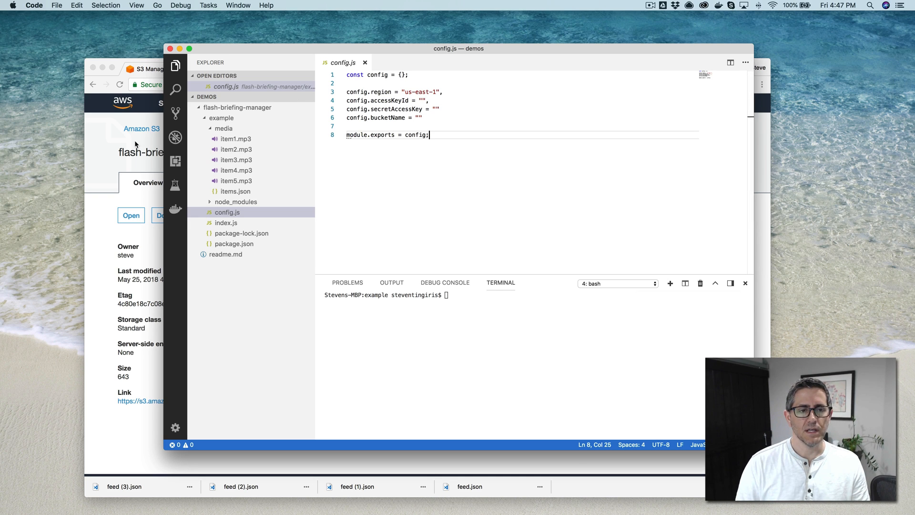
{"action": "mouse_move", "coordinate": [388, 100]}
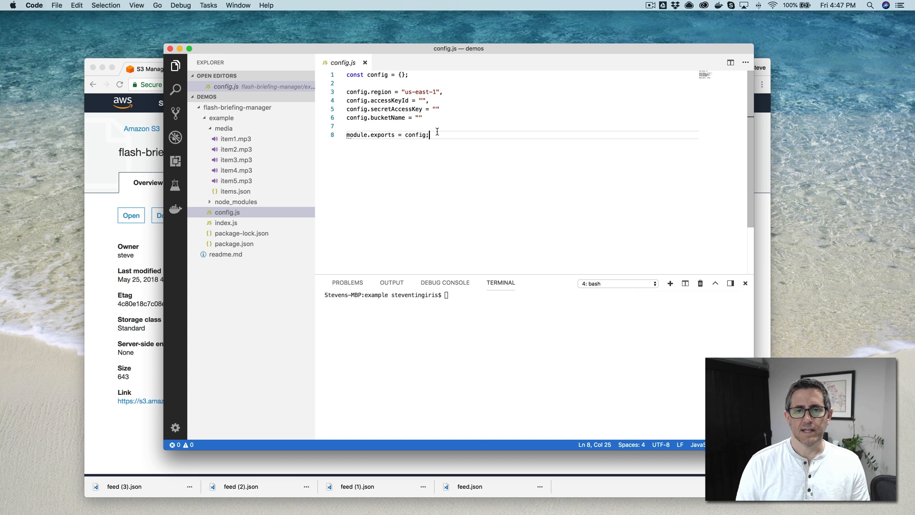
{"action": "mouse_move", "coordinate": [391, 108]}
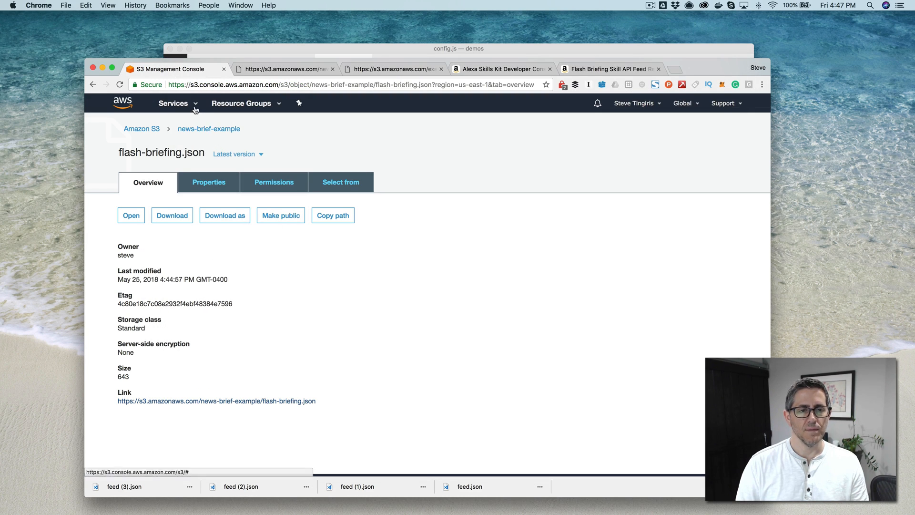
Find IAM in Services and show its Users list (askcli, awssdk).
{"action": "left_click", "coordinate": [173, 103]}
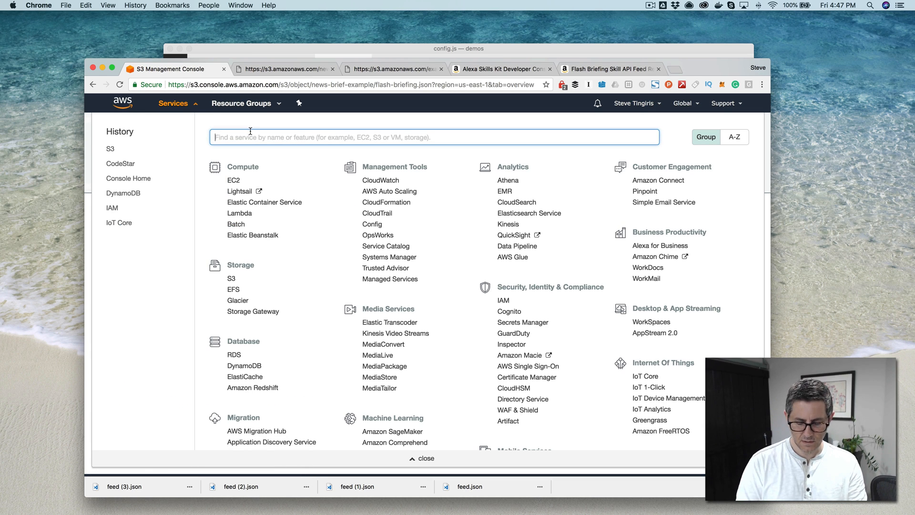
{"action": "type", "text": "iam"}
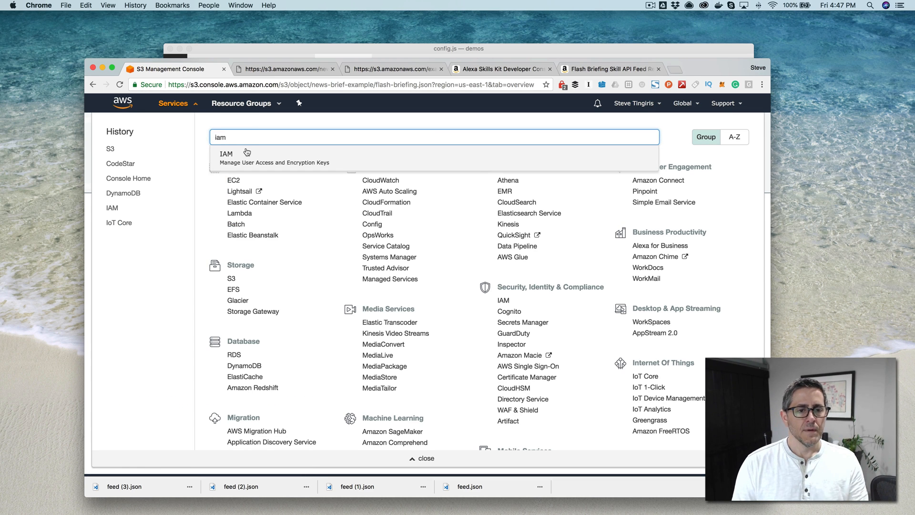
{"action": "left_click", "coordinate": [227, 157]}
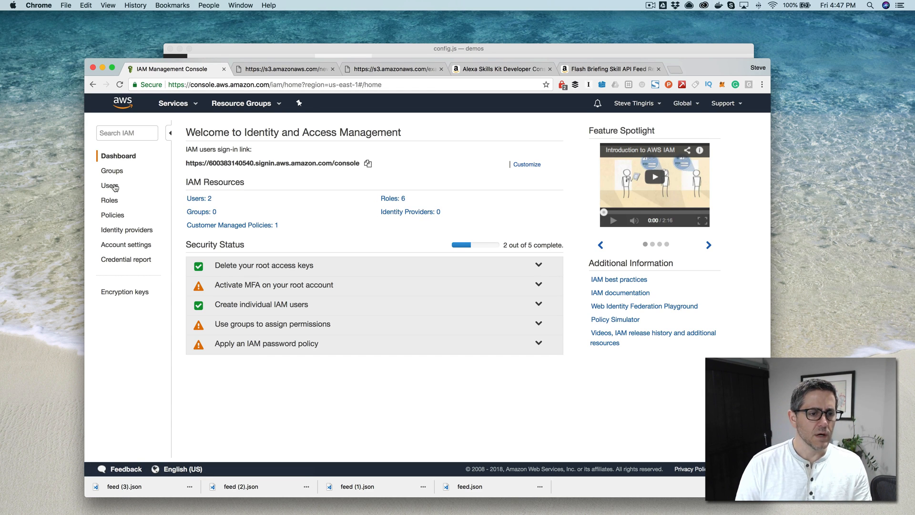
{"action": "left_click", "coordinate": [109, 186]}
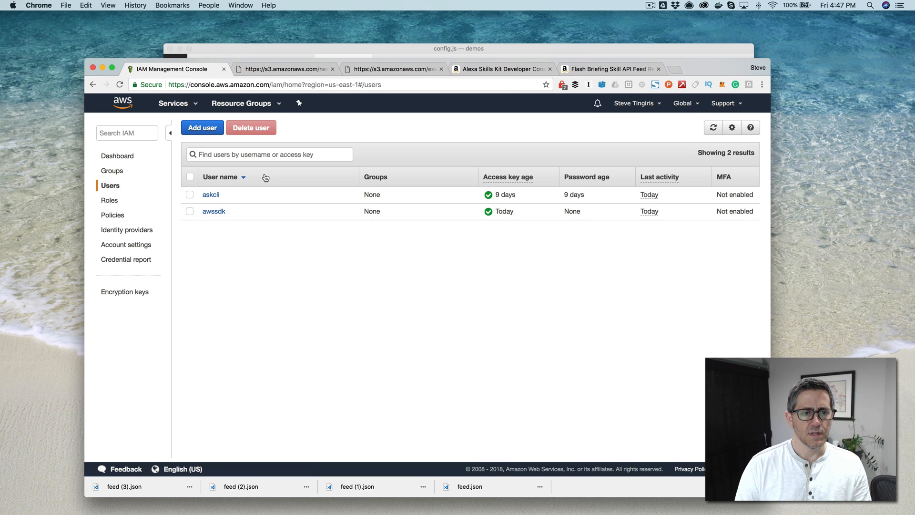
Add user tempuser with programmatic access and continue to its permissions step.
{"action": "left_click", "coordinate": [202, 126]}
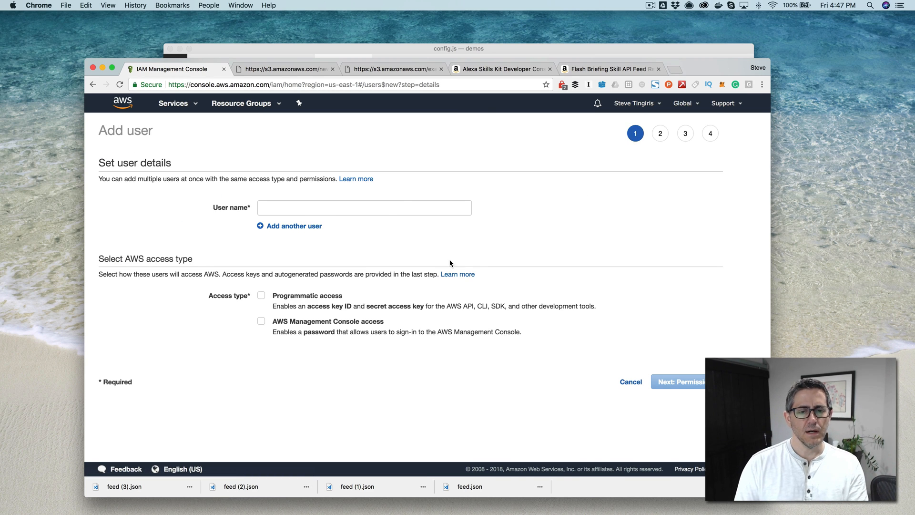
{"action": "type", "text": "te,"}
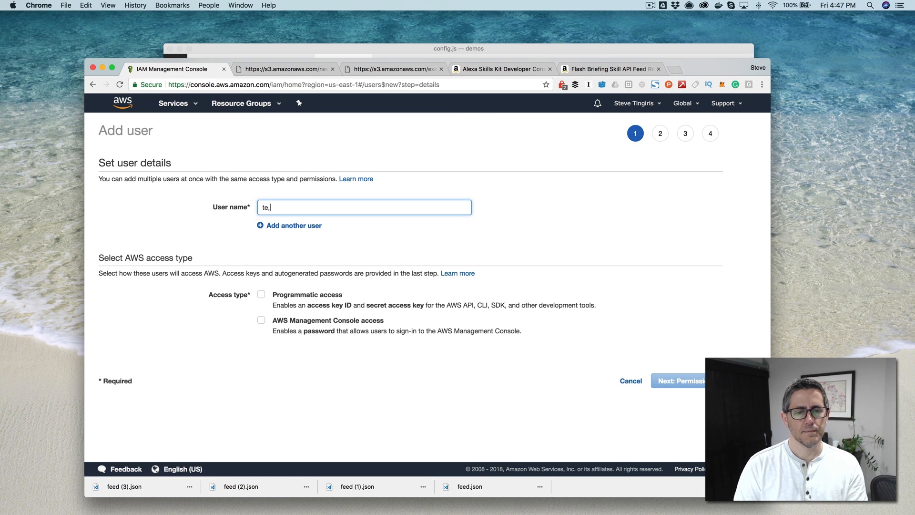
{"action": "type", "text": "temp"}
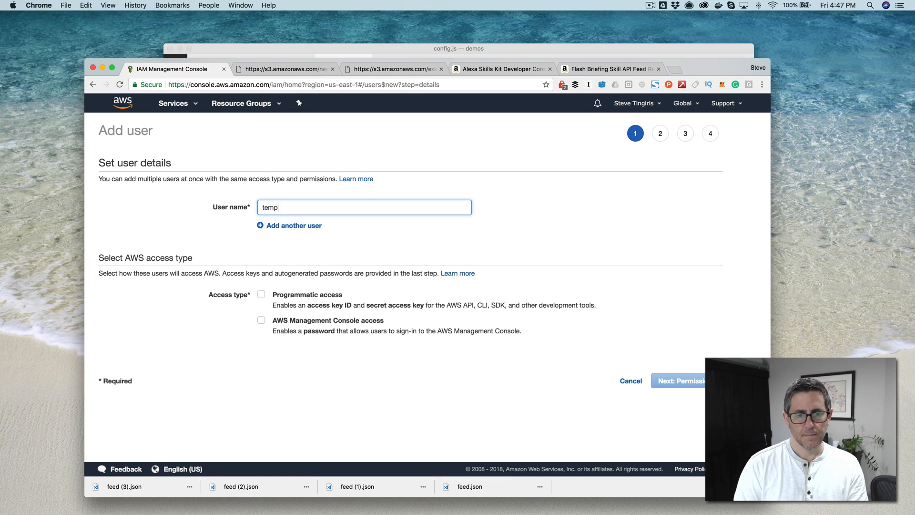
{"action": "type", "text": "ise"}
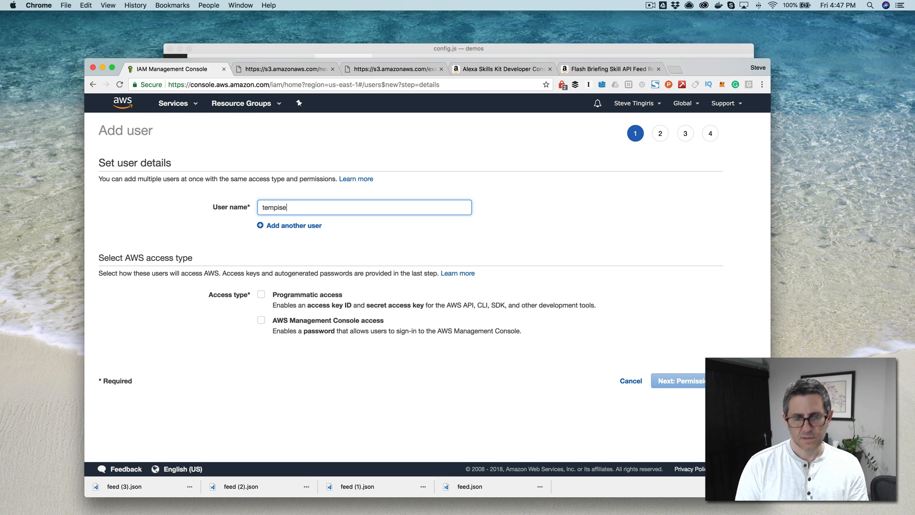
{"action": "key", "text": "Backspace"}
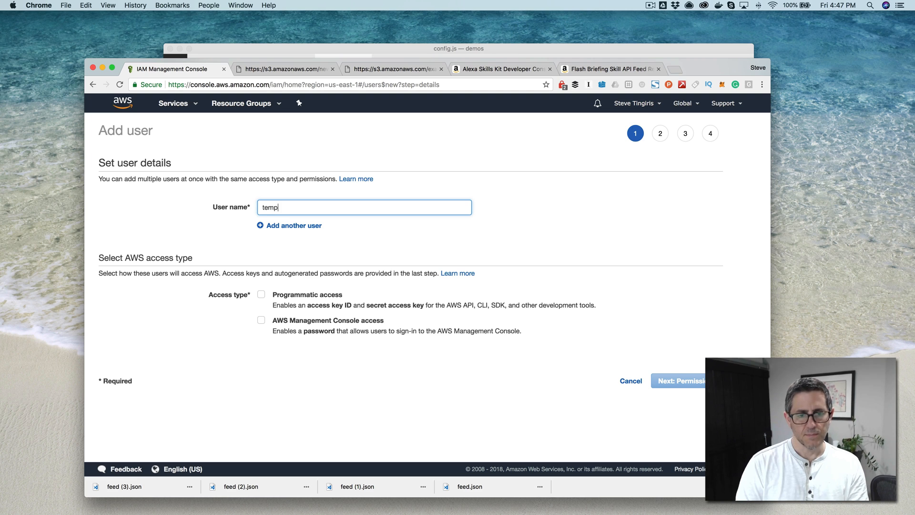
{"action": "type", "text": "user"}
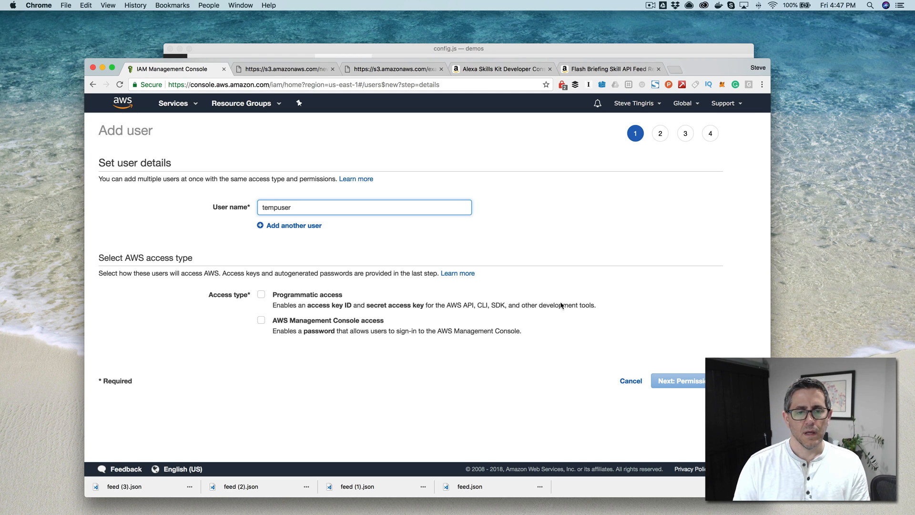
{"action": "left_click", "coordinate": [261, 294]}
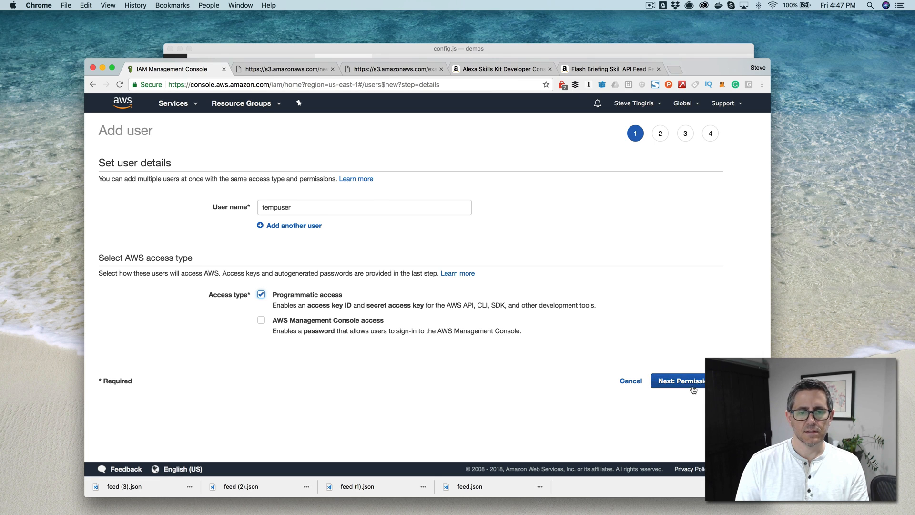
{"action": "left_click", "coordinate": [678, 381]}
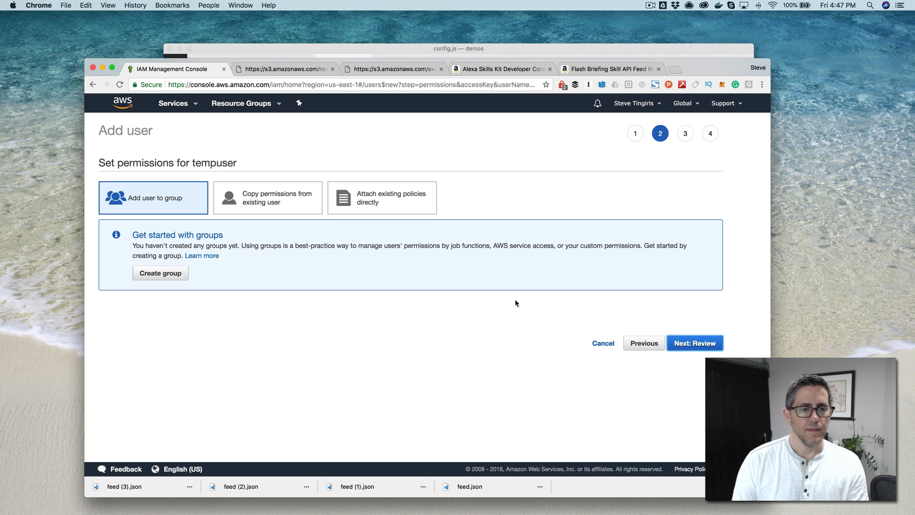
{"action": "mouse_move", "coordinate": [404, 216]}
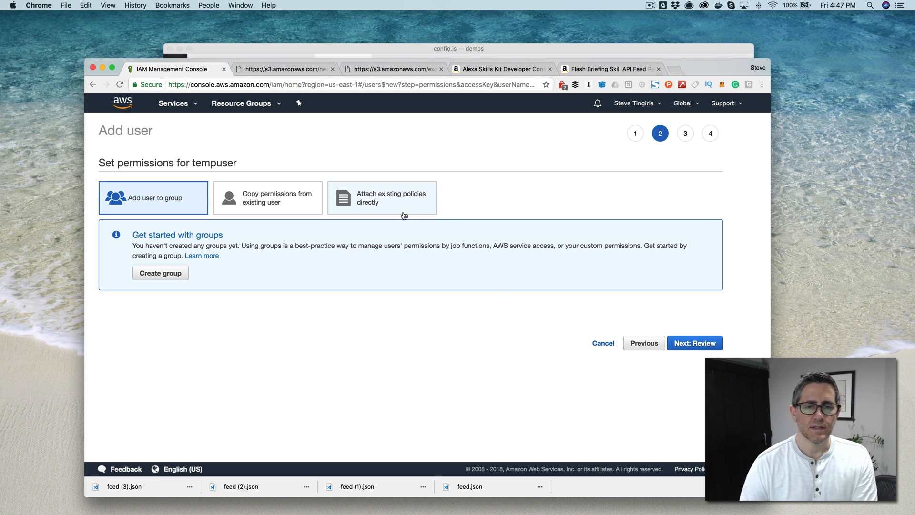
Attach the existing AdministratorAccess policy directly to tempuser and continue to review.
{"action": "left_click", "coordinate": [381, 197]}
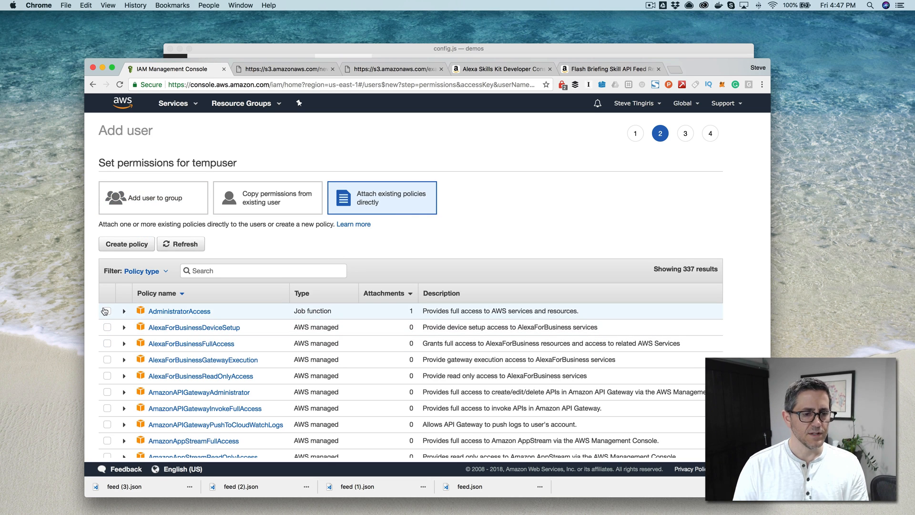
{"action": "left_click", "coordinate": [107, 310]}
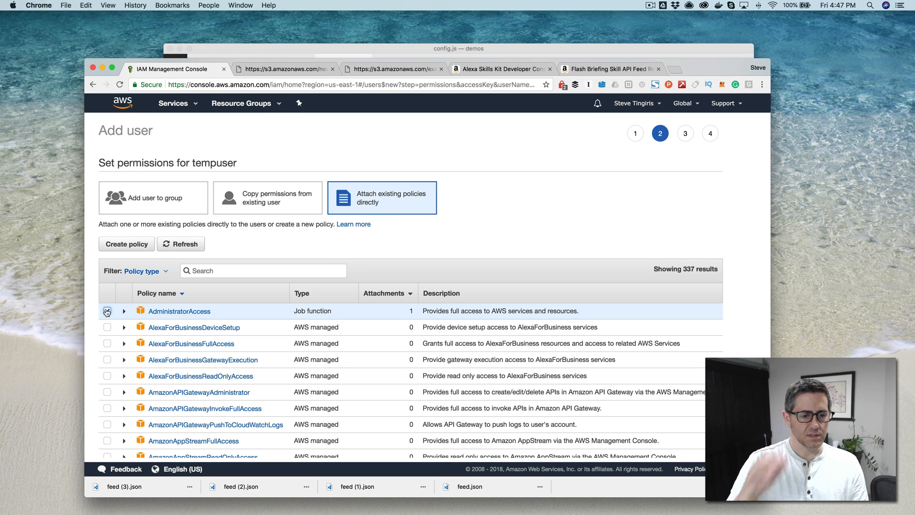
{"action": "left_click", "coordinate": [107, 311]}
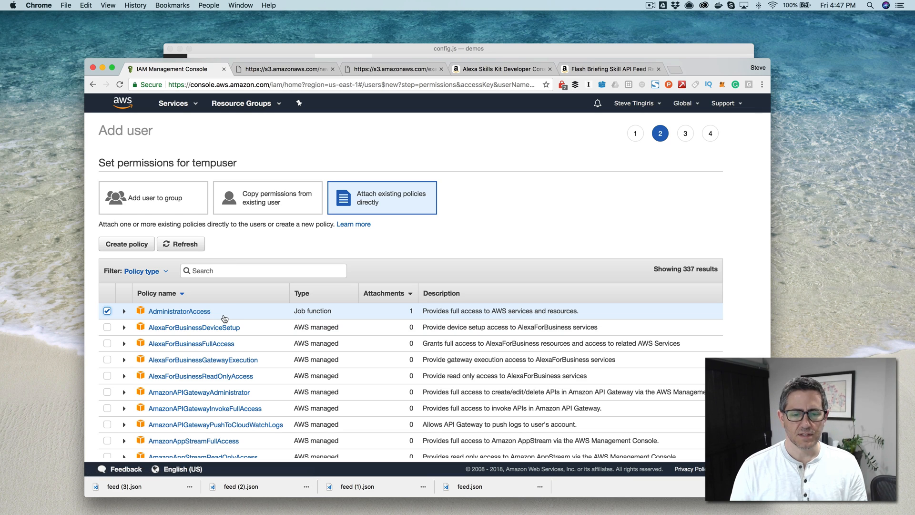
{"action": "scroll", "scroll_direction": "down", "scroll_amount": 3}
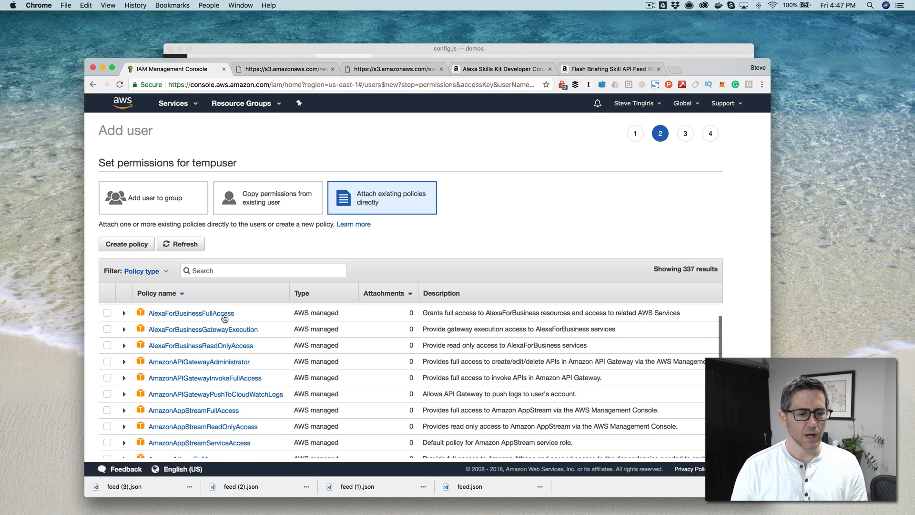
{"action": "left_click", "coordinate": [106, 310]}
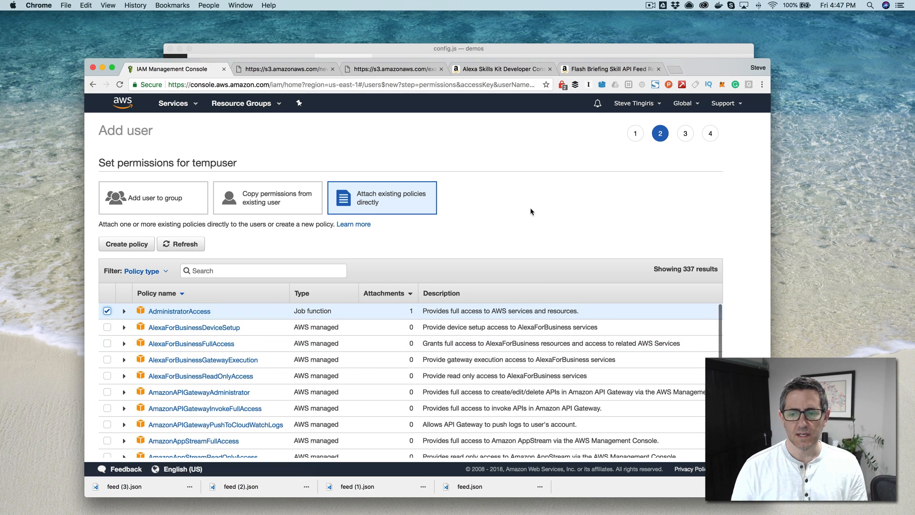
{"action": "scroll", "scroll_direction": "down", "scroll_amount": 3}
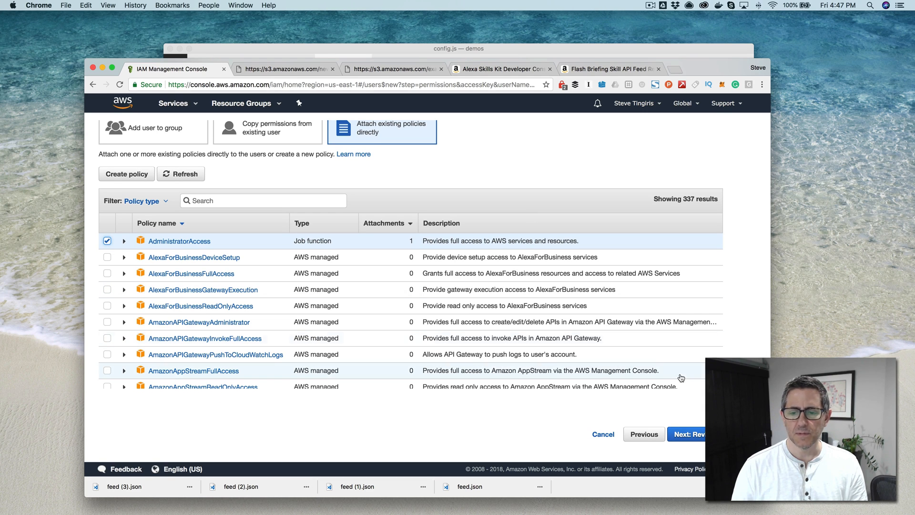
{"action": "mouse_move", "coordinate": [179, 241]}
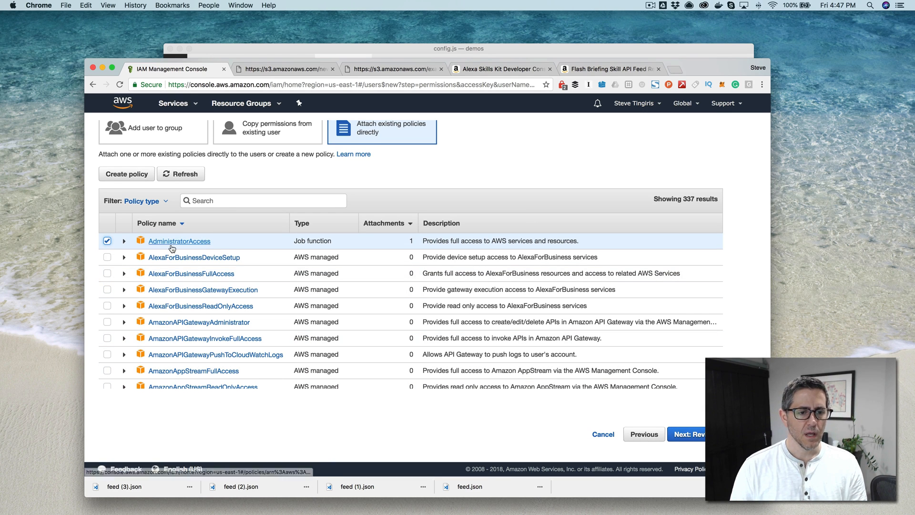
{"action": "mouse_move", "coordinate": [516, 407]}
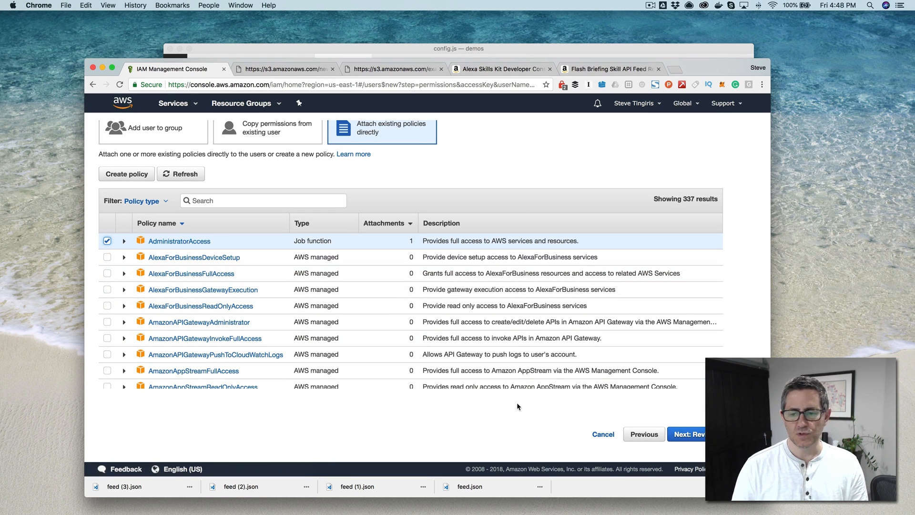
{"action": "left_click", "coordinate": [687, 433]}
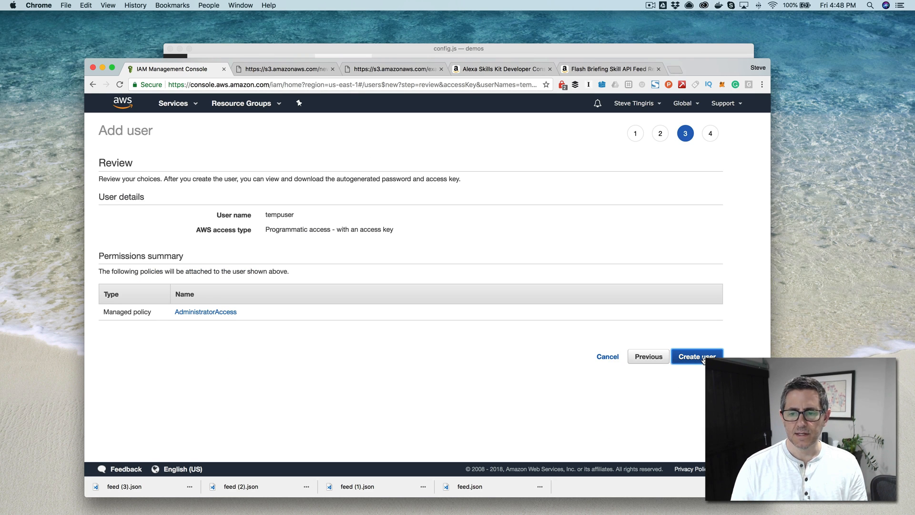
Create tempuser, reveal its secret access key and copy it.
{"action": "left_click", "coordinate": [695, 356]}
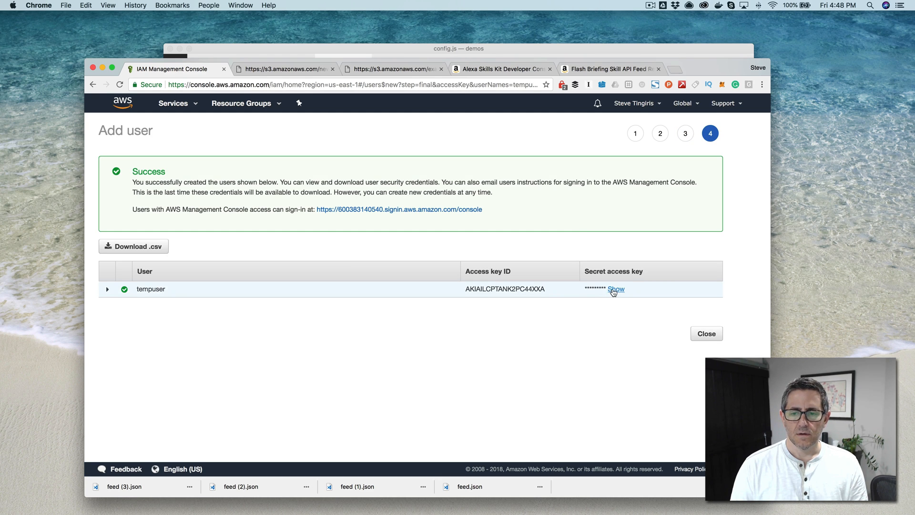
{"action": "left_click", "coordinate": [614, 289]}
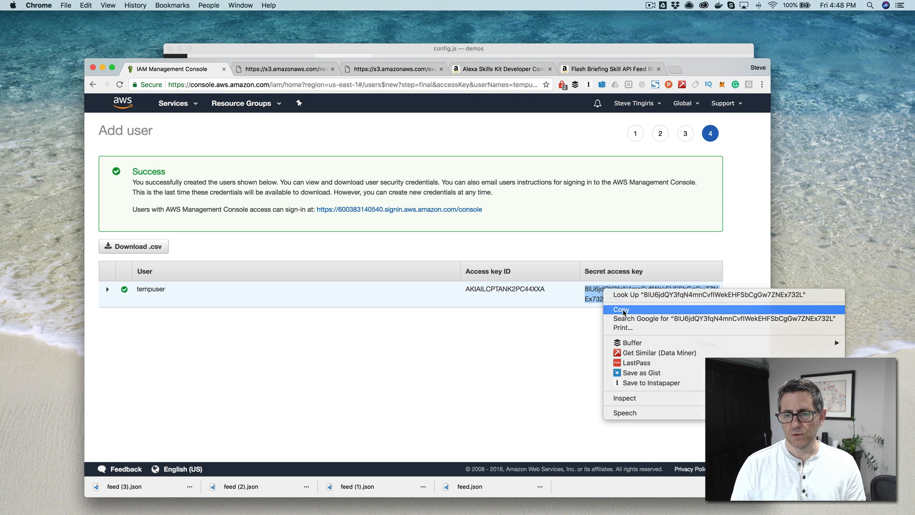
{"action": "left_click", "coordinate": [620, 309]}
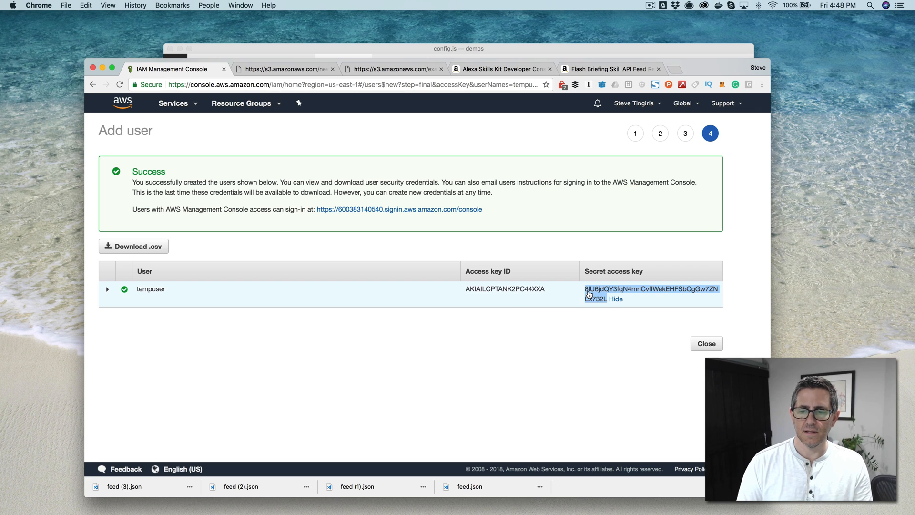
{"action": "mouse_move", "coordinate": [331, 300]}
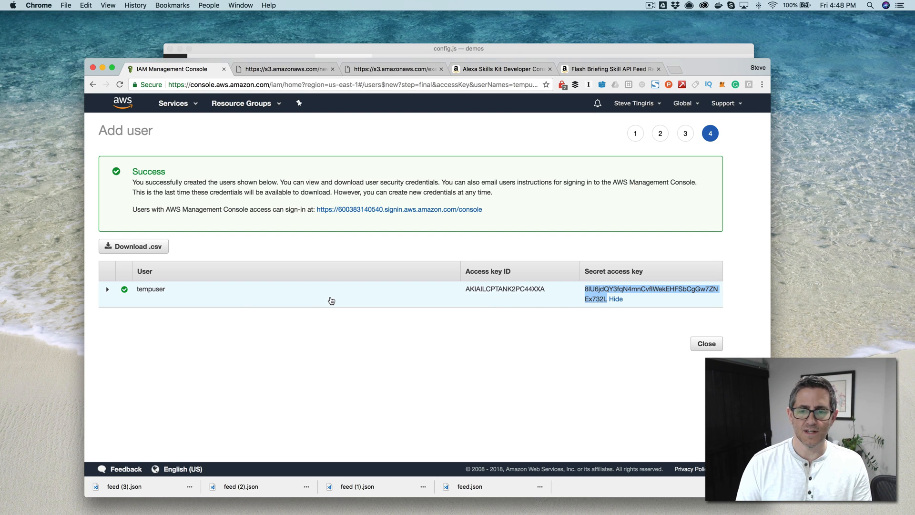
{"action": "mouse_move", "coordinate": [544, 338]}
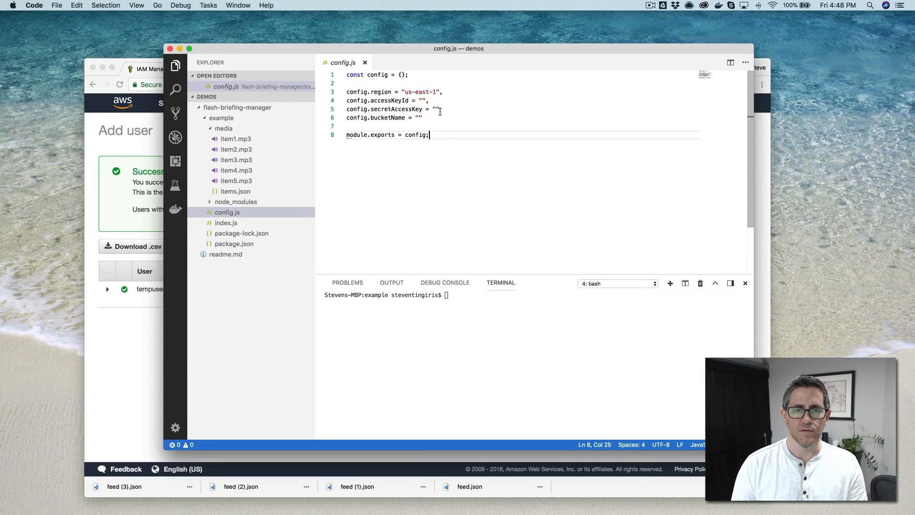
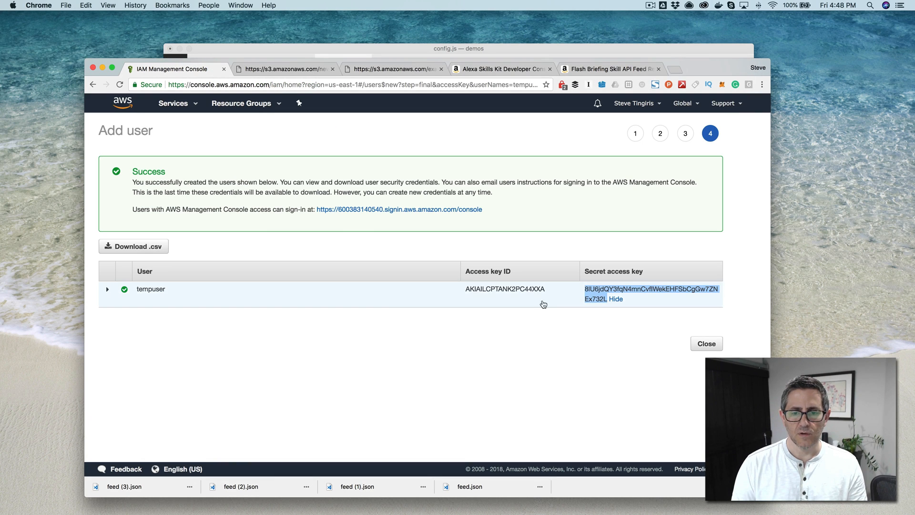
{"action": "double_click", "coordinate": [505, 288]}
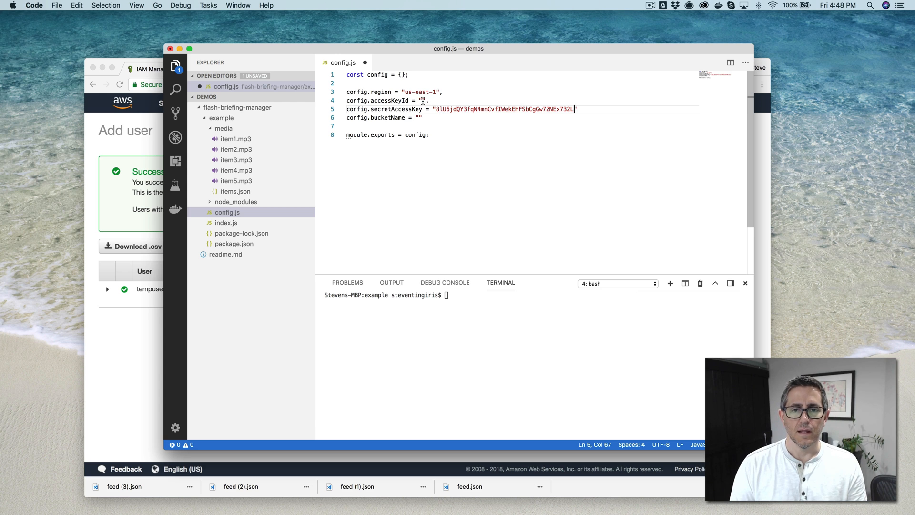
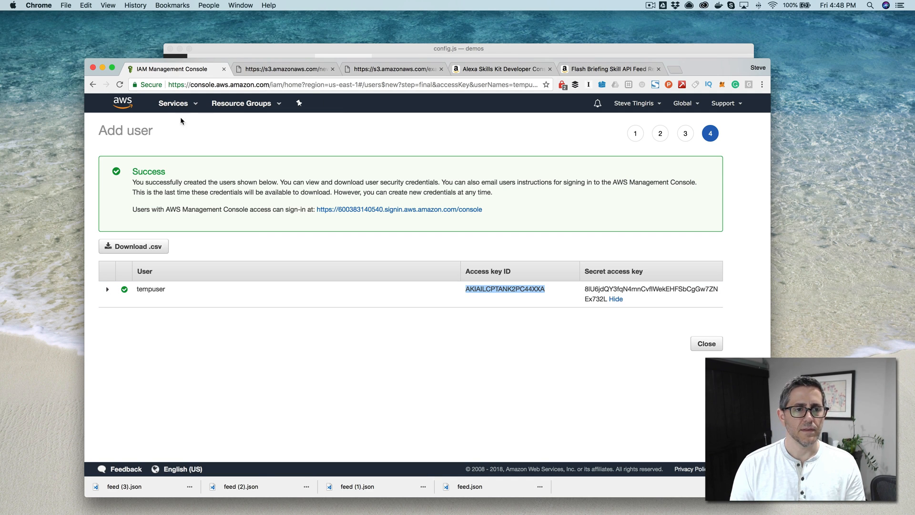
Find S3 in Services and open the news-brief-example bucket.
{"action": "left_click", "coordinate": [173, 103]}
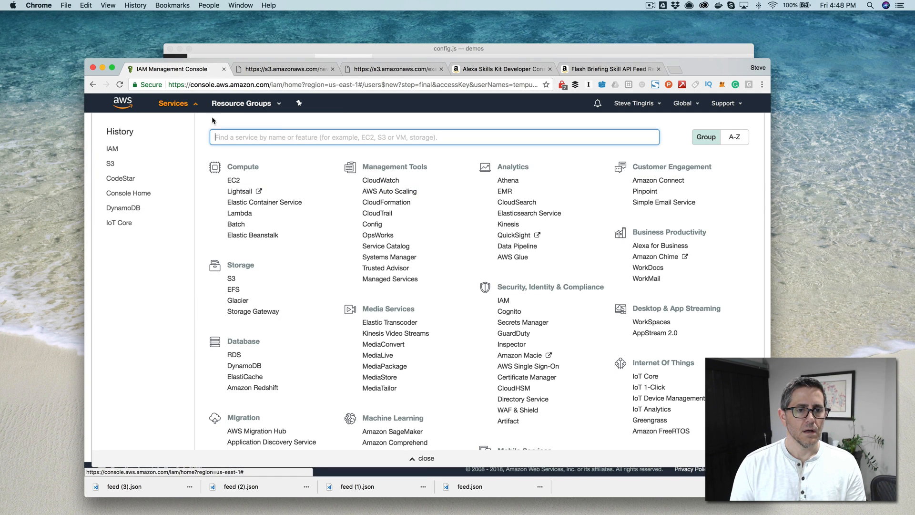
{"action": "type", "text": "s3"}
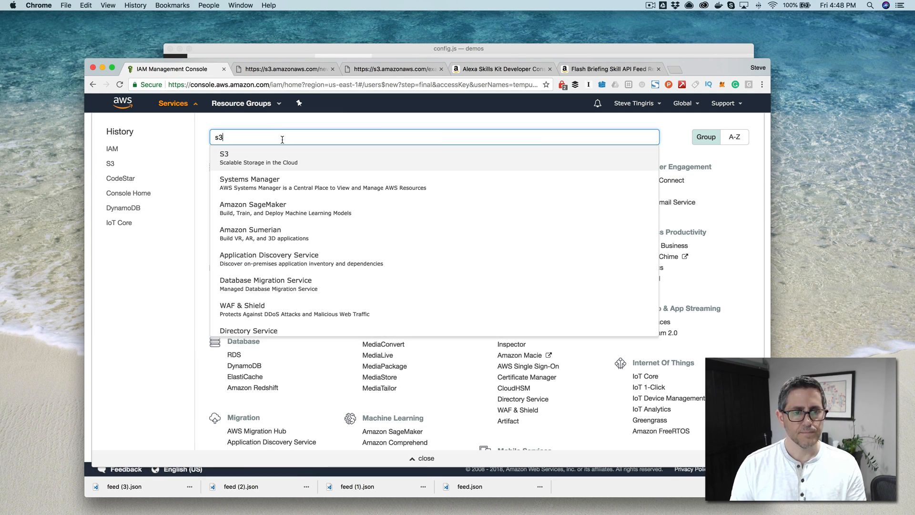
{"action": "left_click", "coordinate": [224, 158]}
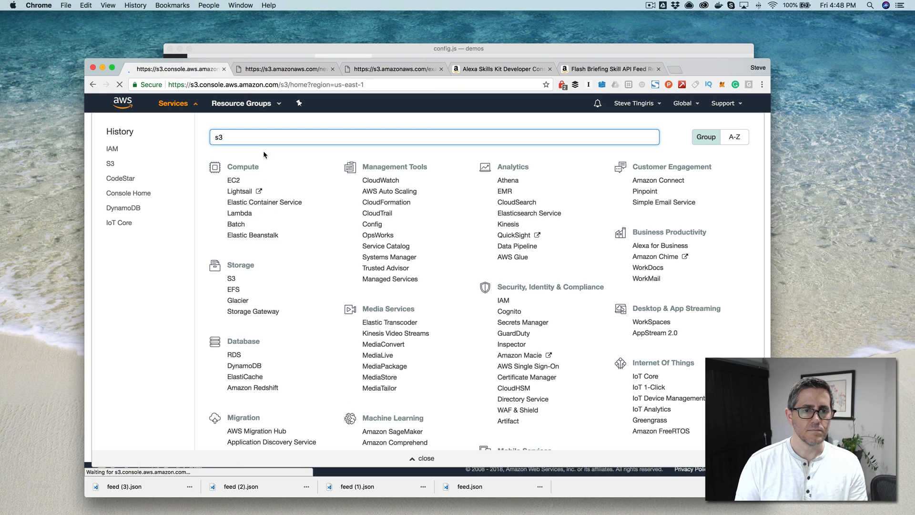
{"action": "left_click", "coordinate": [231, 277]}
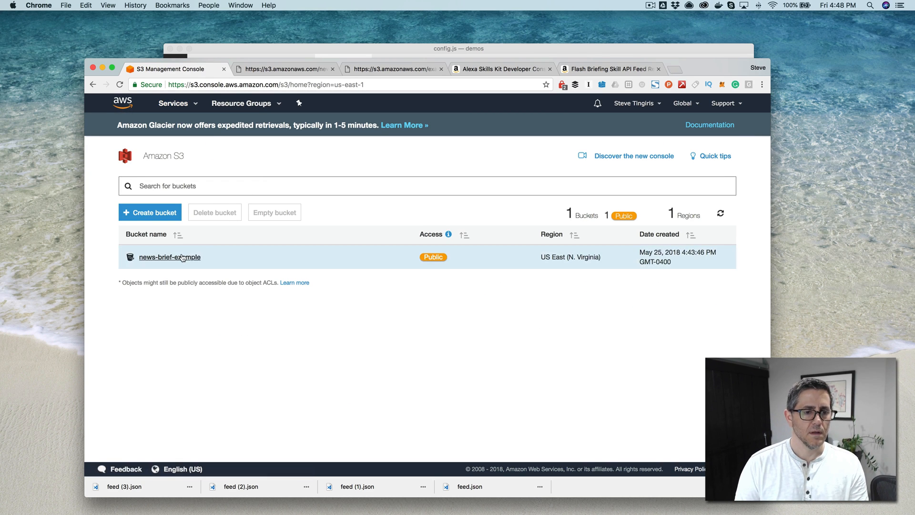
{"action": "left_click", "coordinate": [170, 256]}
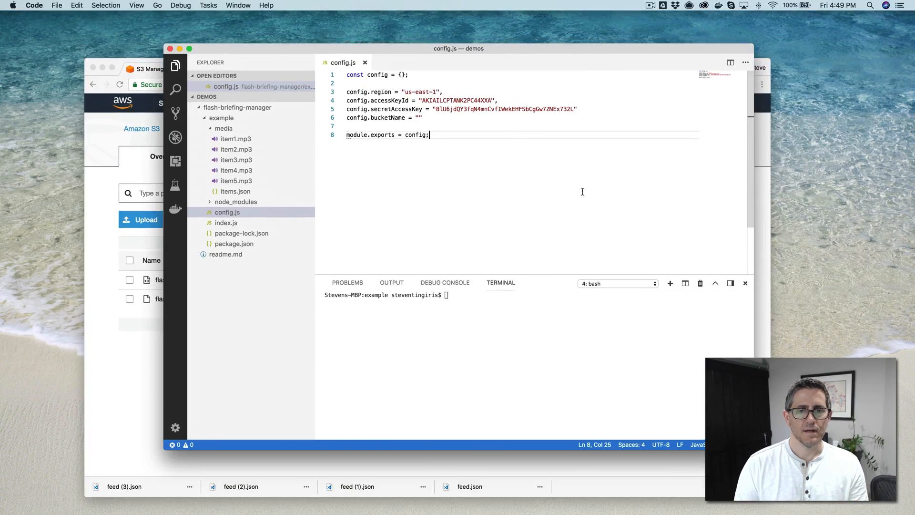
Fill bucketName with news-brief-example in config.js and save.
{"action": "left_click", "coordinate": [417, 117]}
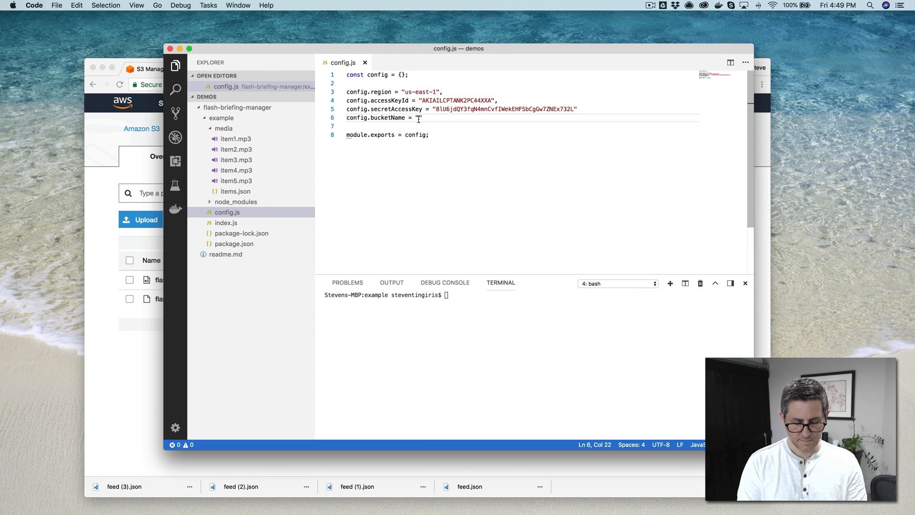
{"action": "type", "text": "news-brief-exa"}
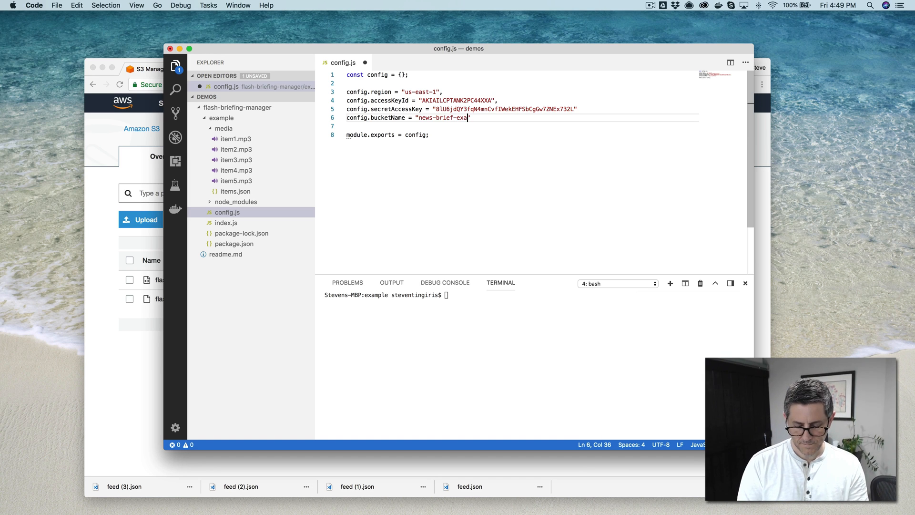
{"action": "type", "text": "mple"}
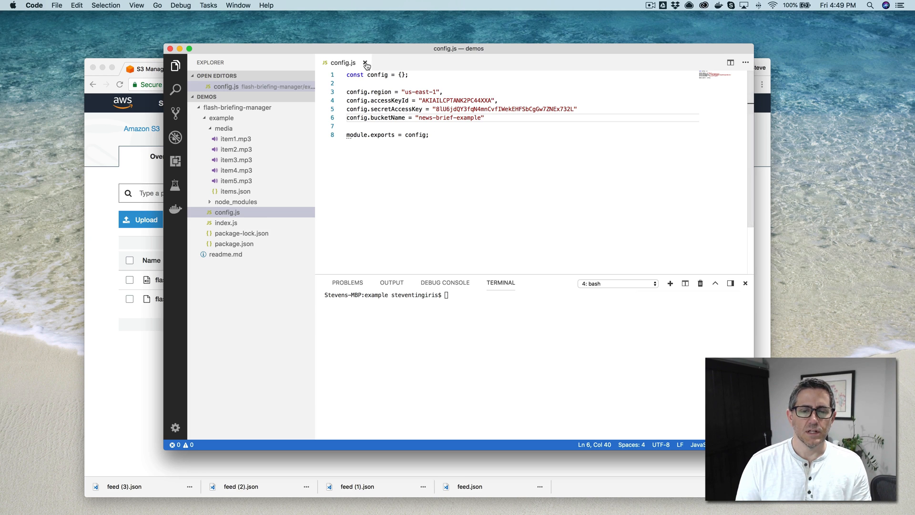
Close config.js and expand the media folder showing item1–item5 MP3 files.
{"action": "left_click", "coordinate": [365, 63]}
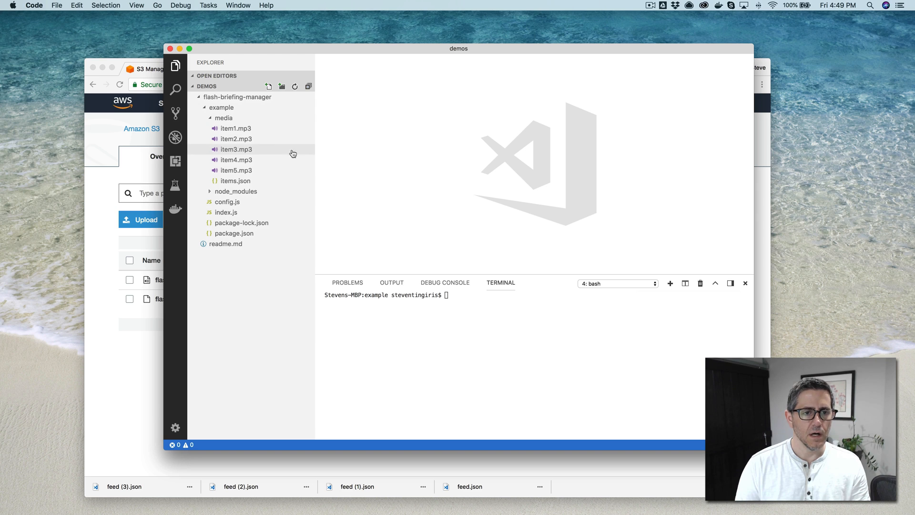
{"action": "left_click", "coordinate": [223, 117]}
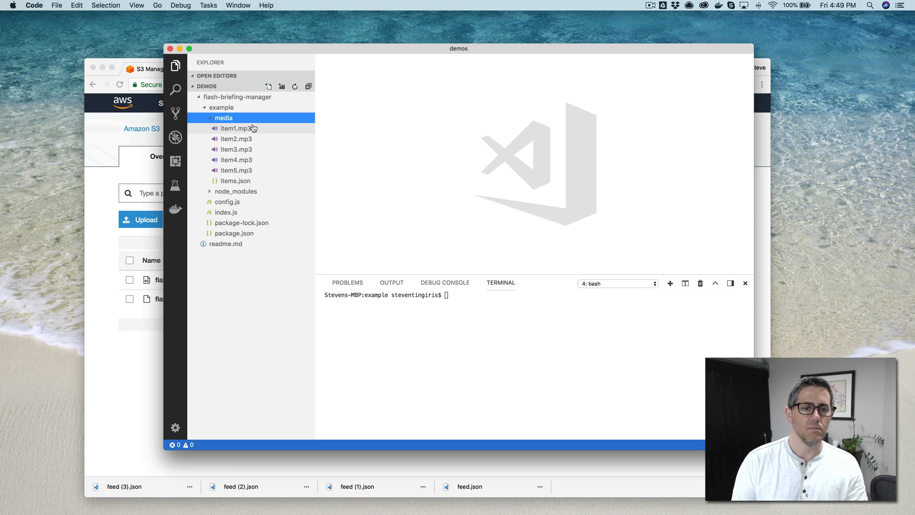
{"action": "mouse_move", "coordinate": [252, 173]}
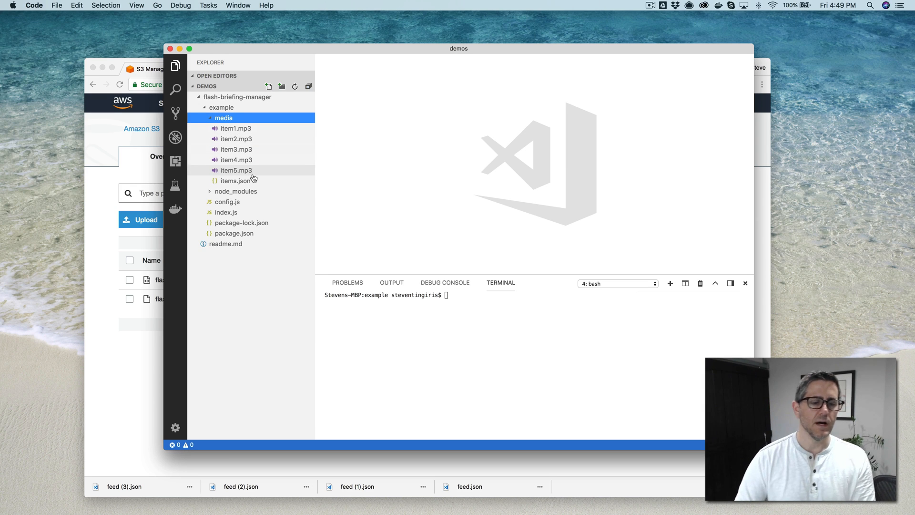
{"action": "mouse_move", "coordinate": [201, 159]}
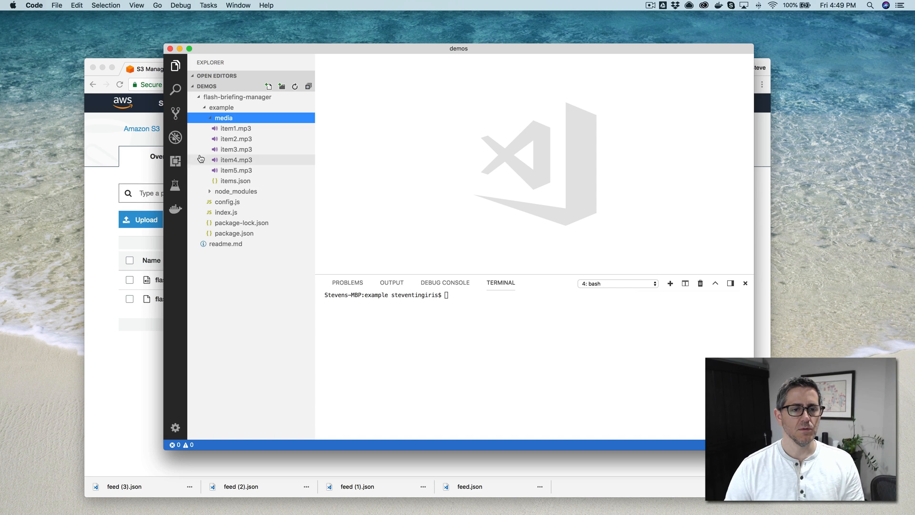
{"action": "mouse_move", "coordinate": [223, 118]}
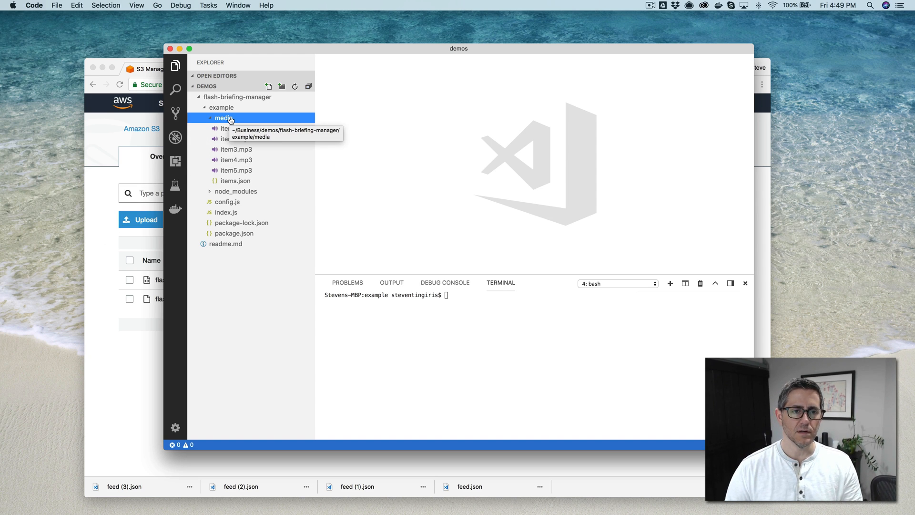
{"action": "mouse_move", "coordinate": [235, 128]}
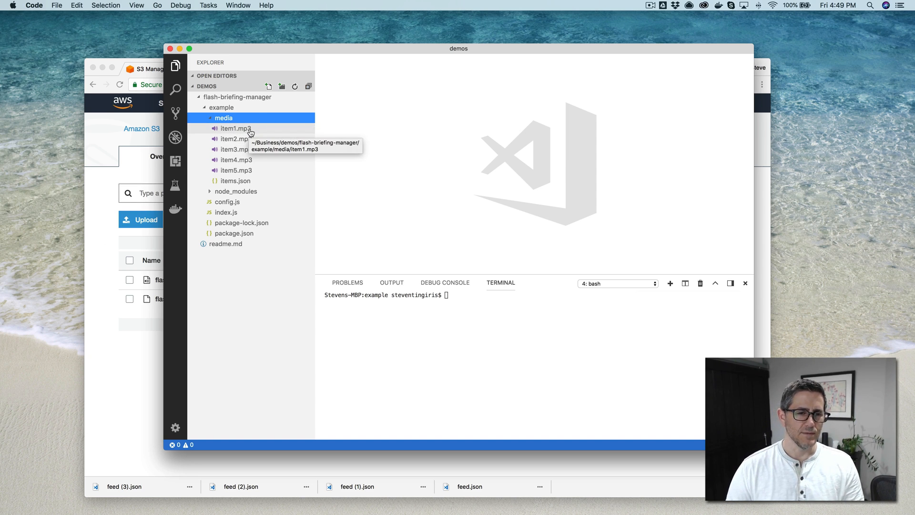
{"action": "mouse_move", "coordinate": [253, 171]}
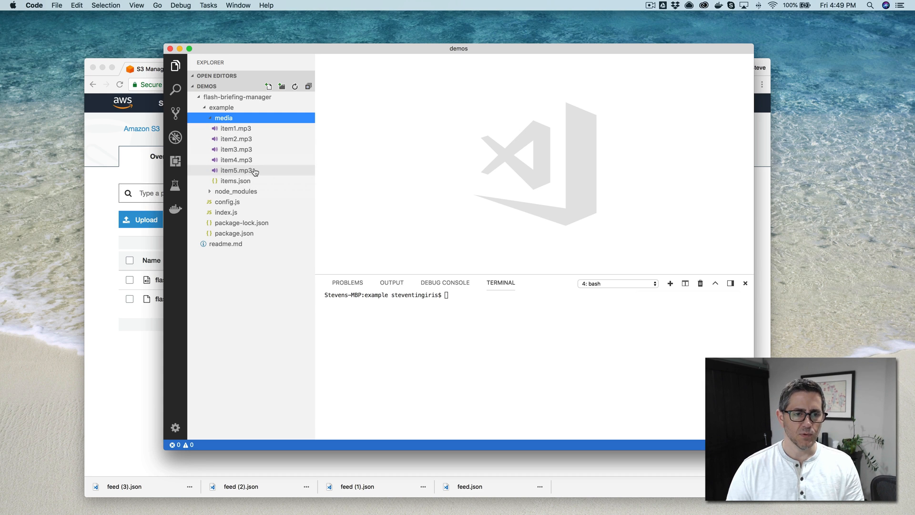
Review items.json entries Item one through Item four with MP3 names, dates and URLs.
{"action": "left_click", "coordinate": [235, 180]}
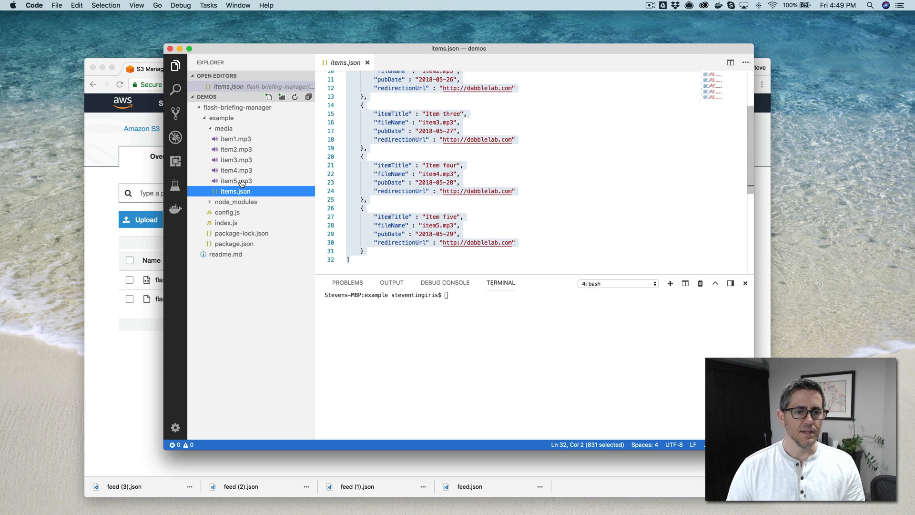
{"action": "mouse_move", "coordinate": [243, 196]}
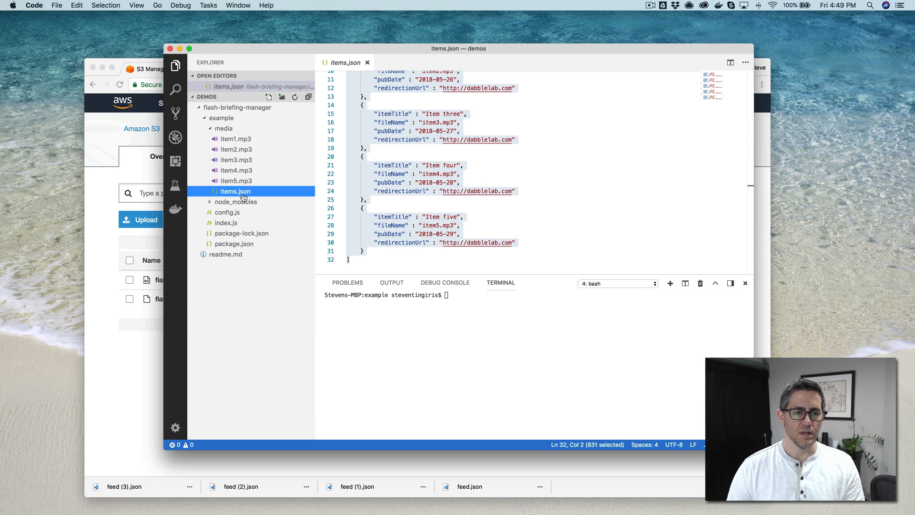
{"action": "mouse_move", "coordinate": [247, 120]}
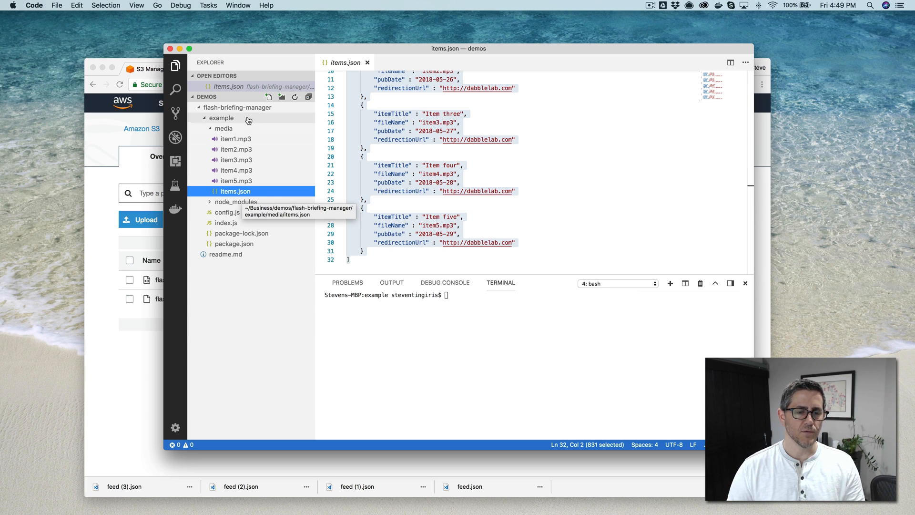
{"action": "mouse_move", "coordinate": [300, 184]}
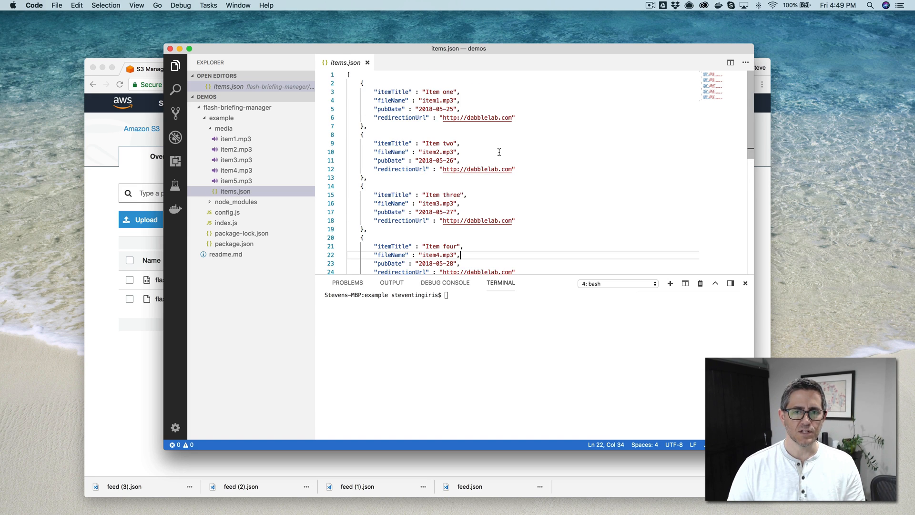
{"action": "mouse_move", "coordinate": [235, 201]}
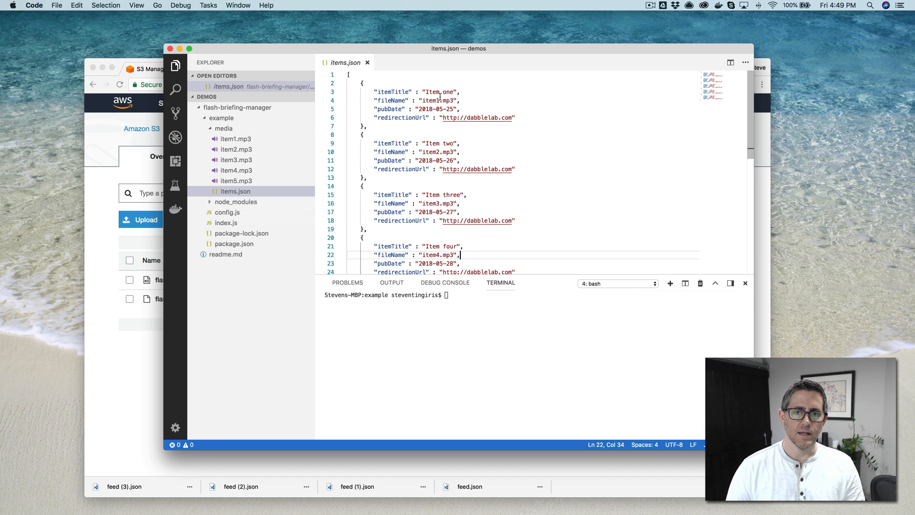
{"action": "scroll", "scroll_direction": "down", "scroll_amount": 3}
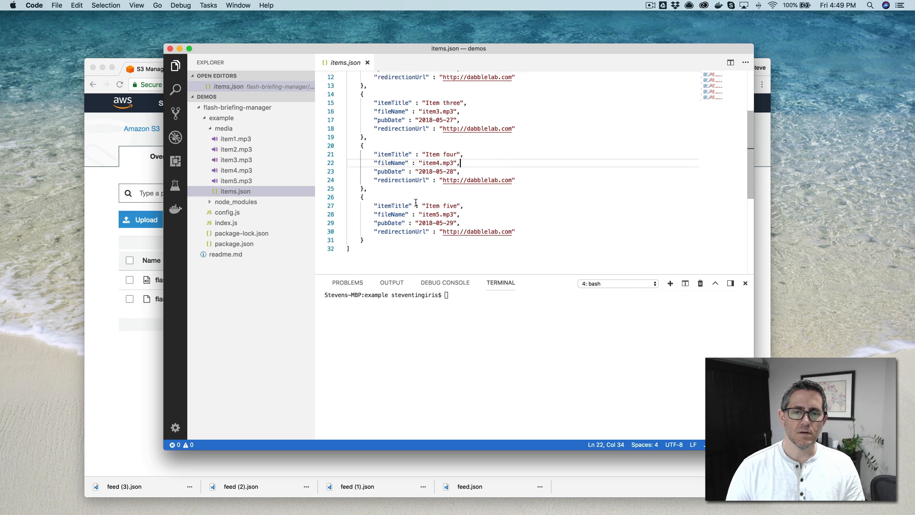
{"action": "scroll", "scroll_direction": "up", "scroll_amount": 3}
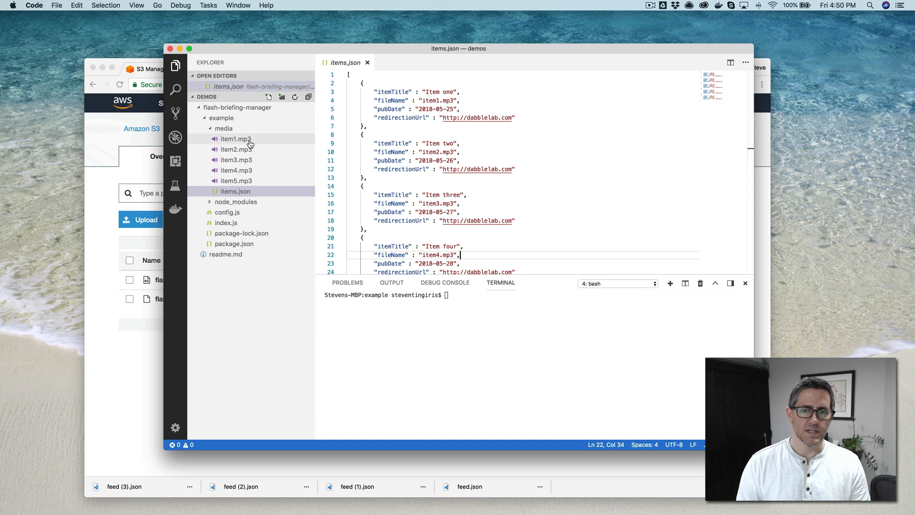
{"action": "mouse_move", "coordinate": [280, 177]}
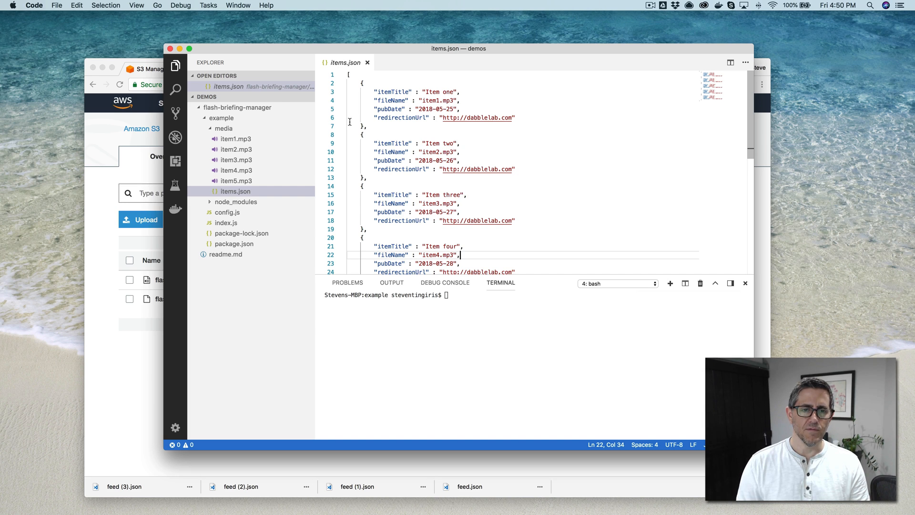
{"action": "mouse_move", "coordinate": [236, 159]}
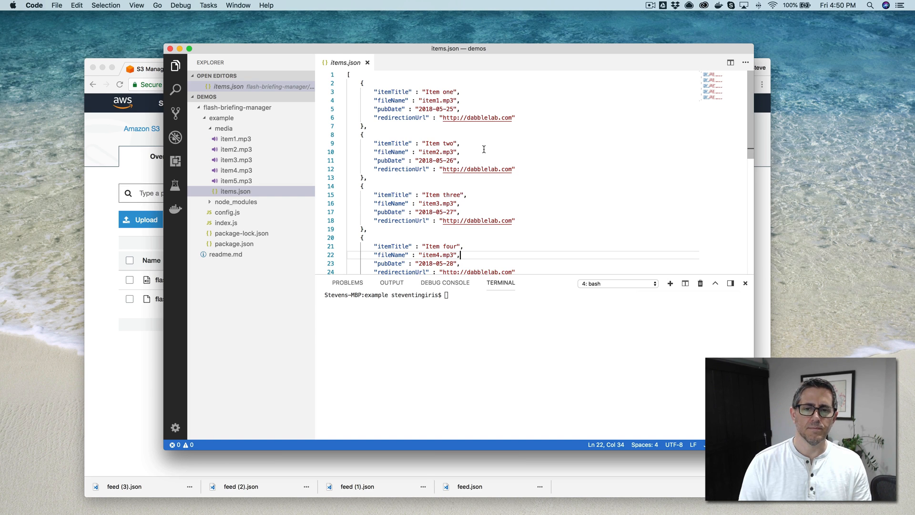
{"action": "mouse_move", "coordinate": [509, 158]}
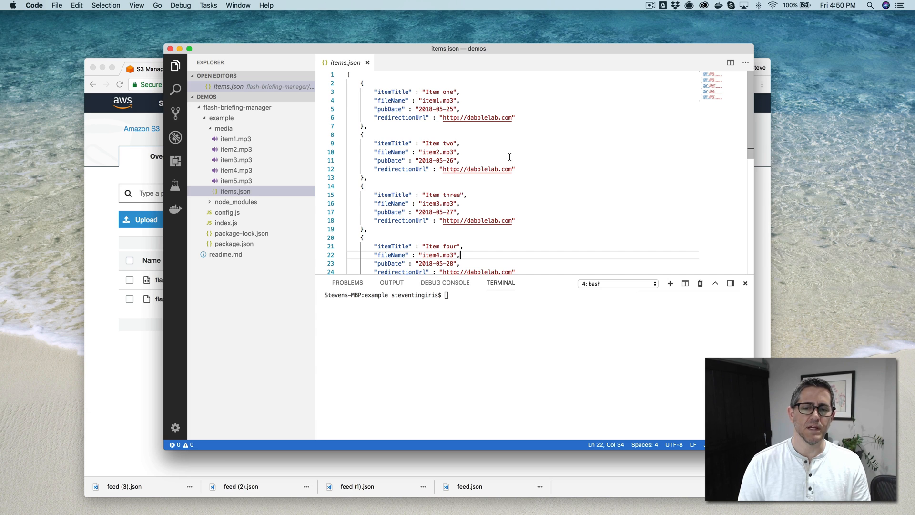
{"action": "mouse_move", "coordinate": [482, 144]}
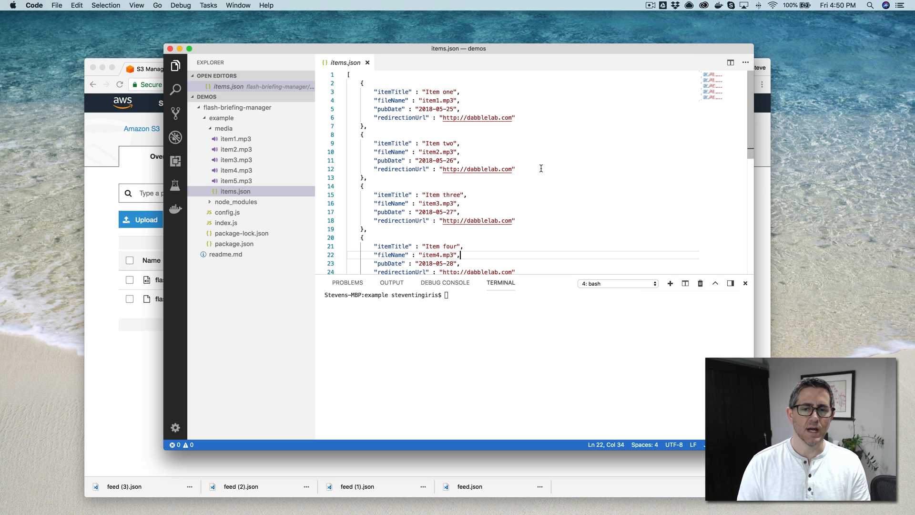
{"action": "scroll", "scroll_direction": "up", "scroll_amount": 3}
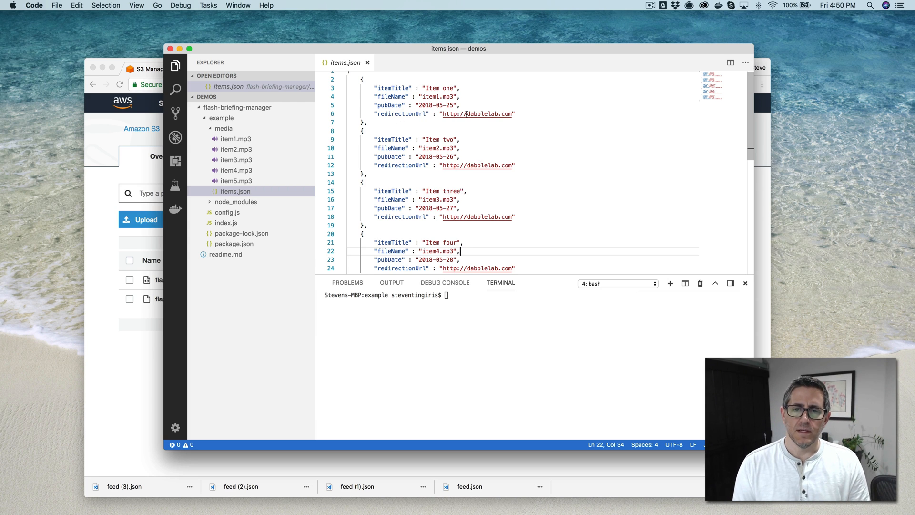
{"action": "mouse_move", "coordinate": [495, 126]}
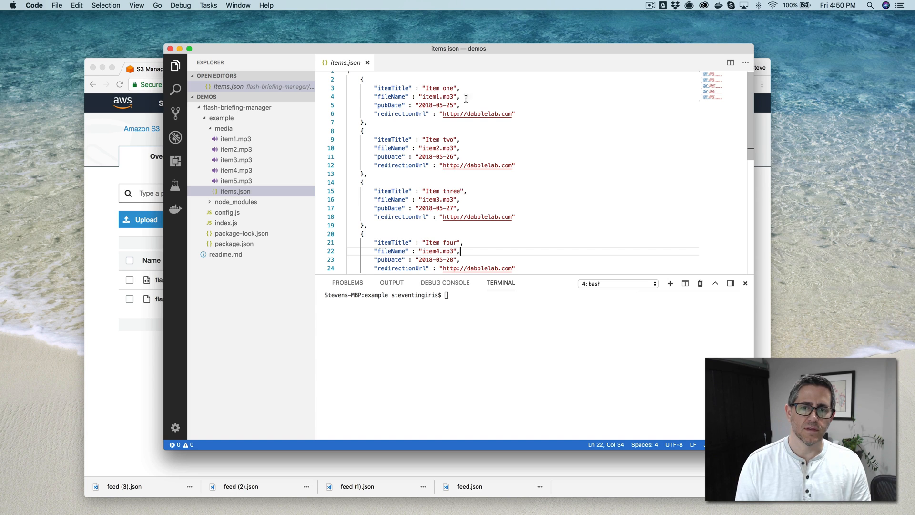
{"action": "mouse_move", "coordinate": [532, 144]}
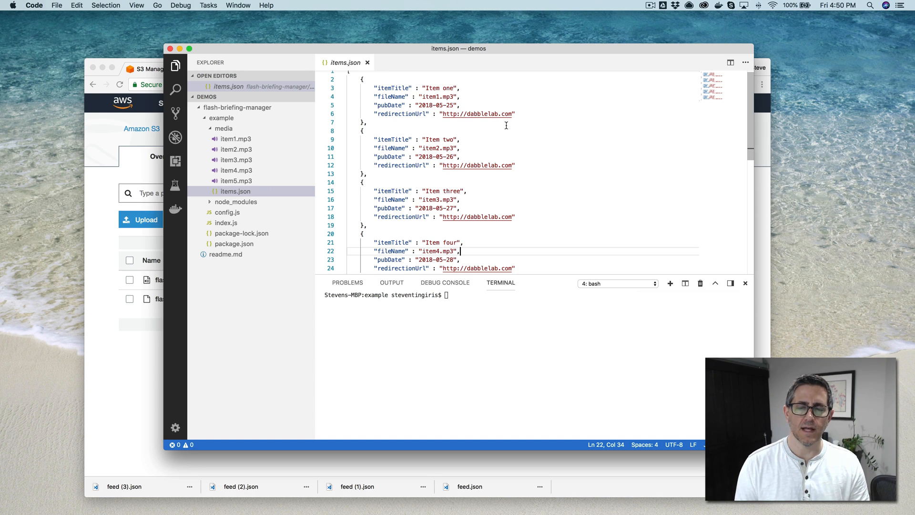
{"action": "scroll", "scroll_direction": "up", "scroll_amount": 3}
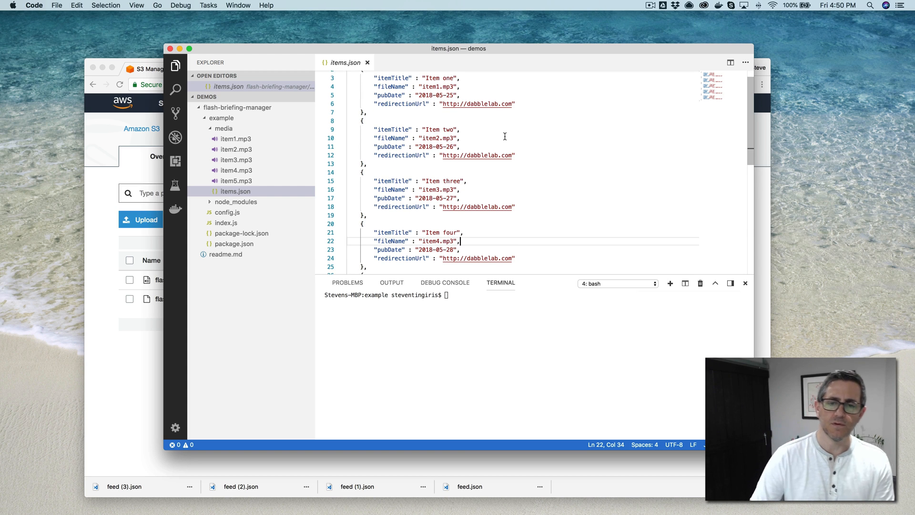
{"action": "scroll", "scroll_direction": "up", "scroll_amount": 3}
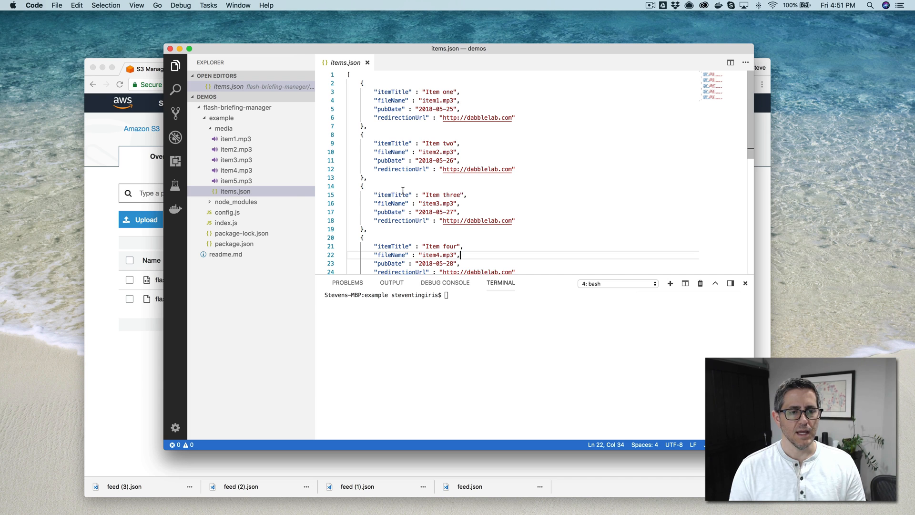
Run node index.js in the terminal, publishing feed.json to the news-brief-example S3 bucket.
{"action": "left_click", "coordinate": [228, 211]}
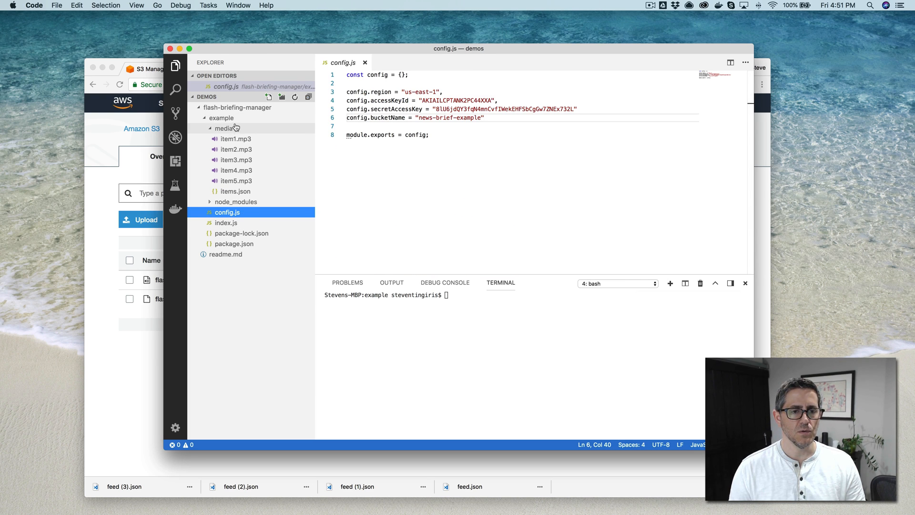
{"action": "right_click", "coordinate": [221, 117]}
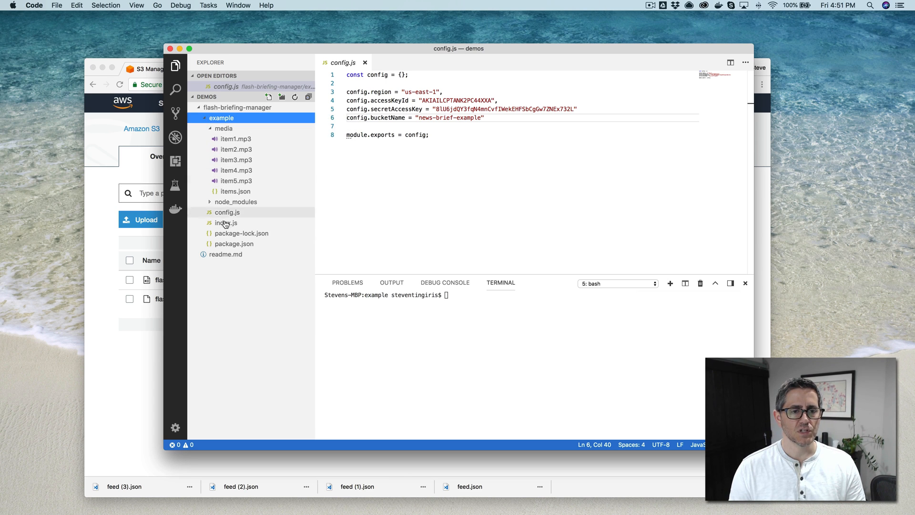
{"action": "left_click", "coordinate": [226, 222]}
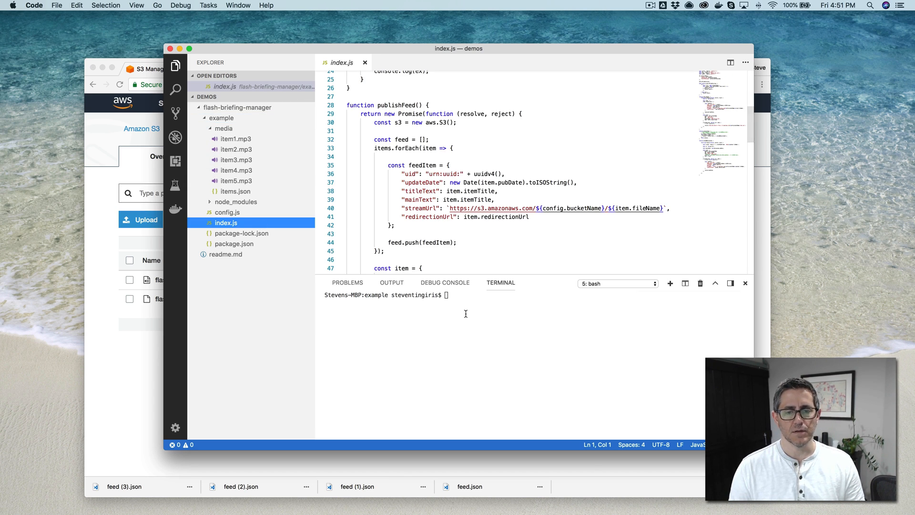
{"action": "type", "text": "node"}
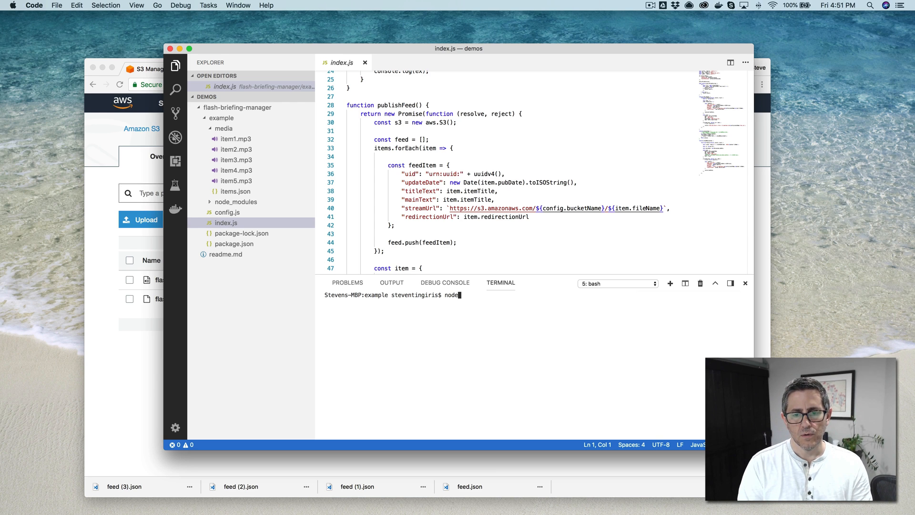
{"action": "type", "text": "index.js"}
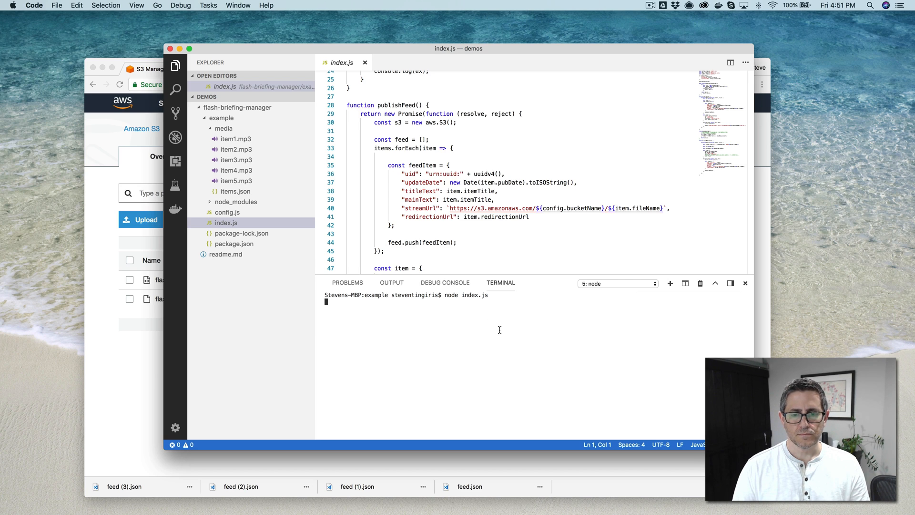
{"action": "key", "text": "Return"}
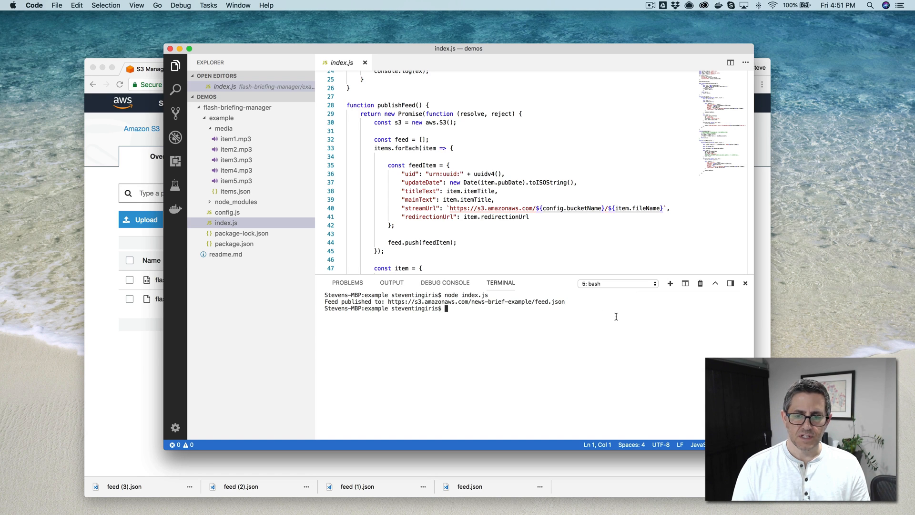
{"action": "mouse_move", "coordinate": [593, 302]}
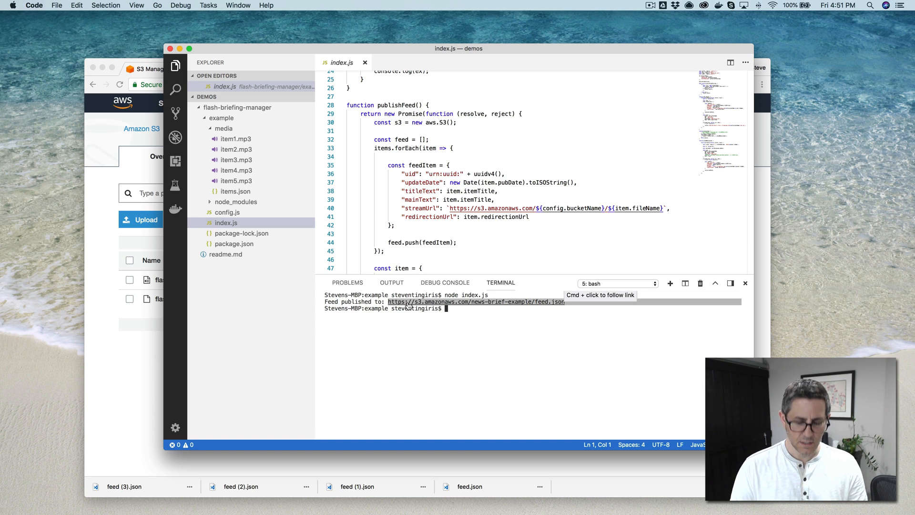
View the published feed.json with five items, then the Flash Briefing feed reference example.
{"action": "left_click", "coordinate": [475, 301]}
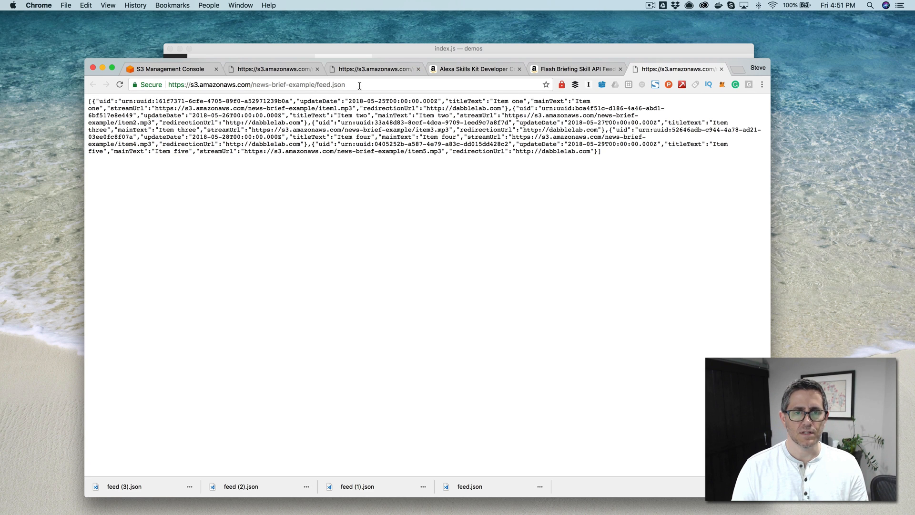
{"action": "left_click", "coordinate": [263, 84]}
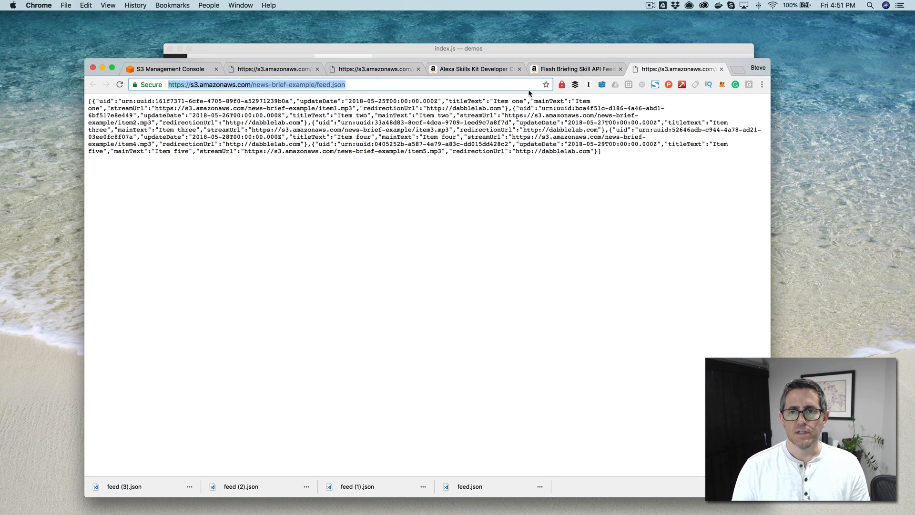
{"action": "left_click", "coordinate": [472, 69]}
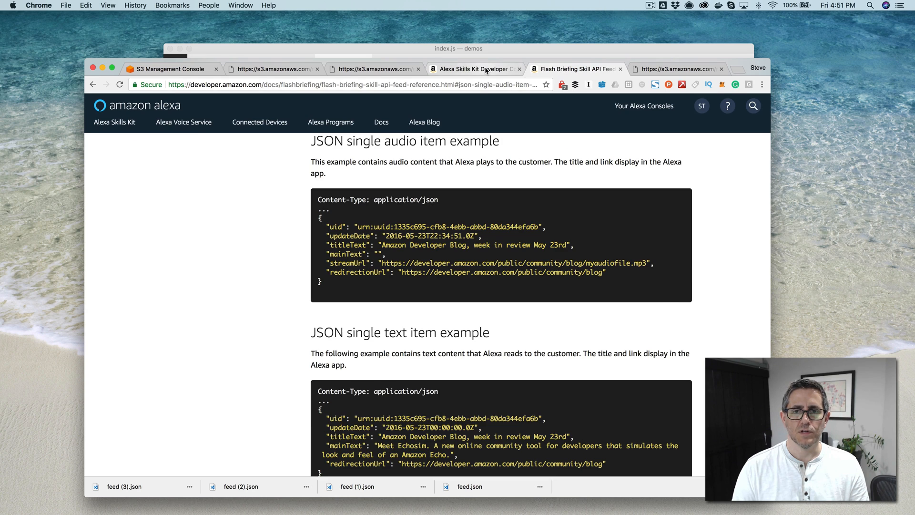
Return to the News Flash skill's Flash Briefing settings with Reverb ready to speak.
{"action": "left_click", "coordinate": [473, 68]}
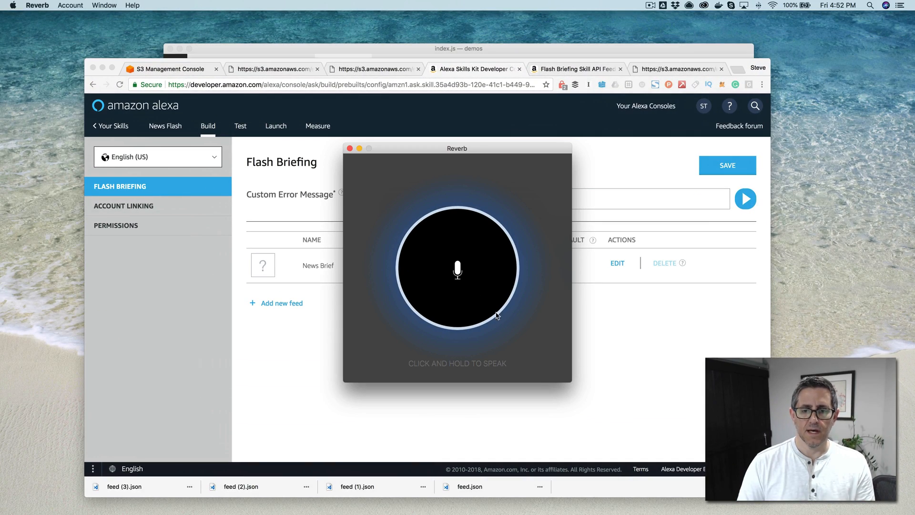
{"action": "mouse_move", "coordinate": [472, 284]}
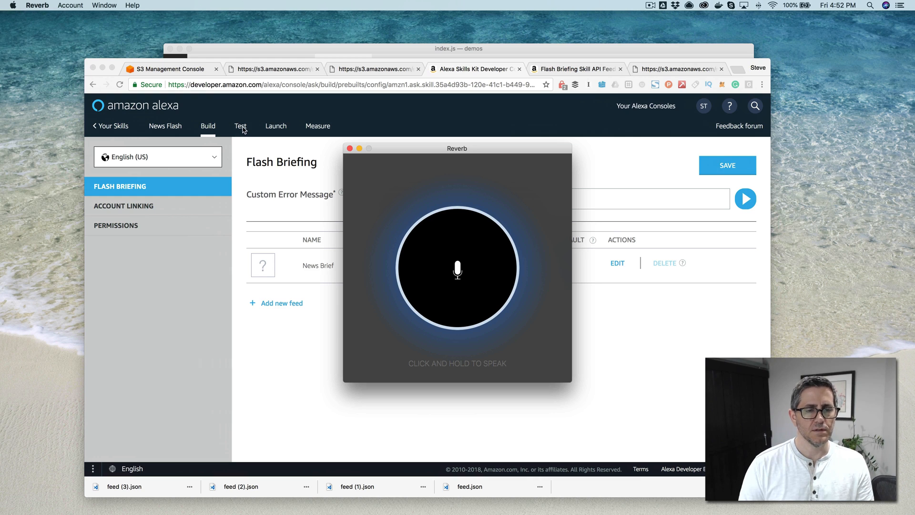
{"action": "mouse_move", "coordinate": [456, 196]}
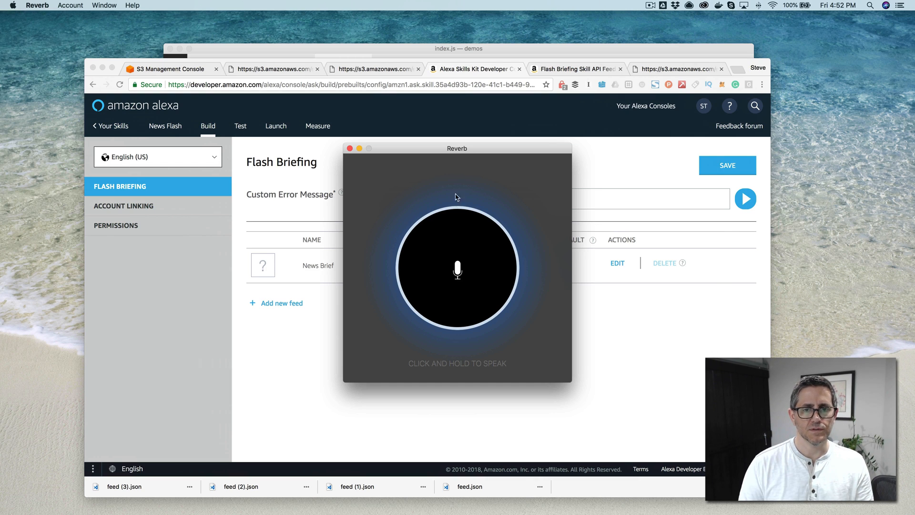
{"action": "mouse_move", "coordinate": [749, 82]}
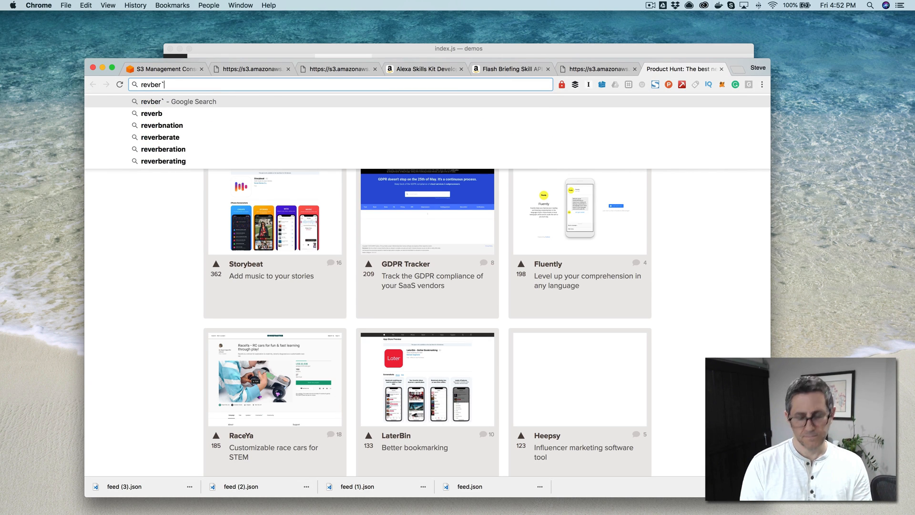
Visit reverb.ai and scroll to its macOS, iOS and Android app listings.
{"action": "key", "text": "backspace"}
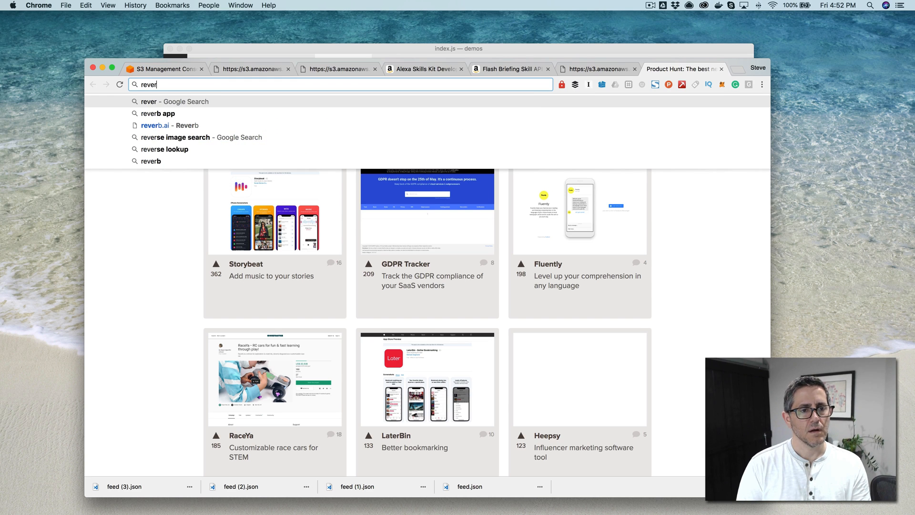
{"action": "left_click", "coordinate": [155, 126]}
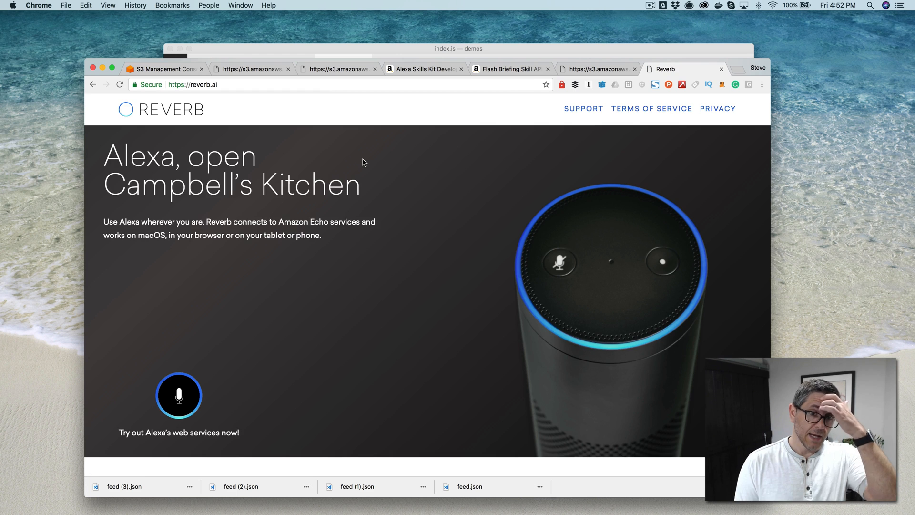
{"action": "scroll", "scroll_direction": "down", "scroll_amount": 3}
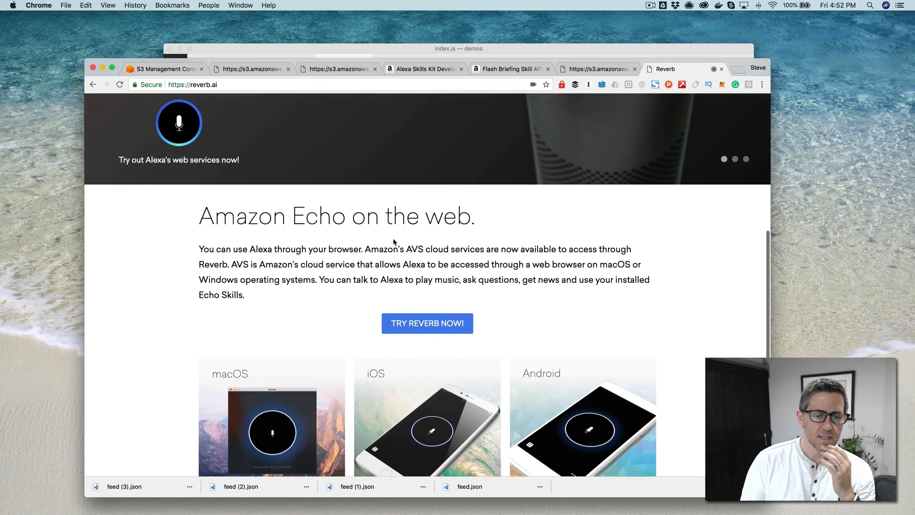
{"action": "scroll", "scroll_direction": "down", "scroll_amount": 3}
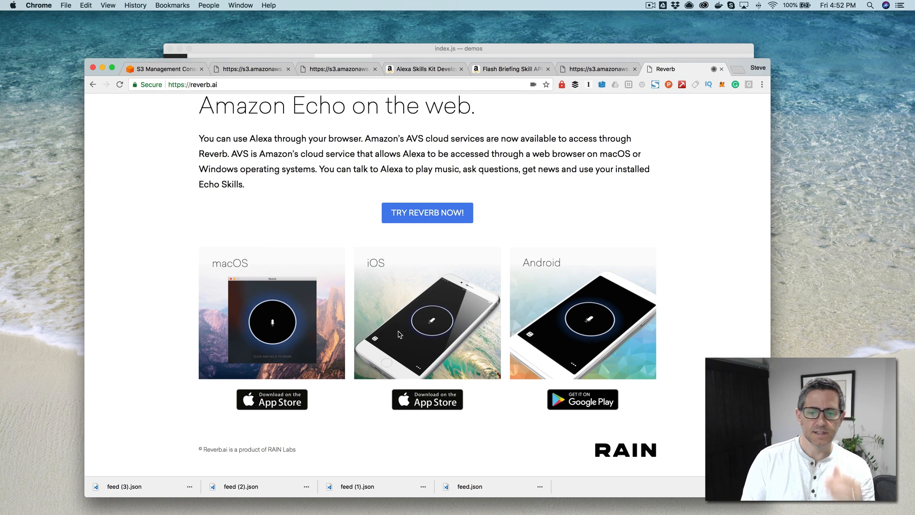
Bring Reverb forward, start a voice request, then start a fresh browser tab.
{"action": "left_click", "coordinate": [427, 213]}
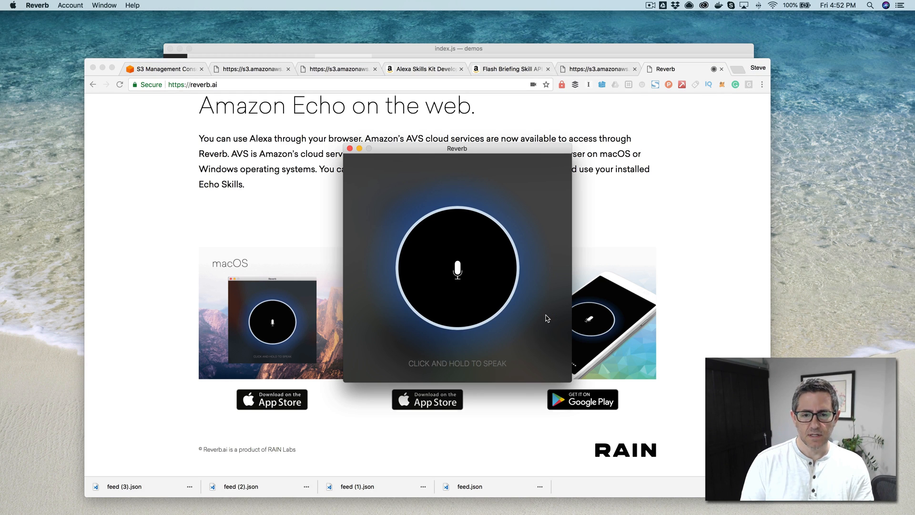
{"action": "mouse_move", "coordinate": [458, 272]}
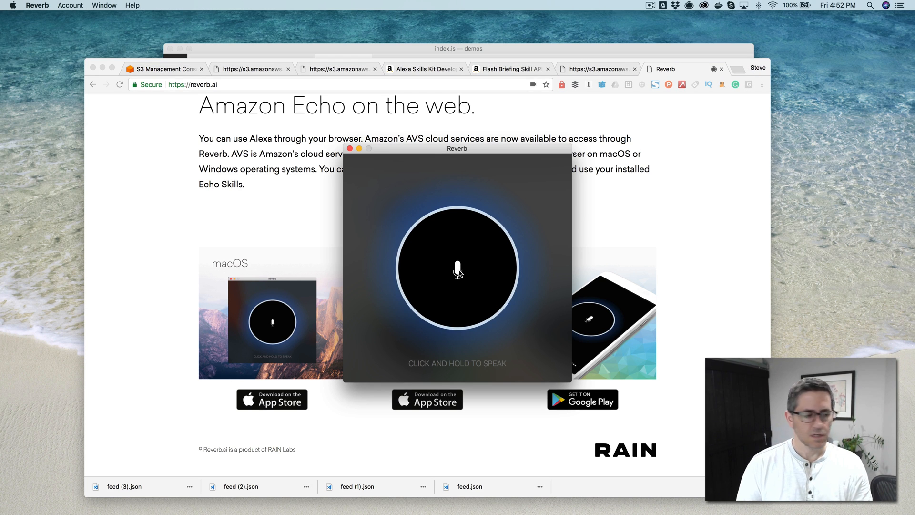
{"action": "left_click", "coordinate": [457, 268]}
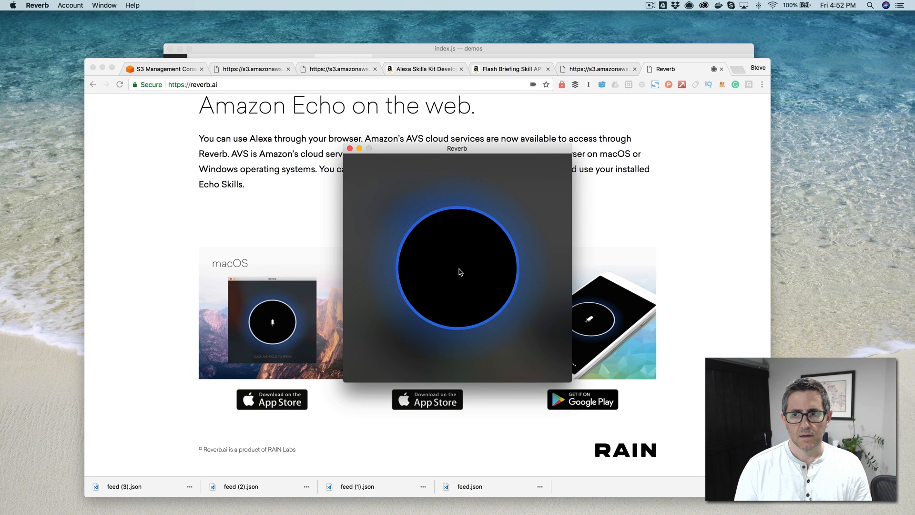
{"action": "left_click", "coordinate": [688, 69]}
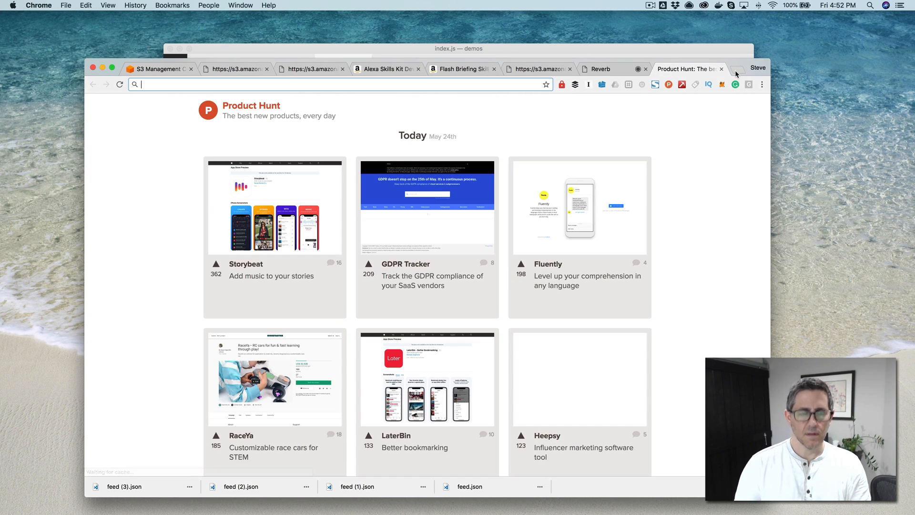
Visit alexa.amazon.com, check feed.json, then enable testing for News Flash in the developer console.
{"action": "type", "text": "alexa.amazon.com/spa/index.html#cards"}
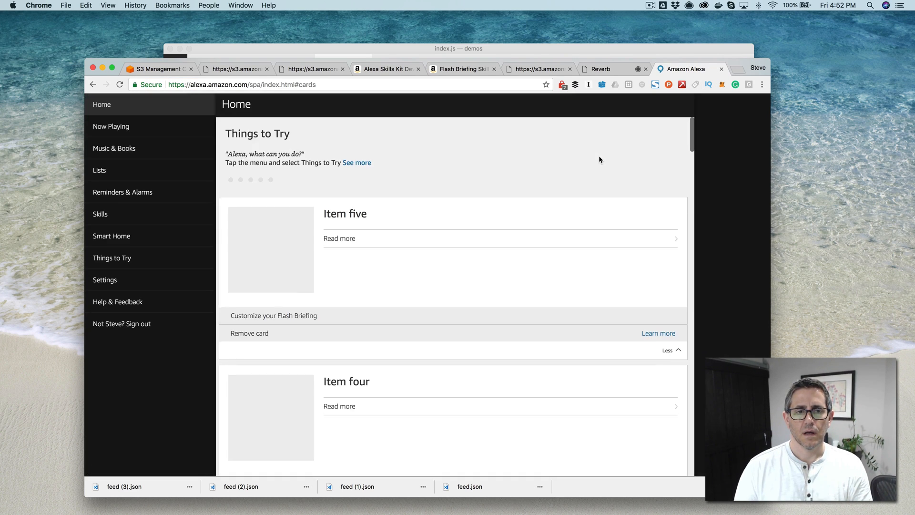
{"action": "left_click", "coordinate": [537, 69]}
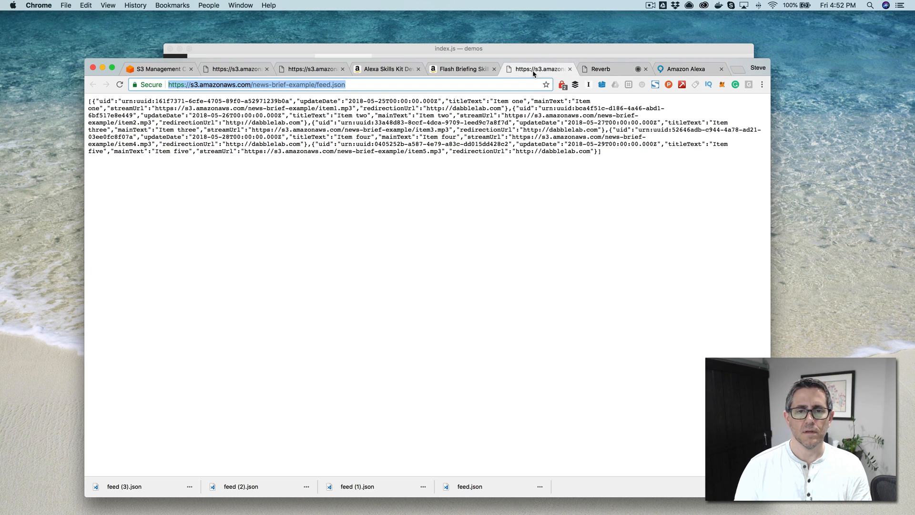
{"action": "left_click", "coordinate": [461, 68]}
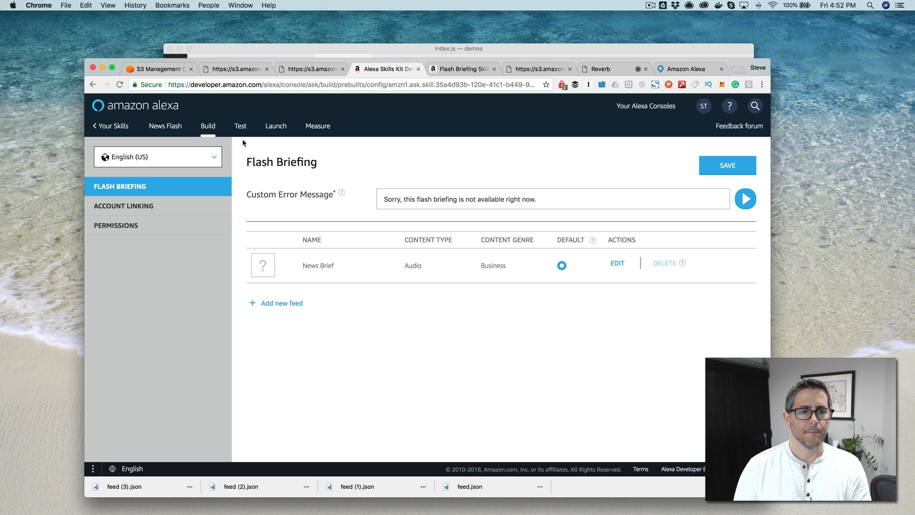
{"action": "left_click", "coordinate": [240, 126]}
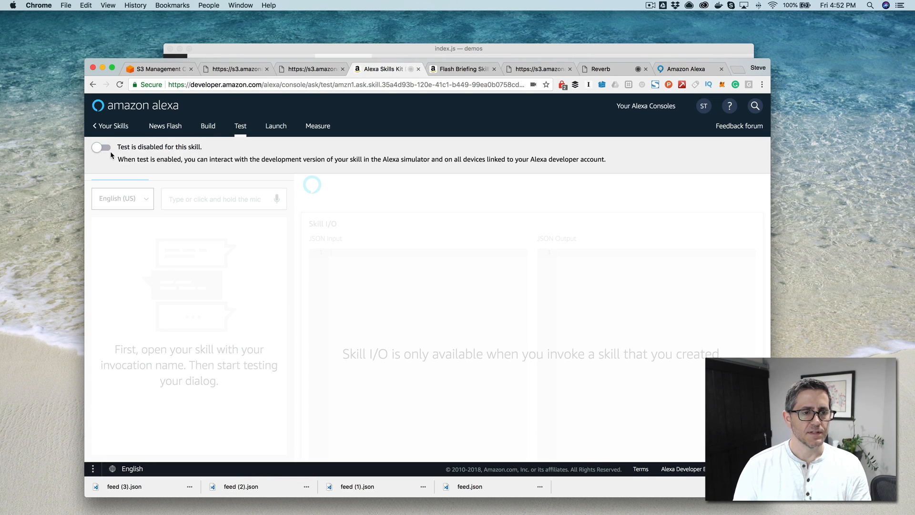
{"action": "left_click", "coordinate": [100, 147]}
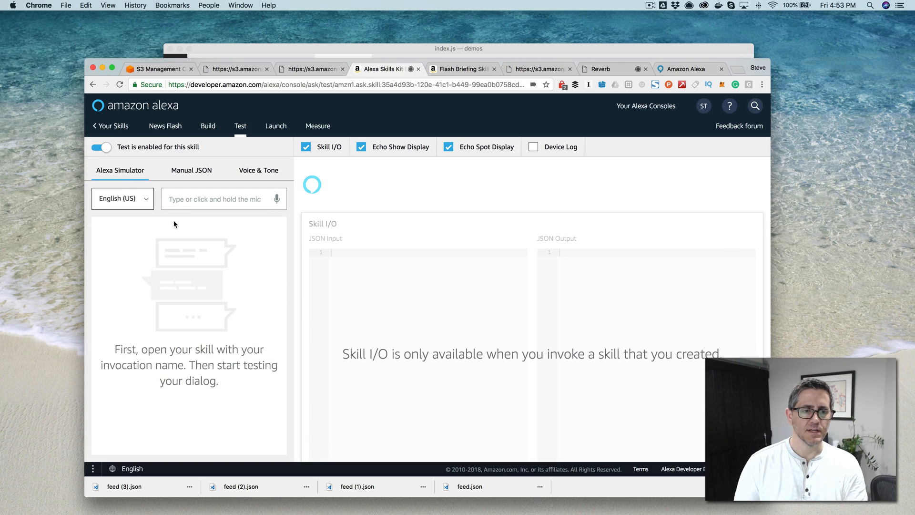
{"action": "mouse_move", "coordinate": [556, 194]}
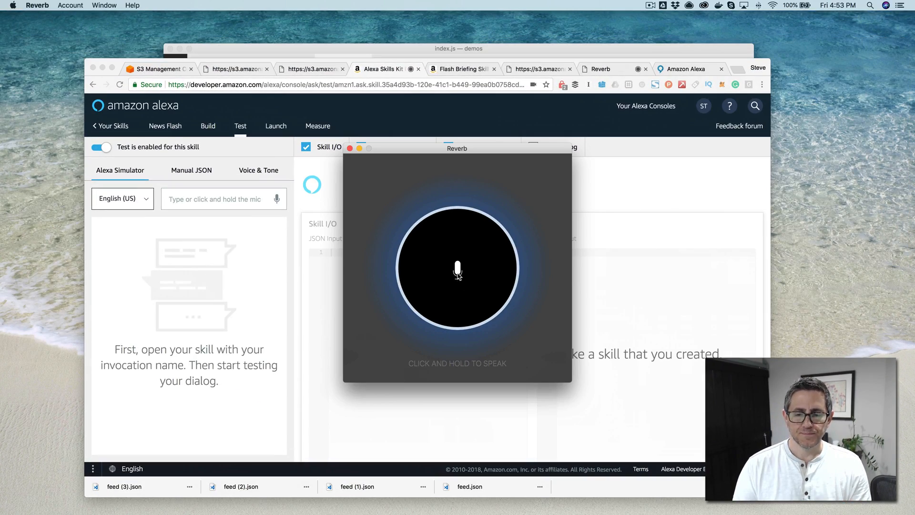
Ask Alexa in Reverb to play the flash briefing from the published feed.
{"action": "left_click", "coordinate": [456, 268]}
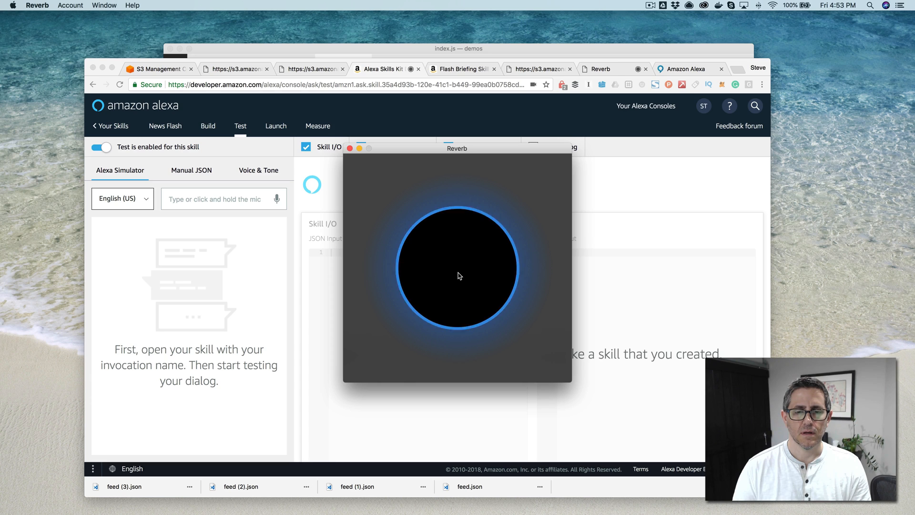
{"action": "mouse_move", "coordinate": [456, 268]}
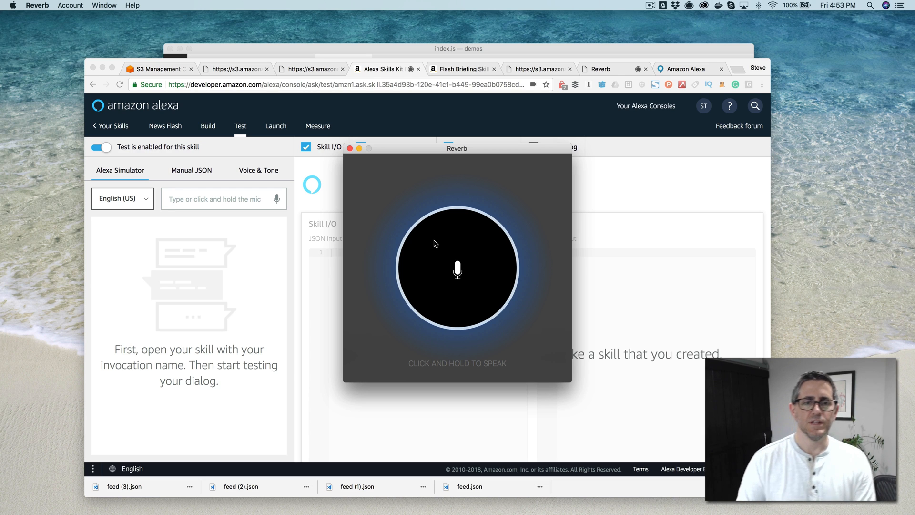
Delete flash-briefing-1.mp3 and flash-briefing.json from the news-brief-example bucket, keeping feed.json and item MP3s.
{"action": "left_click", "coordinate": [157, 69]}
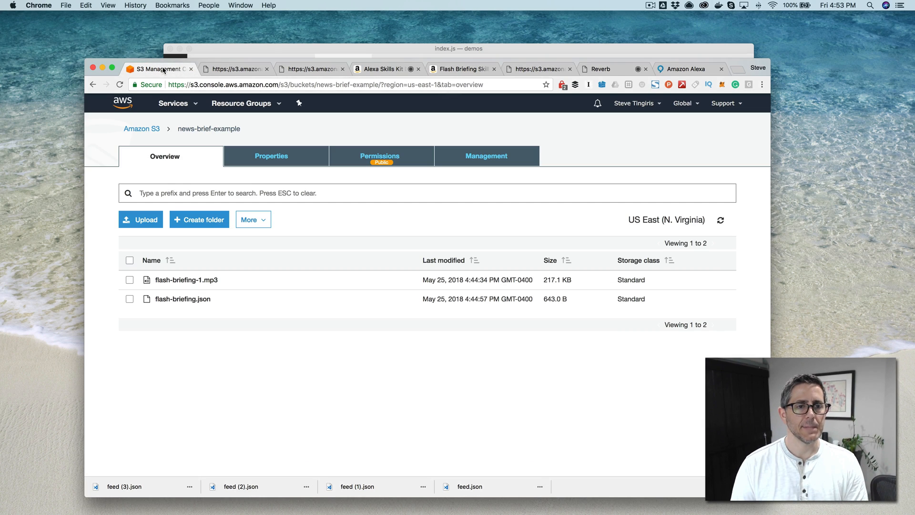
{"action": "mouse_move", "coordinate": [141, 129]}
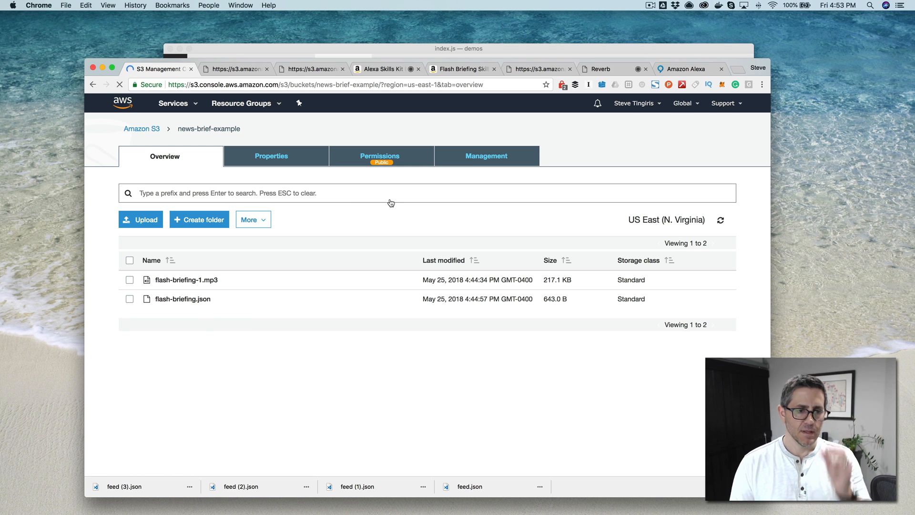
{"action": "left_click", "coordinate": [720, 220]}
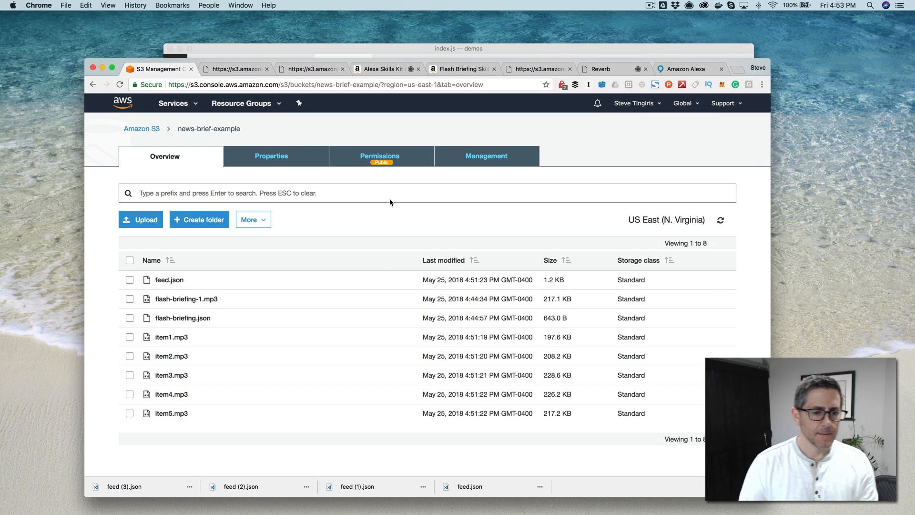
{"action": "mouse_move", "coordinate": [217, 393]}
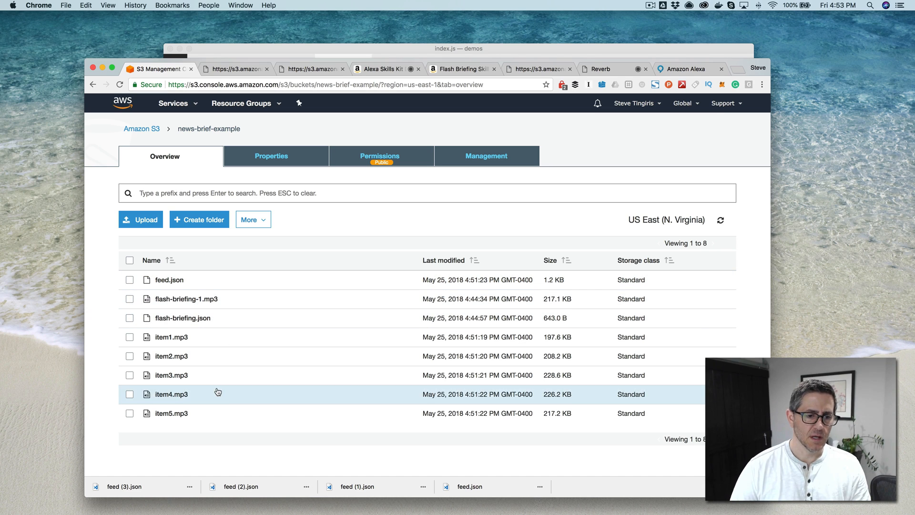
{"action": "mouse_move", "coordinate": [194, 341]}
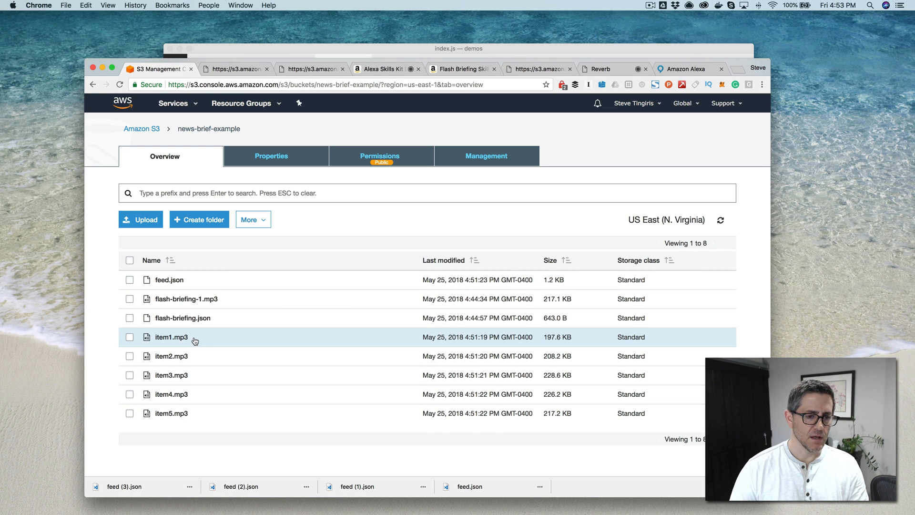
{"action": "mouse_move", "coordinate": [187, 393]}
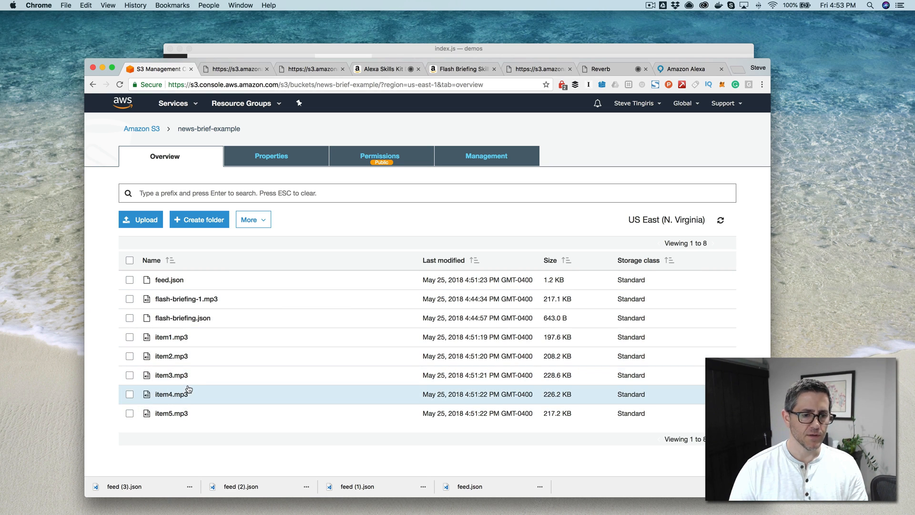
{"action": "mouse_move", "coordinate": [175, 283]}
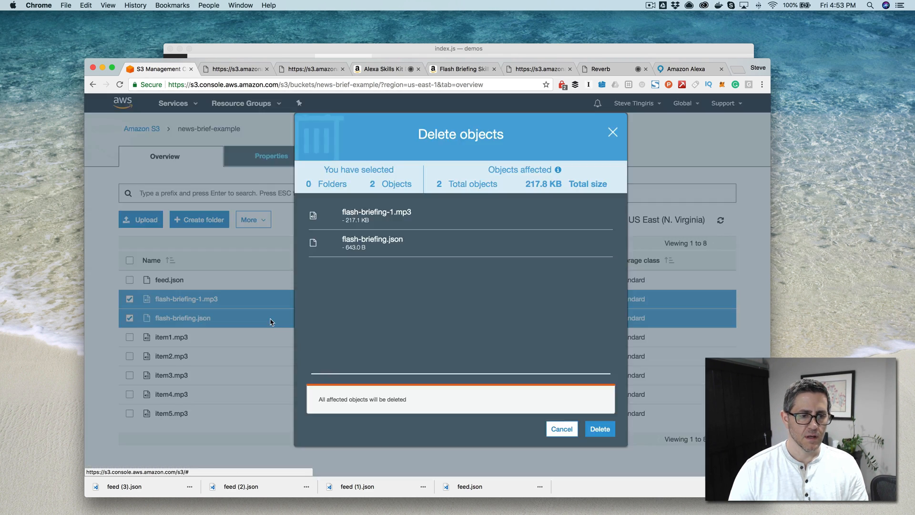
{"action": "left_click", "coordinate": [599, 428]}
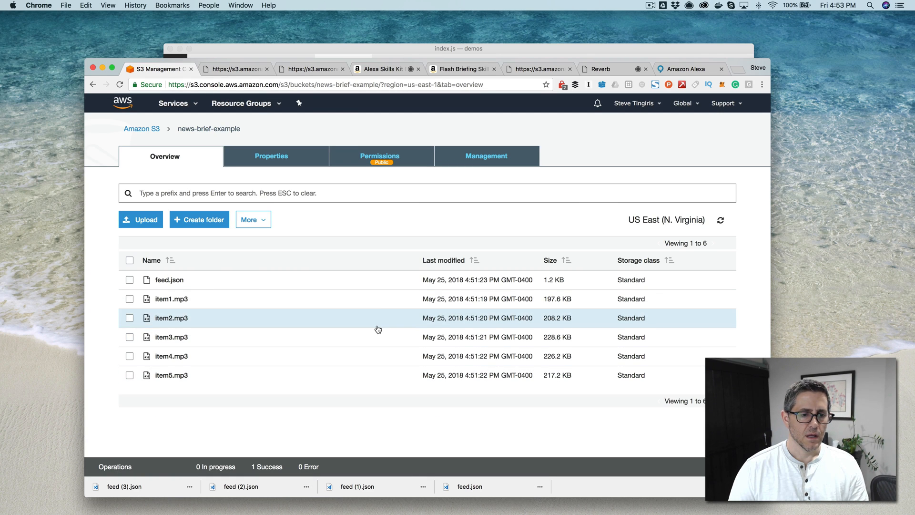
{"action": "mouse_move", "coordinate": [394, 100]}
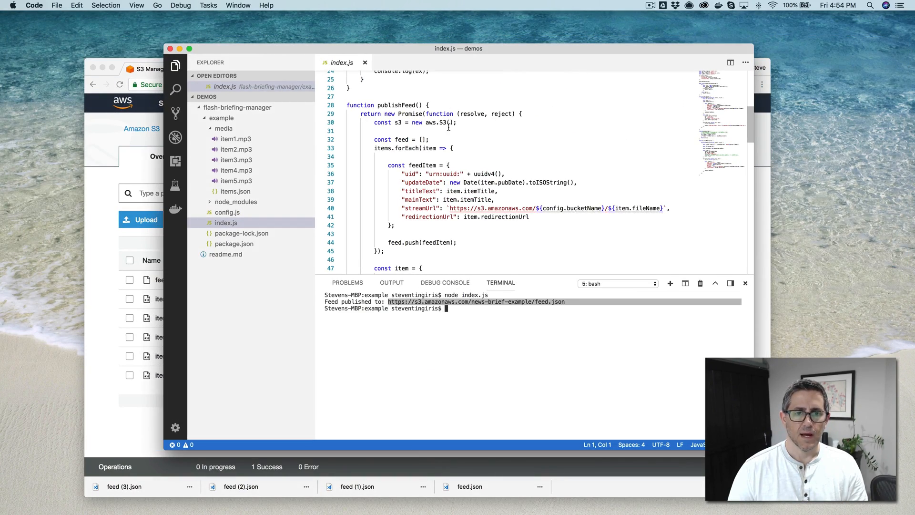
Close index.js and review items.json listing Item one through Item four.
{"action": "left_click", "coordinate": [365, 63]}
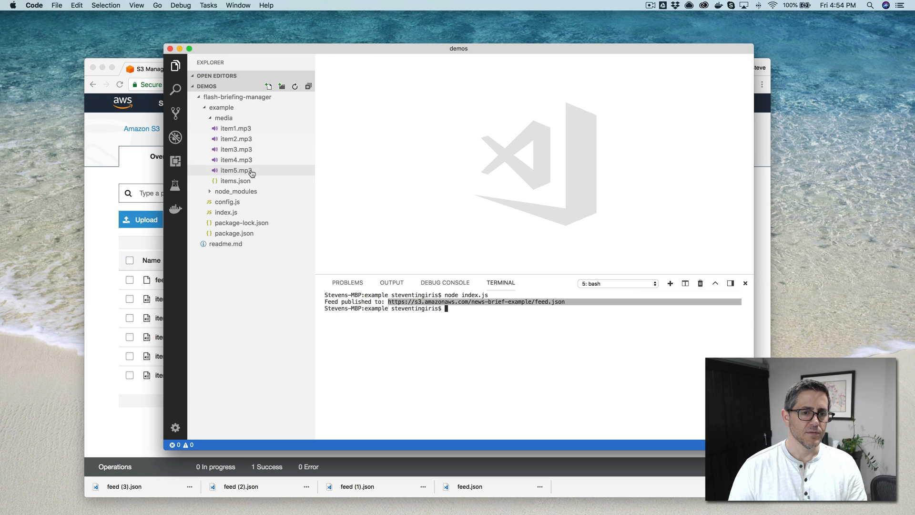
{"action": "left_click", "coordinate": [235, 180]}
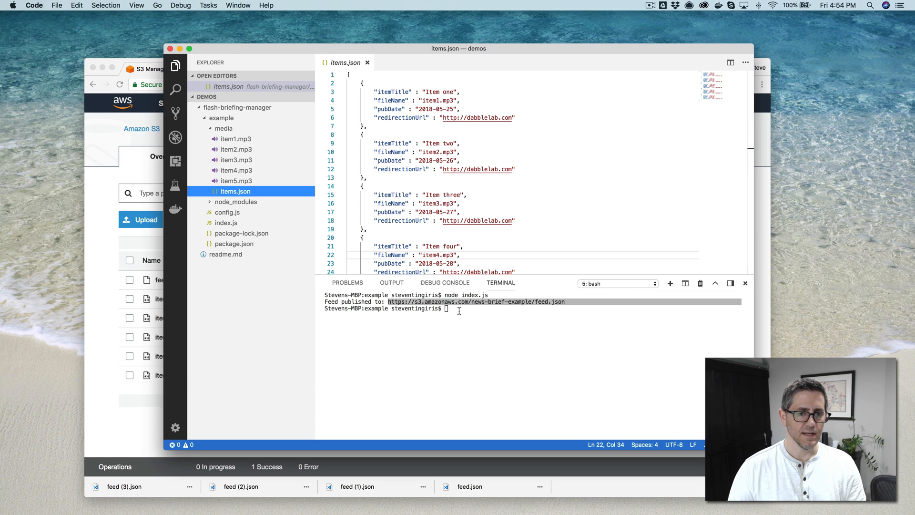
{"action": "mouse_move", "coordinate": [476, 168]}
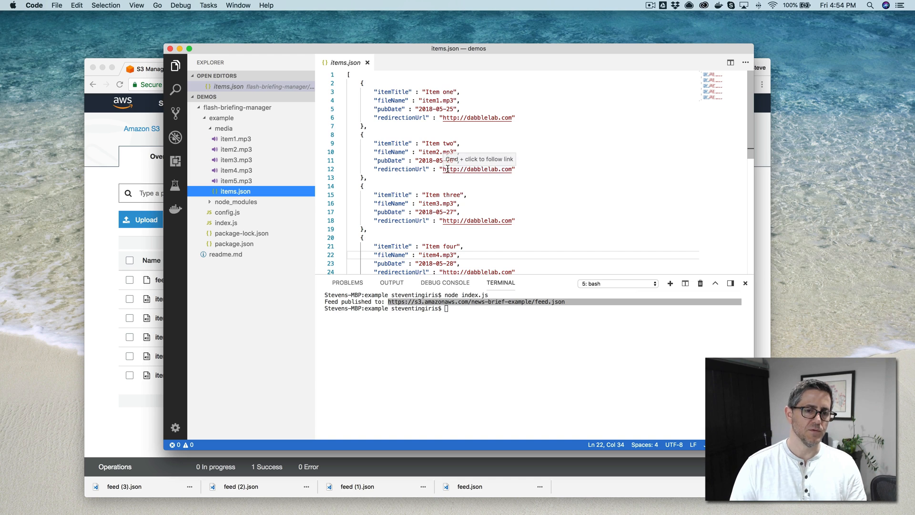
{"action": "mouse_move", "coordinate": [298, 190]}
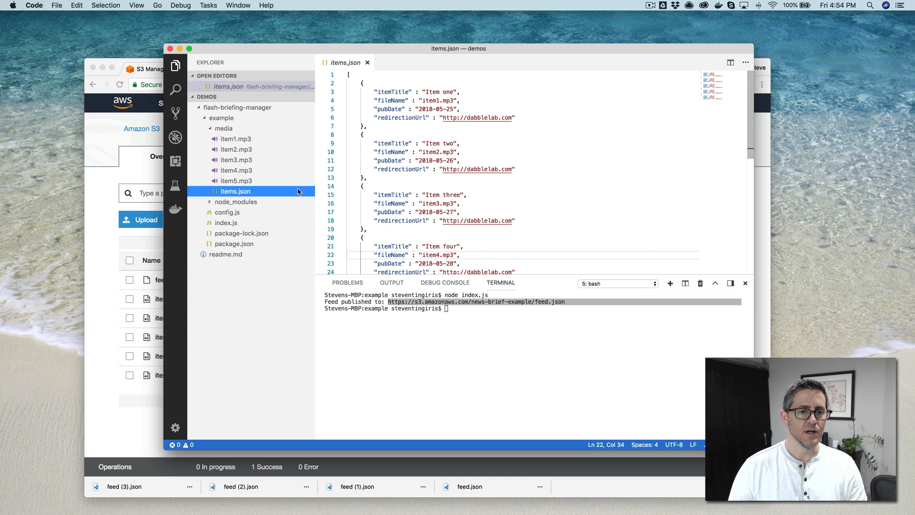
{"action": "mouse_move", "coordinate": [245, 149]}
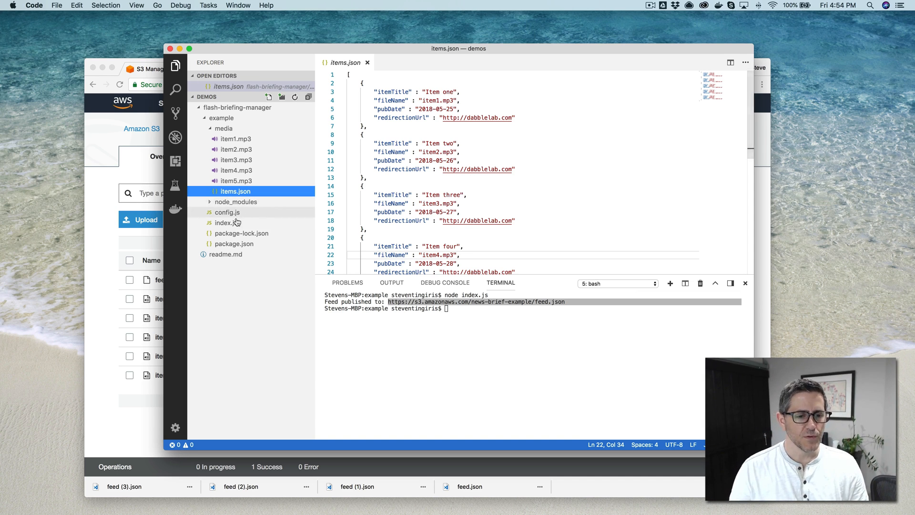
Scroll through index.js, which uploads media and publishes feed.json, then return to items.json.
{"action": "left_click", "coordinate": [226, 222]}
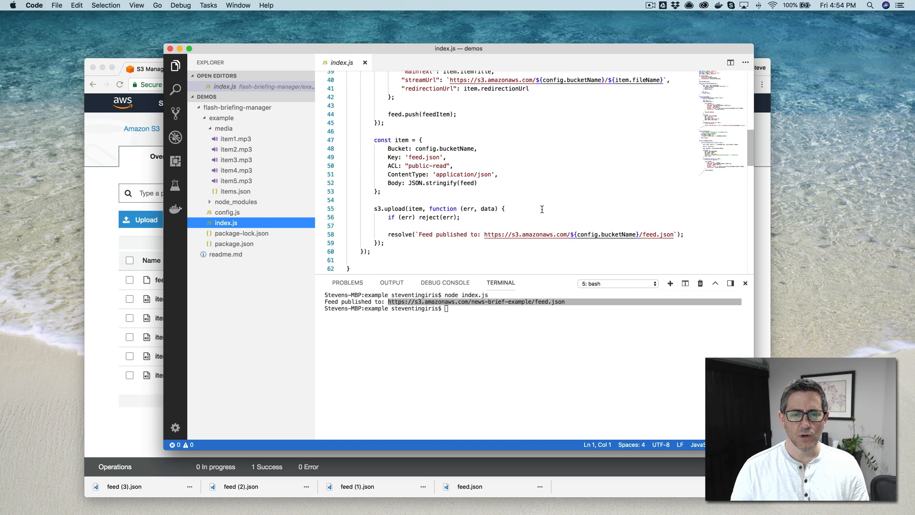
{"action": "scroll", "scroll_direction": "up", "scroll_amount": 3}
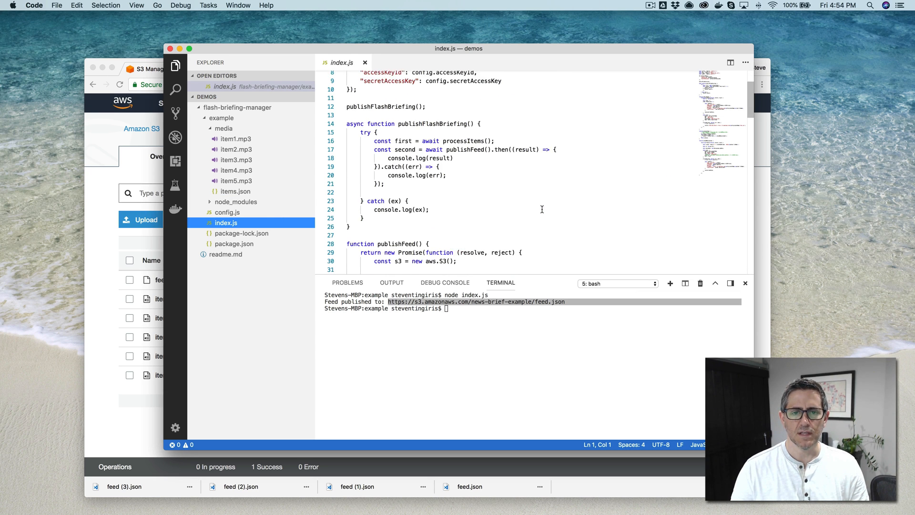
{"action": "scroll", "scroll_direction": "up", "scroll_amount": 3}
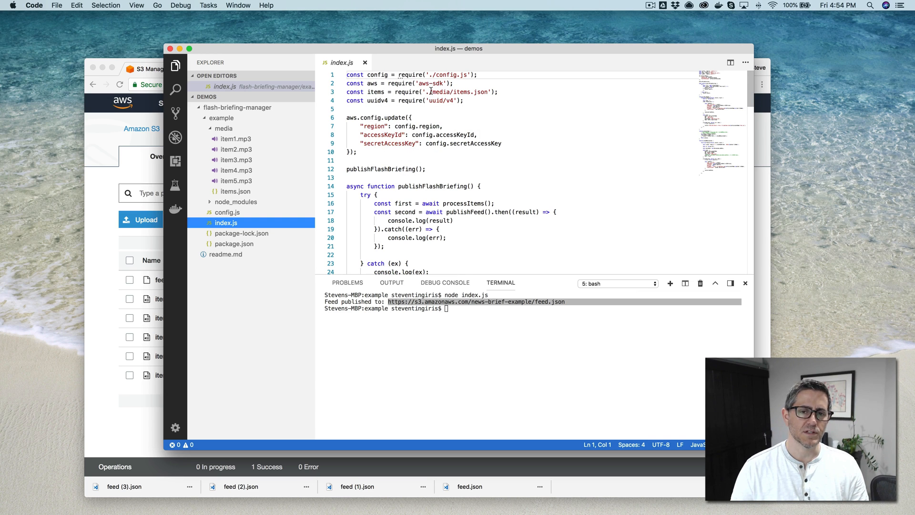
{"action": "mouse_move", "coordinate": [475, 143]}
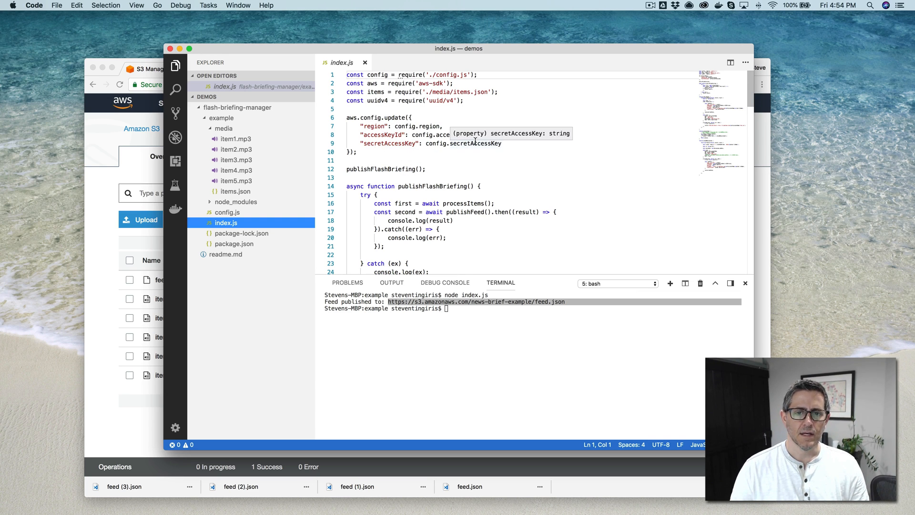
{"action": "scroll", "scroll_direction": "down", "scroll_amount": 3}
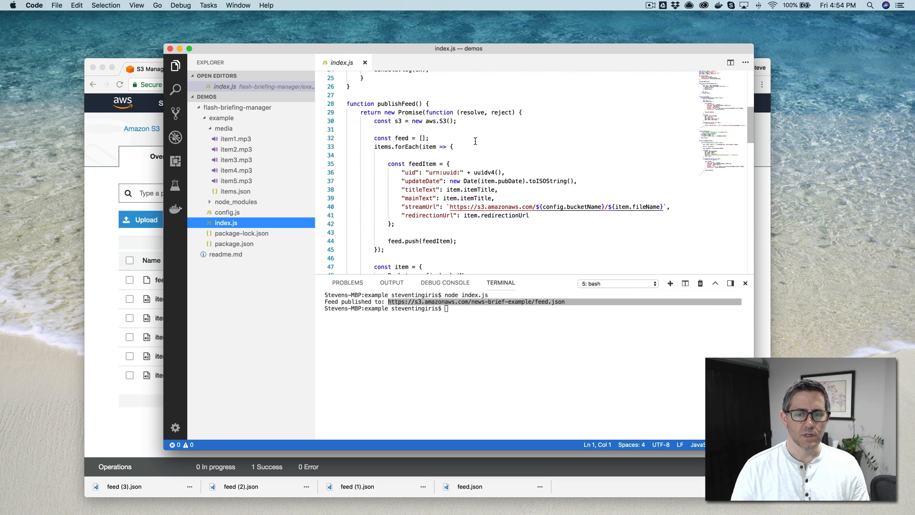
{"action": "mouse_move", "coordinate": [501, 144]}
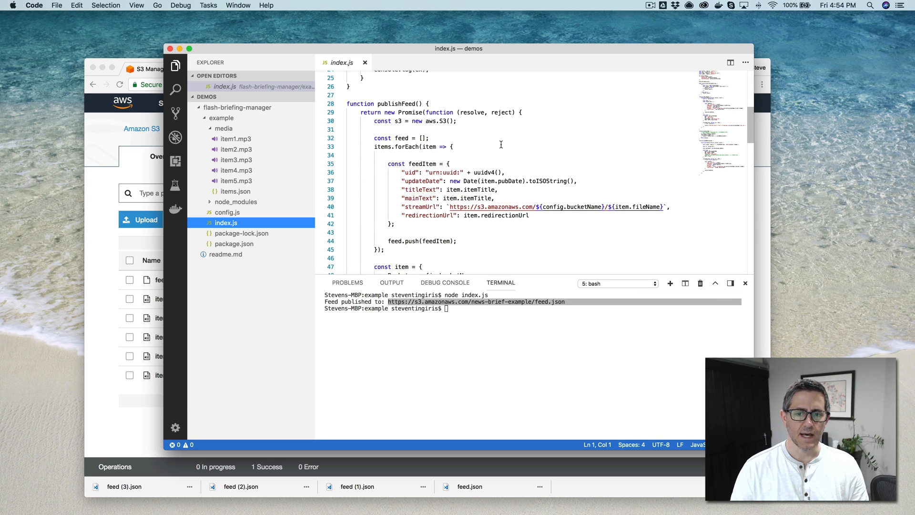
{"action": "scroll", "scroll_direction": "down", "scroll_amount": 3}
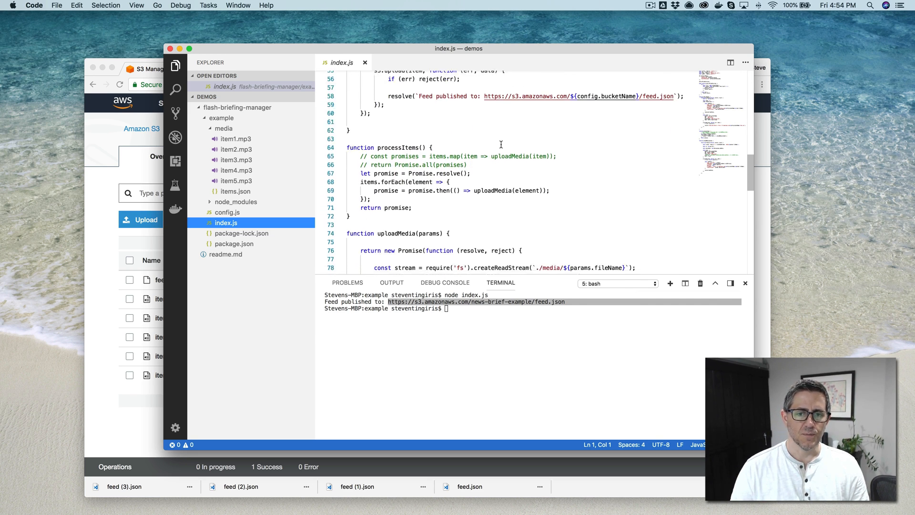
{"action": "left_click", "coordinate": [237, 191]}
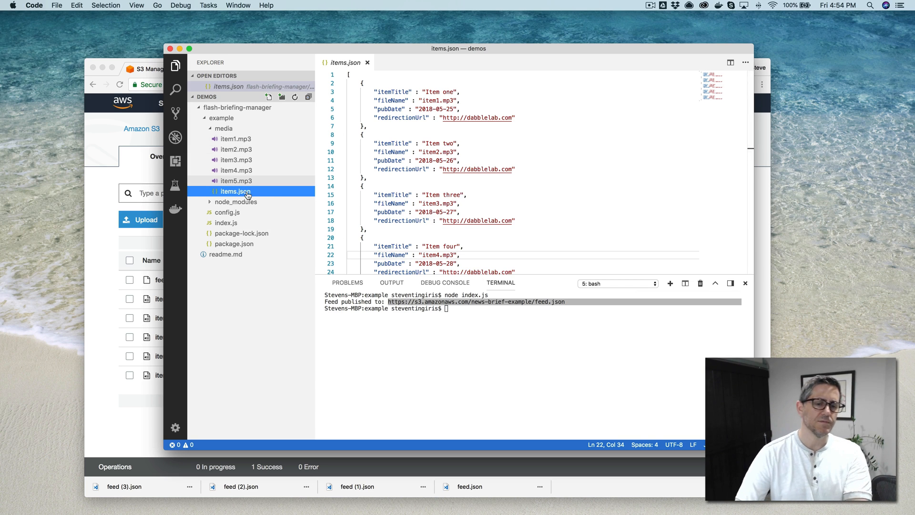
{"action": "mouse_move", "coordinate": [580, 194]}
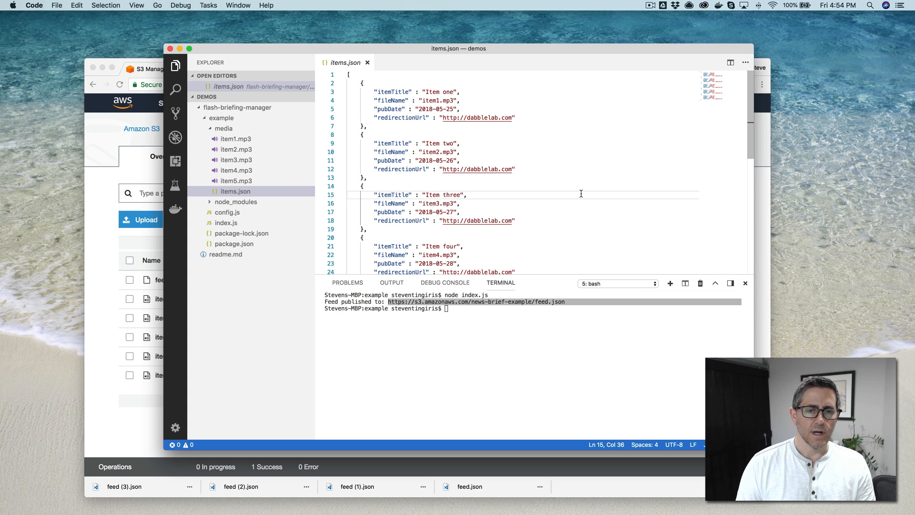
{"action": "scroll", "scroll_direction": "down", "scroll_amount": 3}
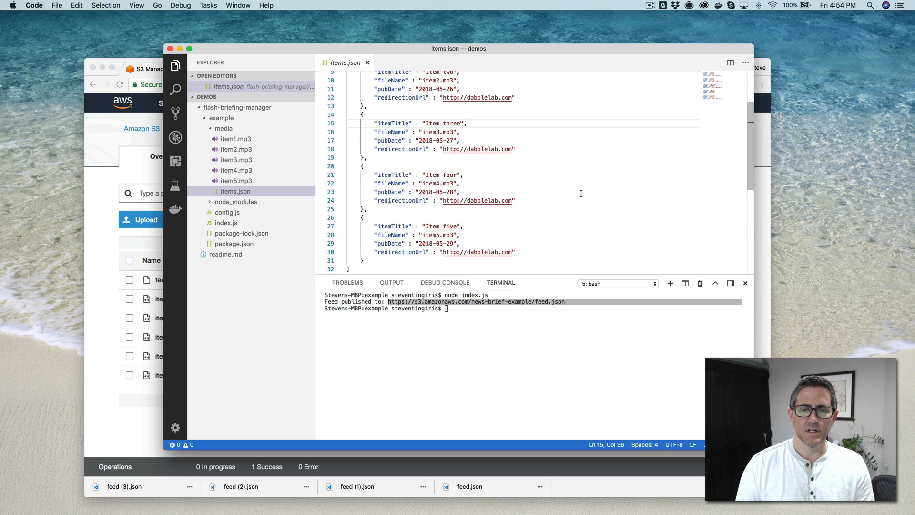
{"action": "scroll", "scroll_direction": "down", "scroll_amount": 3}
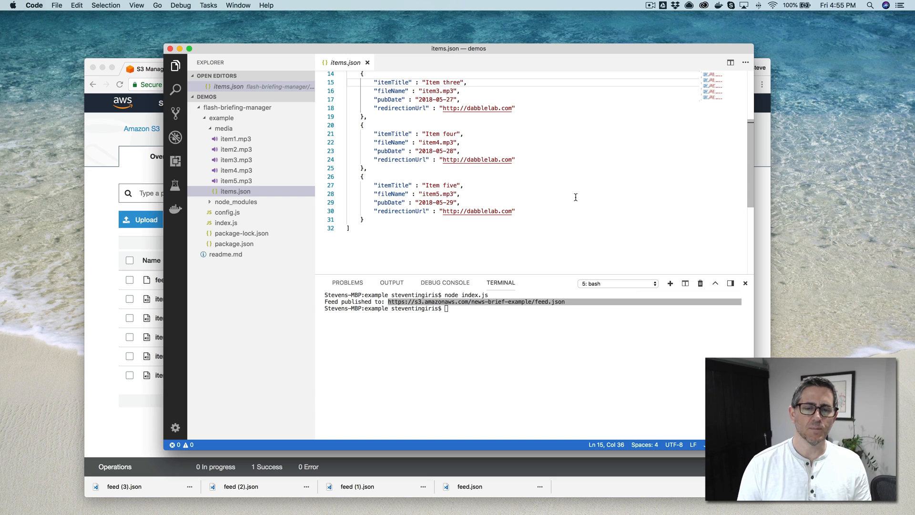
{"action": "mouse_move", "coordinate": [571, 199]}
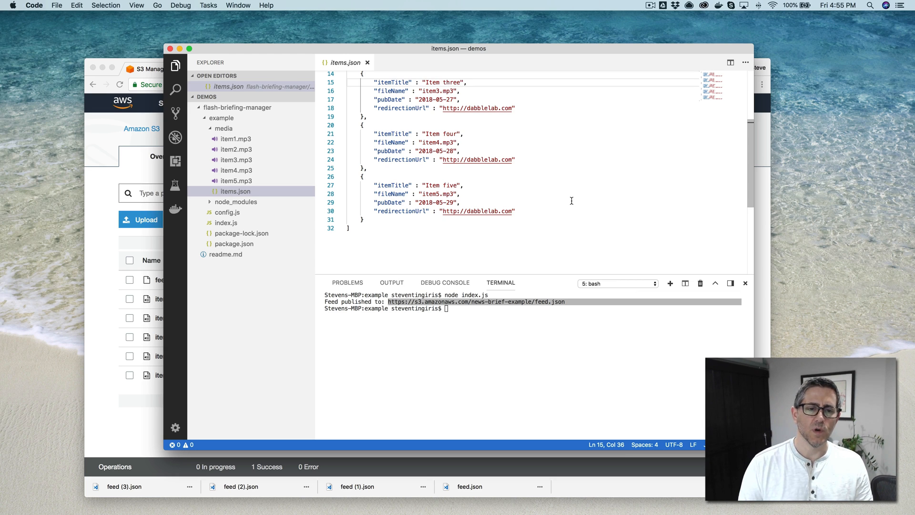
{"action": "mouse_move", "coordinate": [525, 185]}
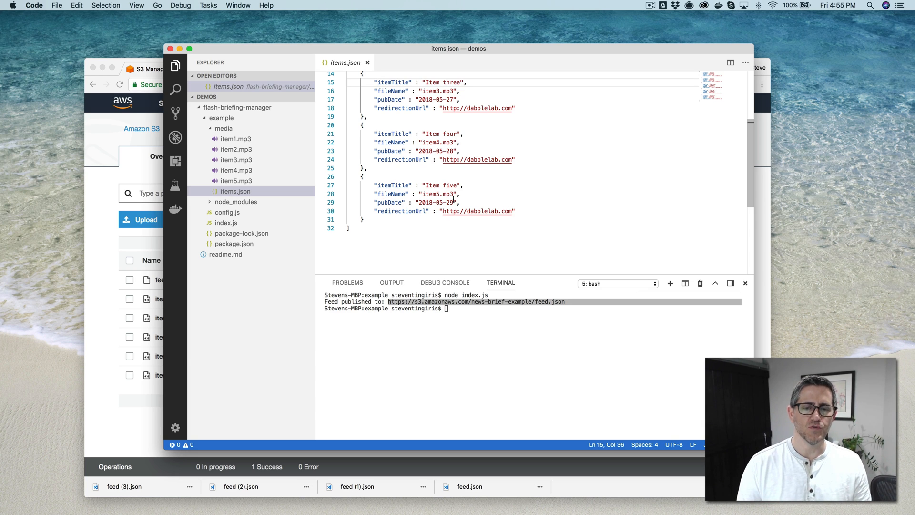
{"action": "mouse_move", "coordinate": [508, 193]}
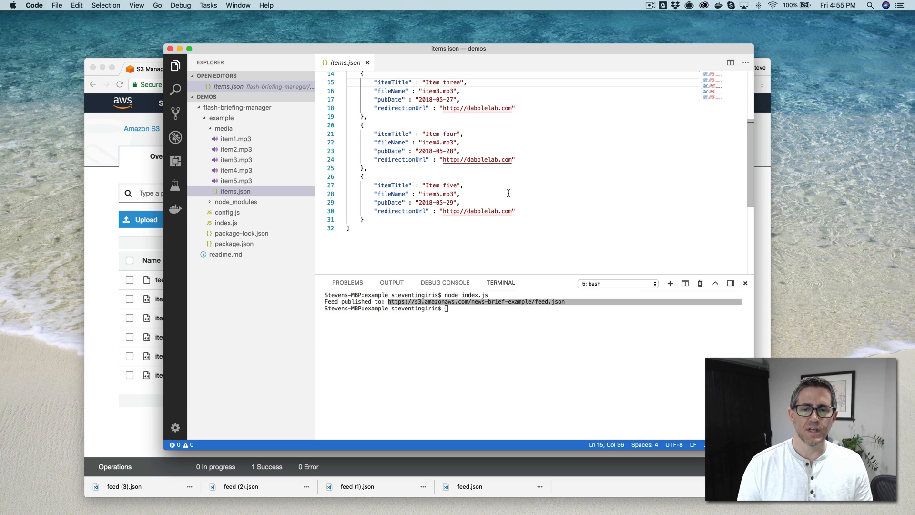
{"action": "mouse_move", "coordinate": [533, 192]}
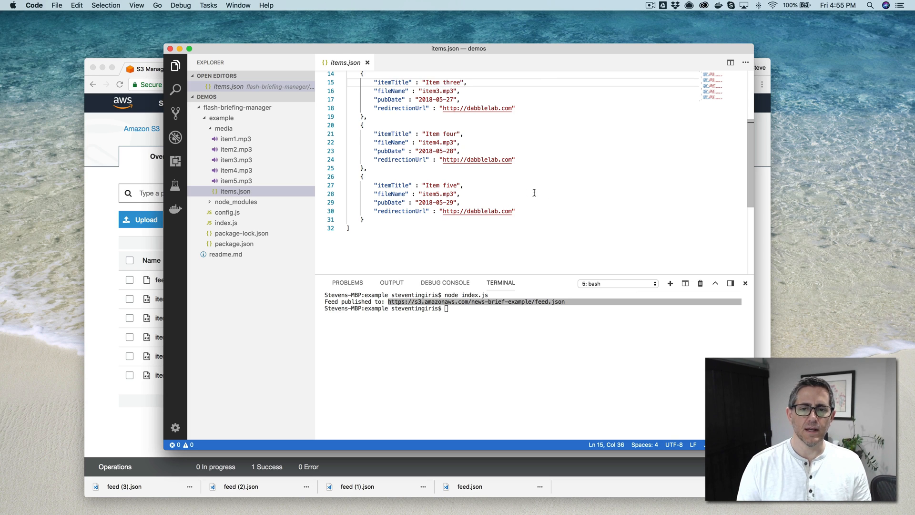
{"action": "mouse_move", "coordinate": [588, 225]}
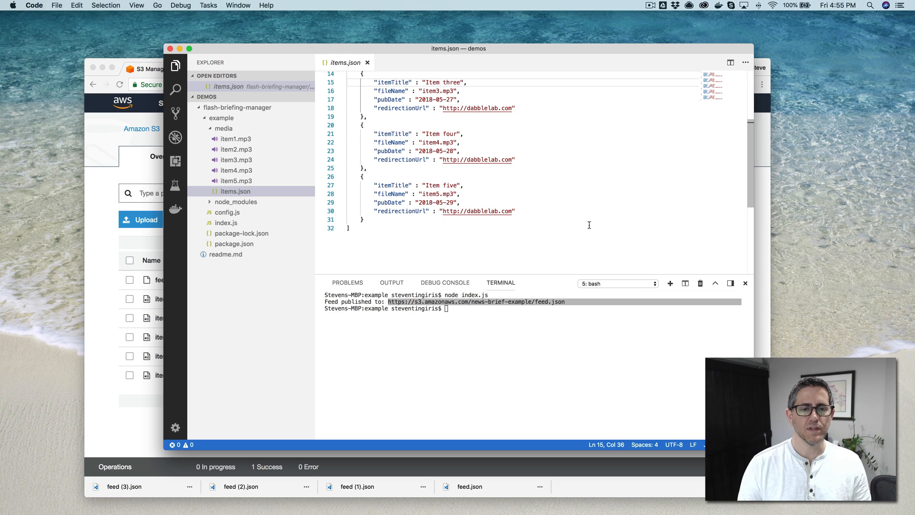